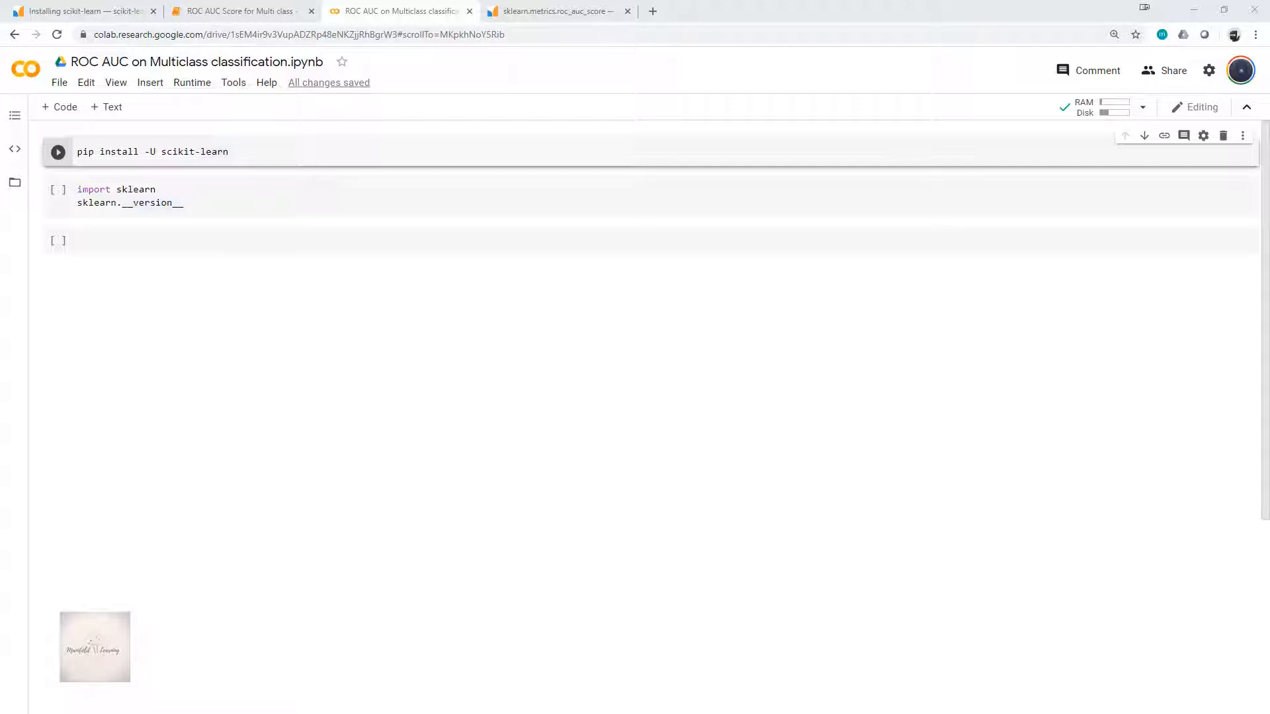
mouse_move(235, 411)
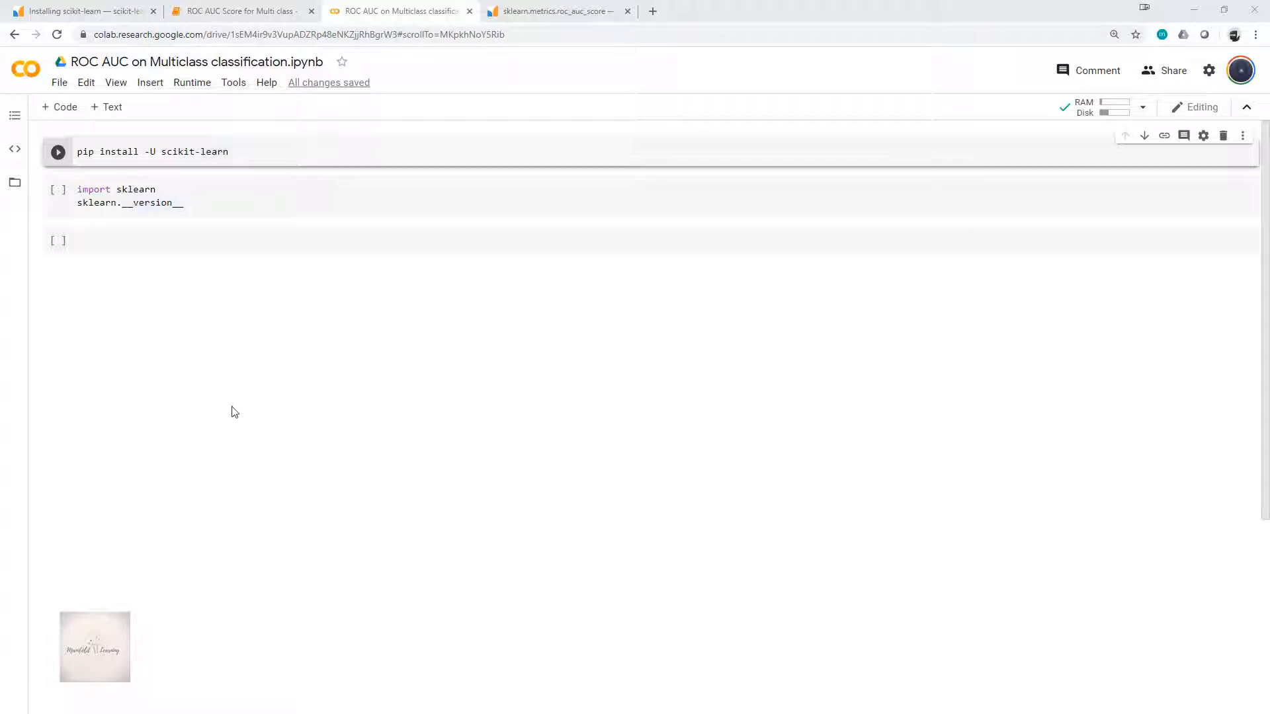
Step: Switch to the scikit-learn roc_auc_score documentation page
left_click(559, 11)
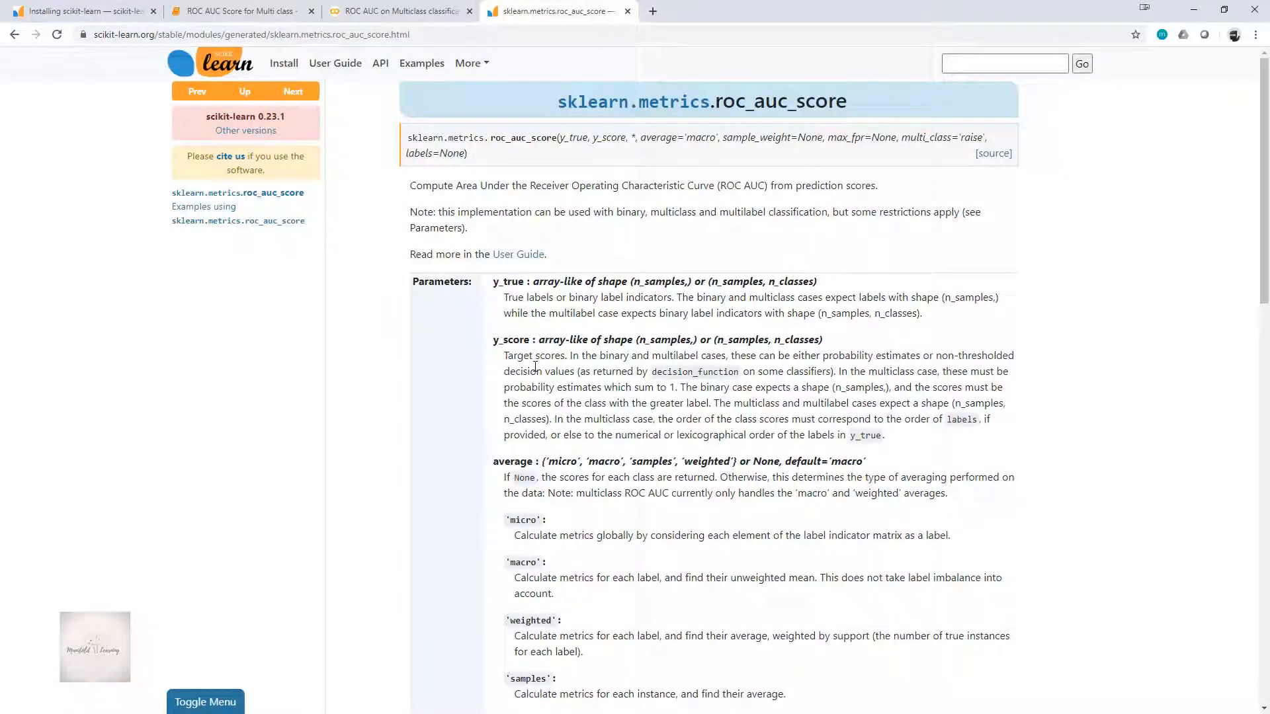
mouse_move(770, 121)
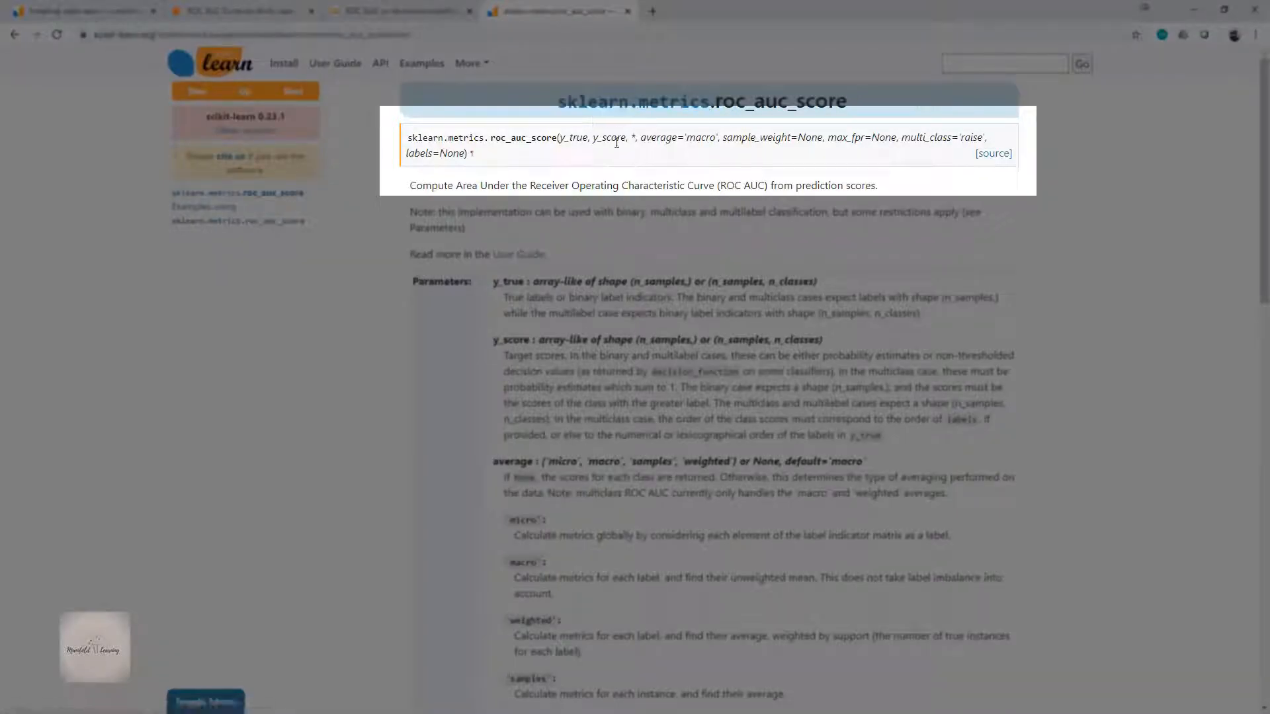
double_click(682, 137)
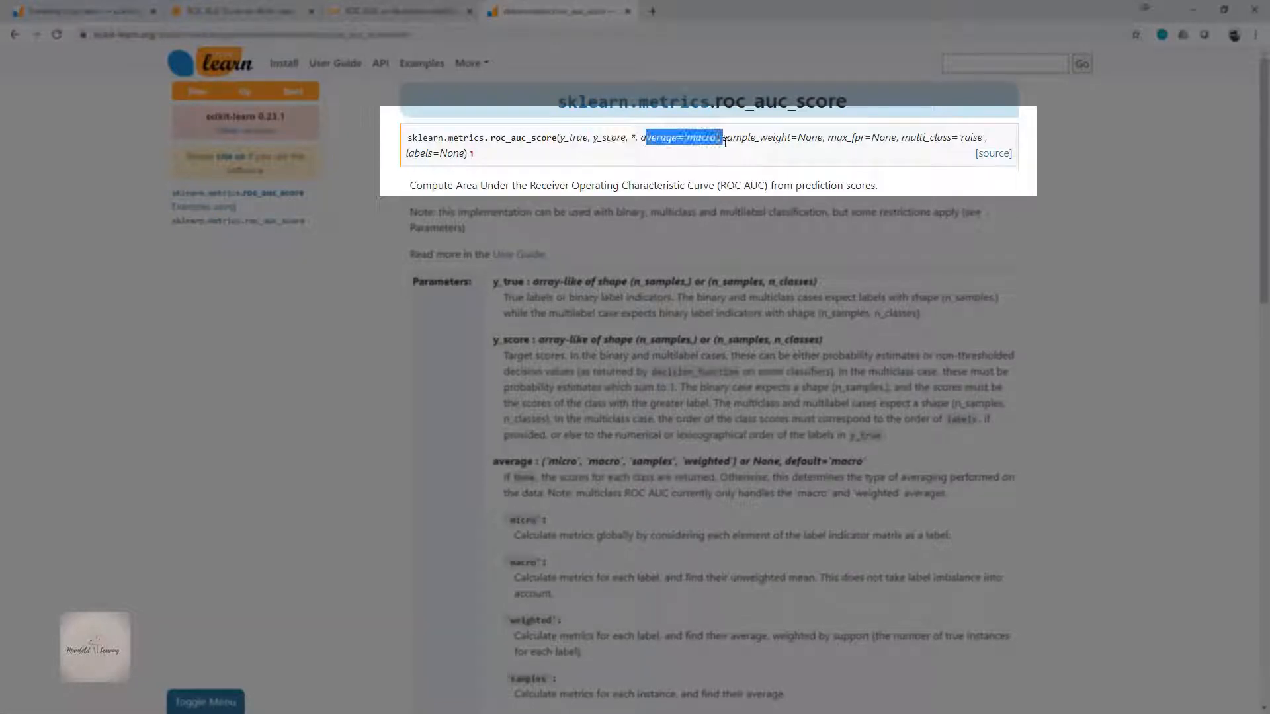
mouse_move(851, 144)
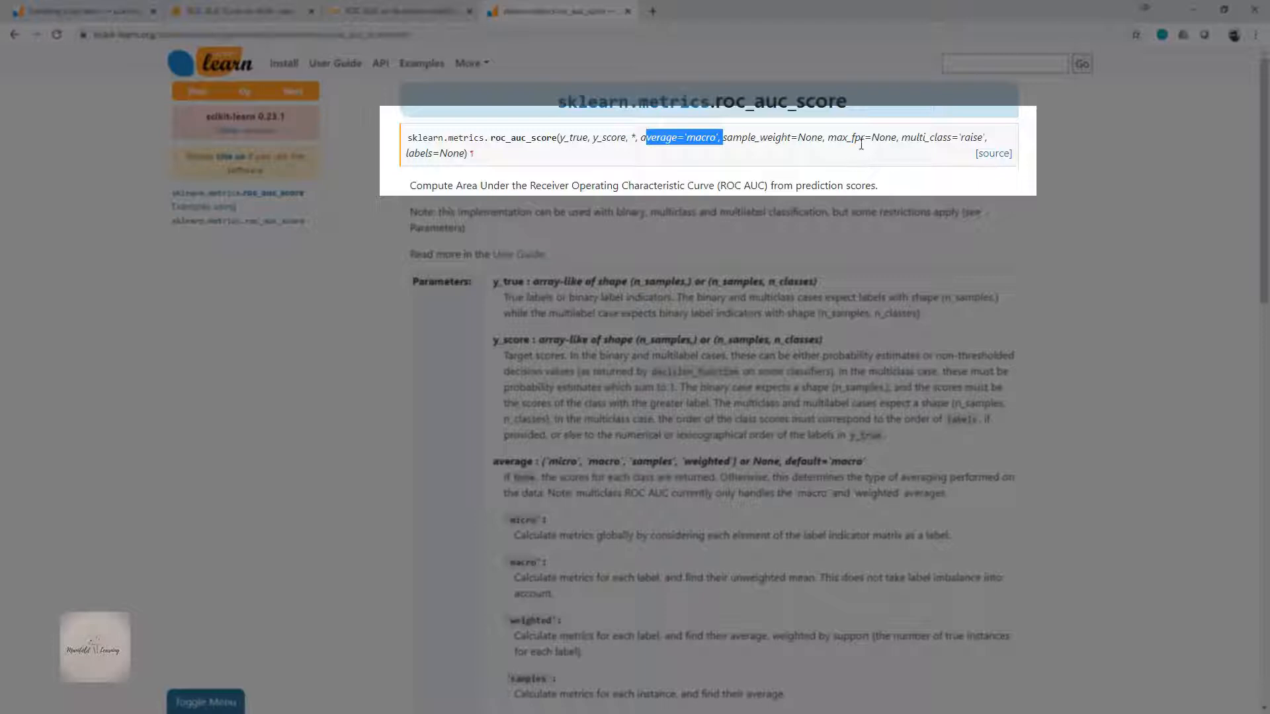
left_click(861, 143)
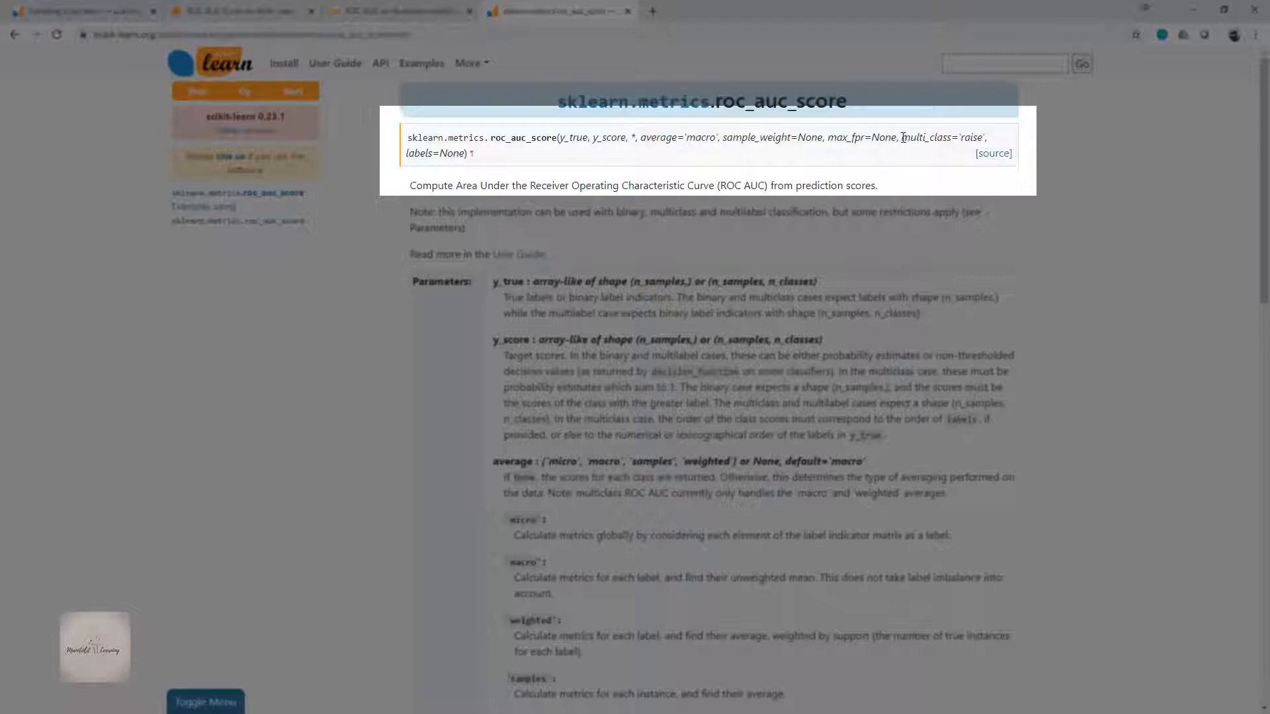
double_click(941, 136)
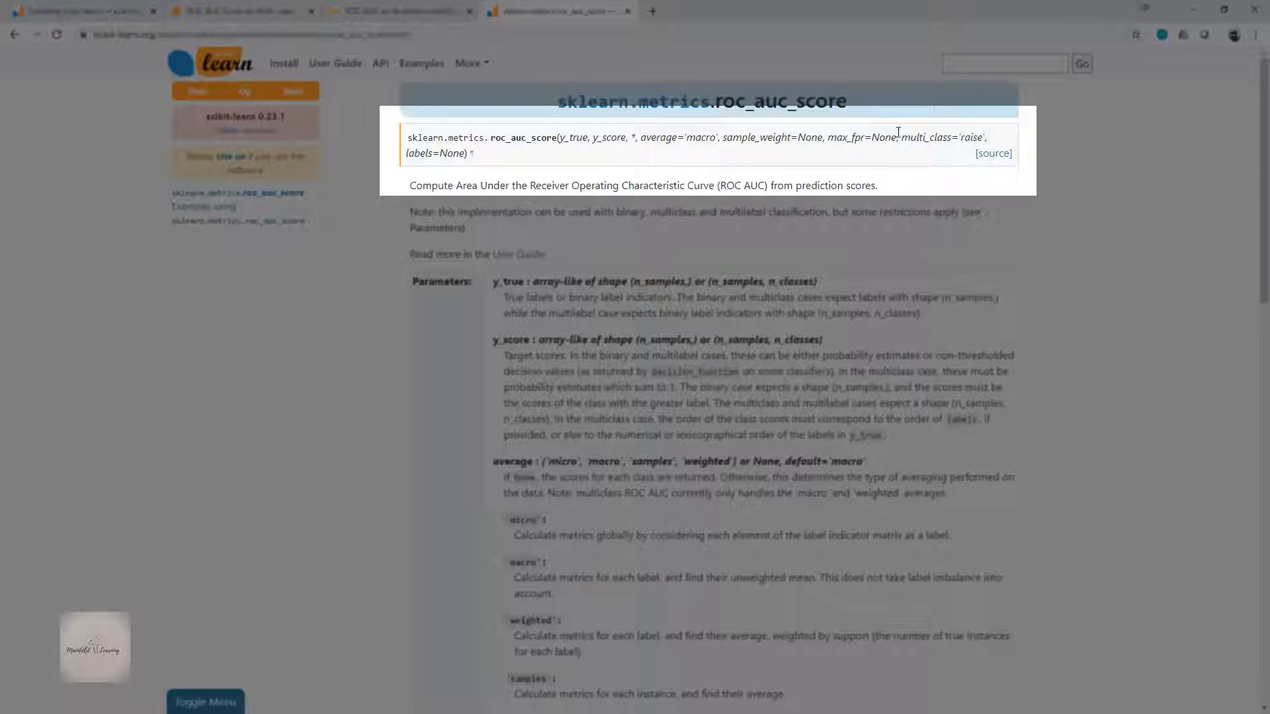
mouse_move(901, 138)
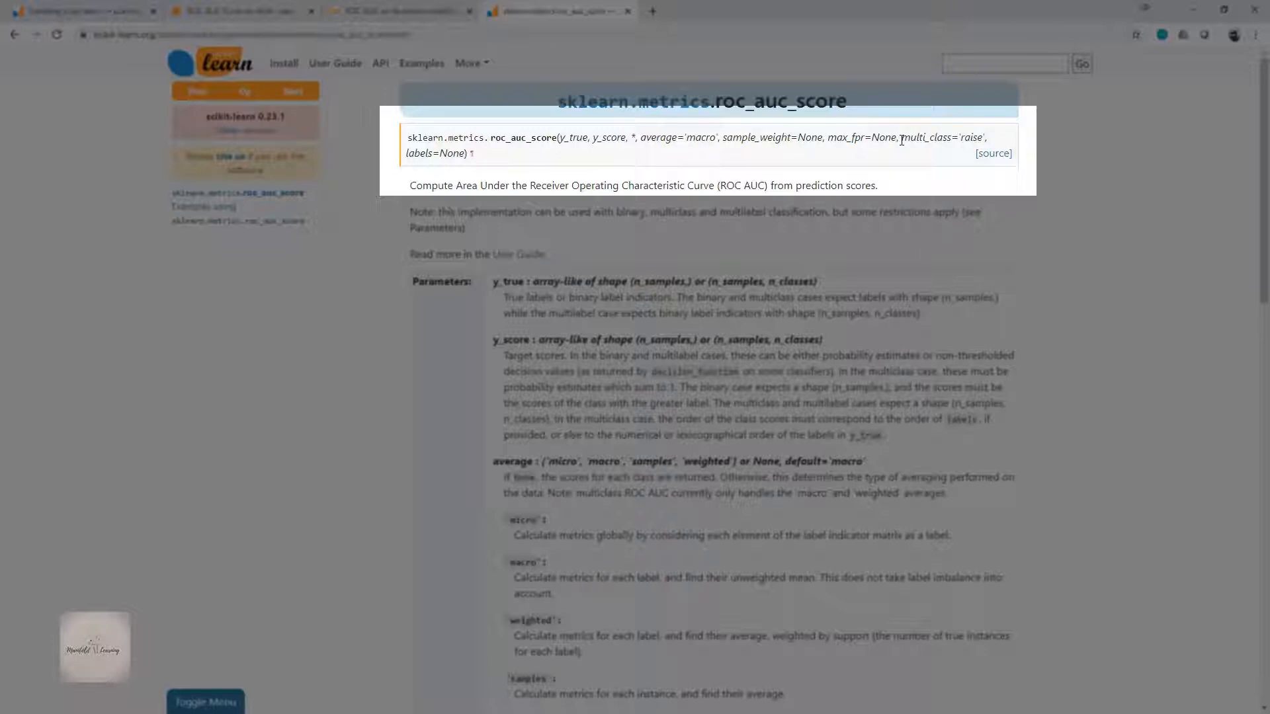
mouse_move(913, 236)
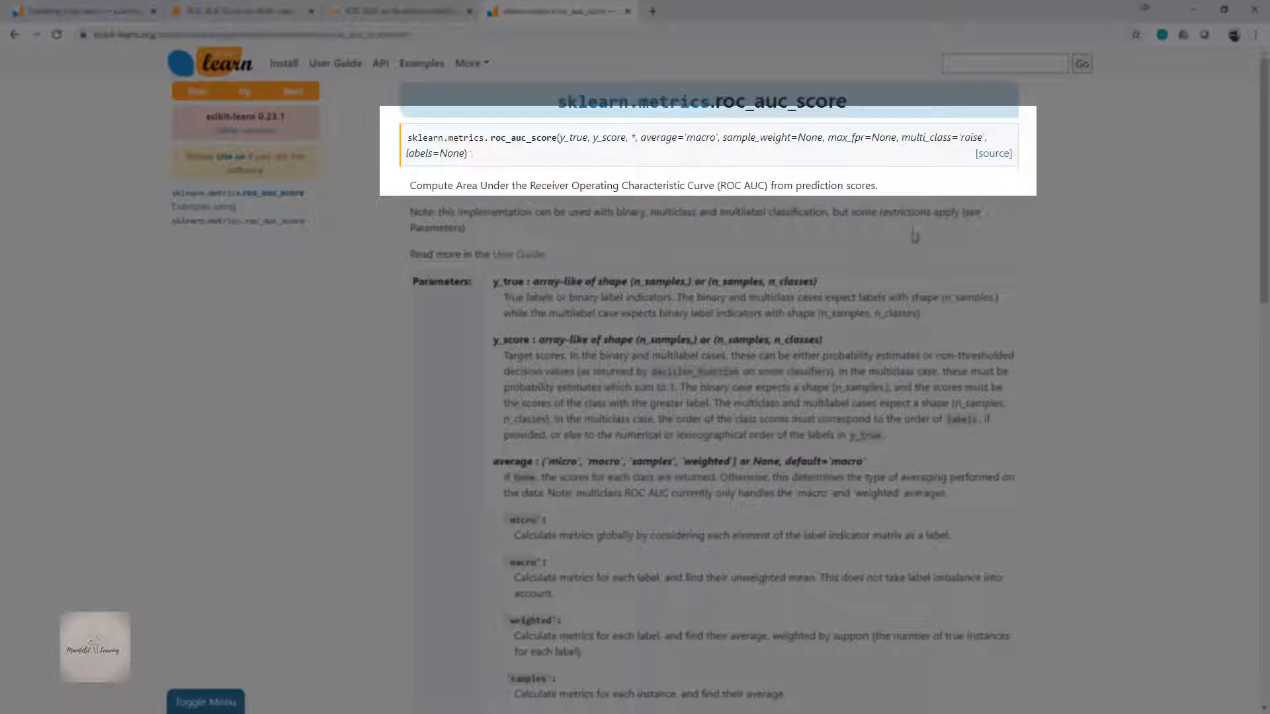
mouse_move(955, 136)
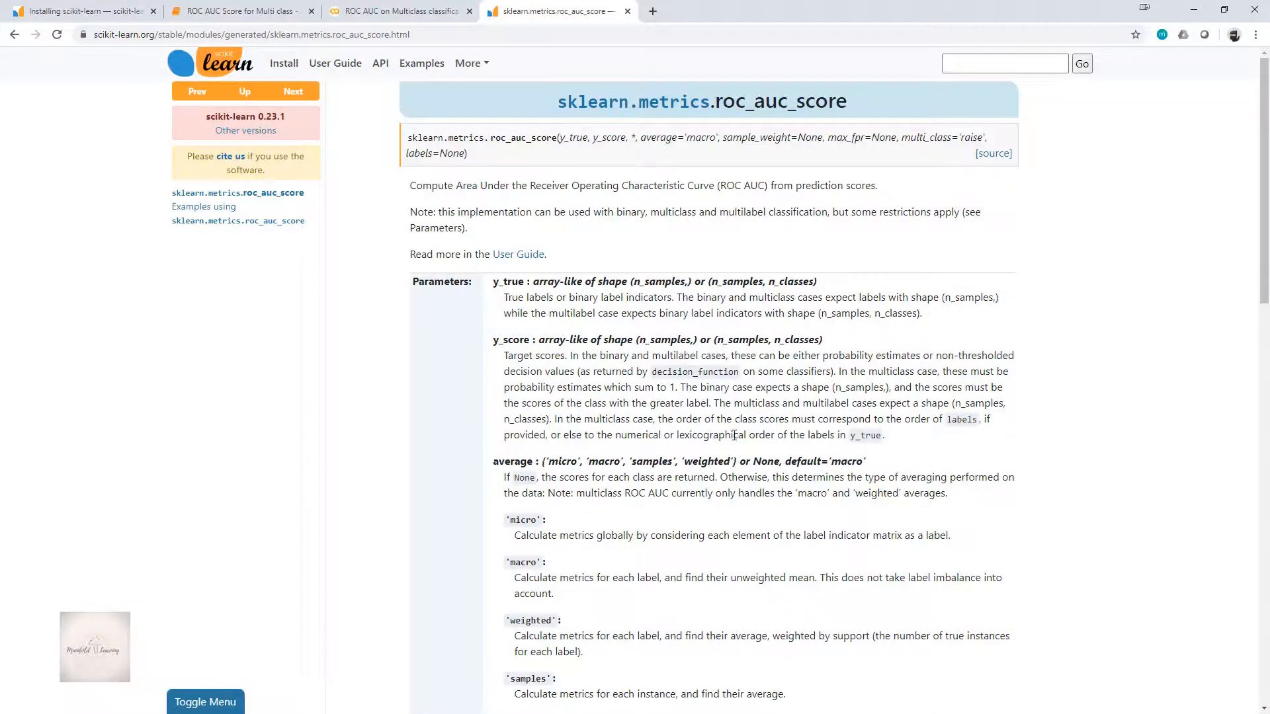
scroll("down", 3)
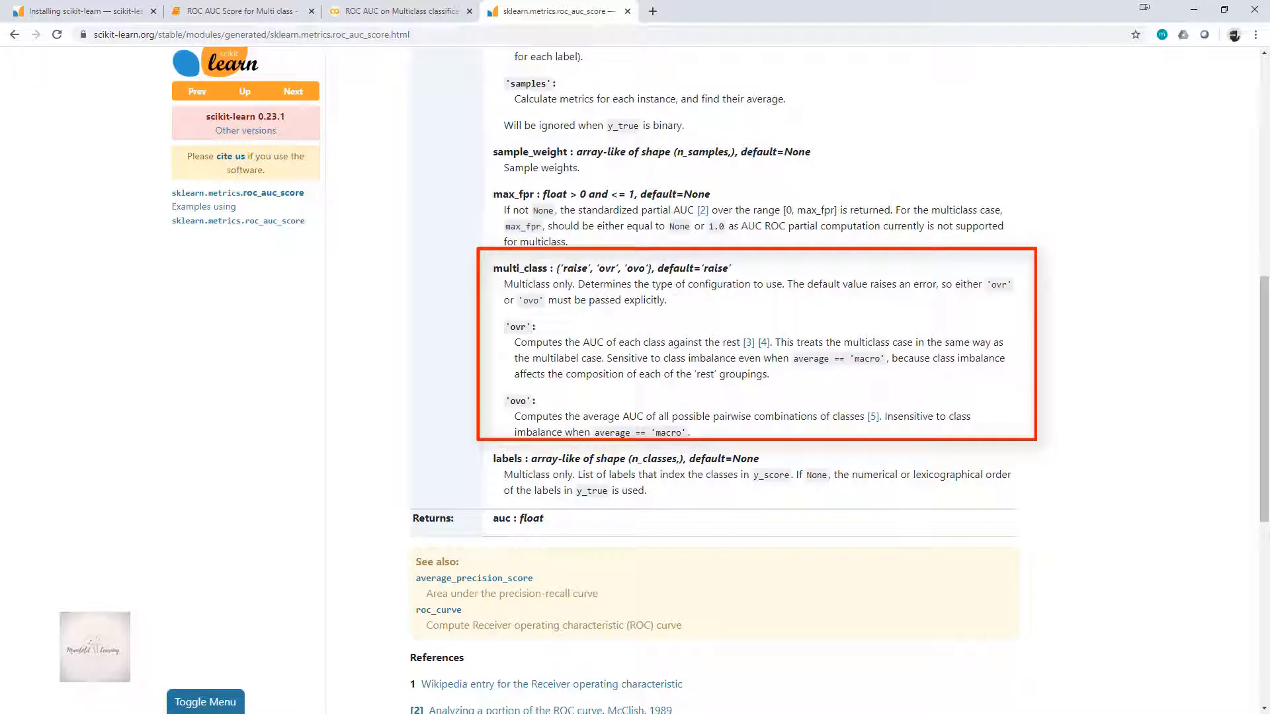
mouse_move(517, 301)
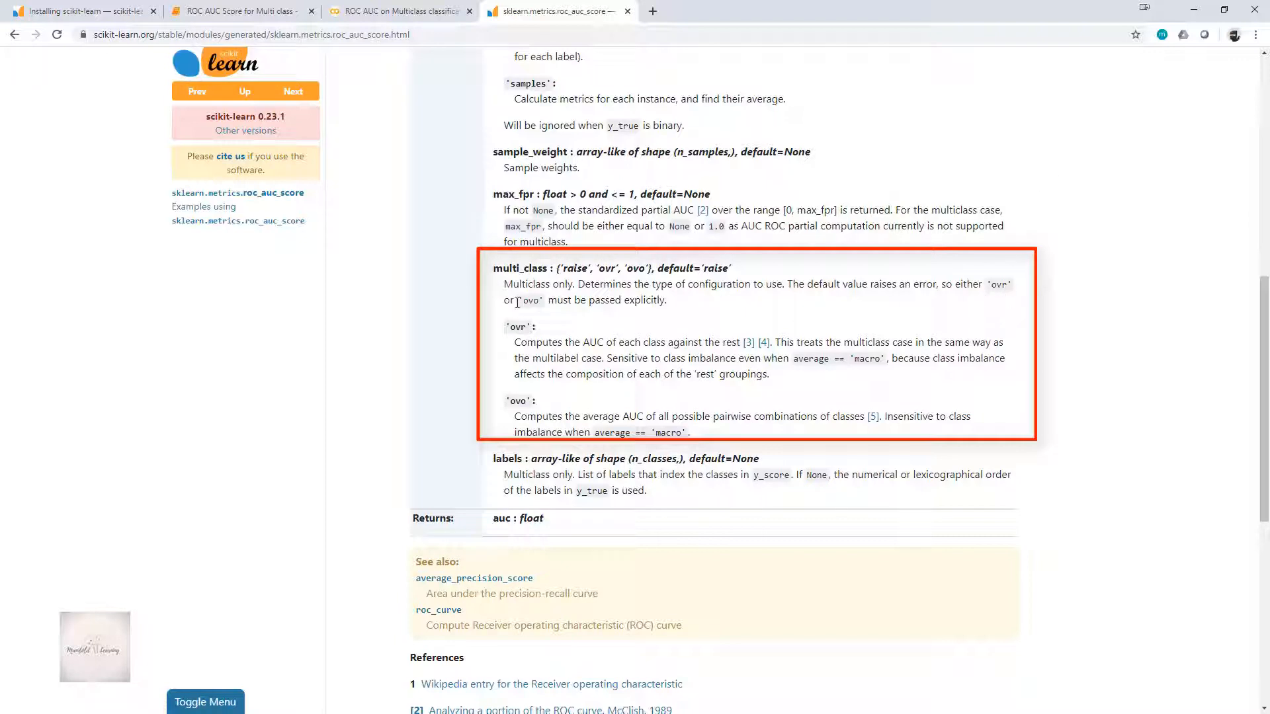
double_click(528, 300)
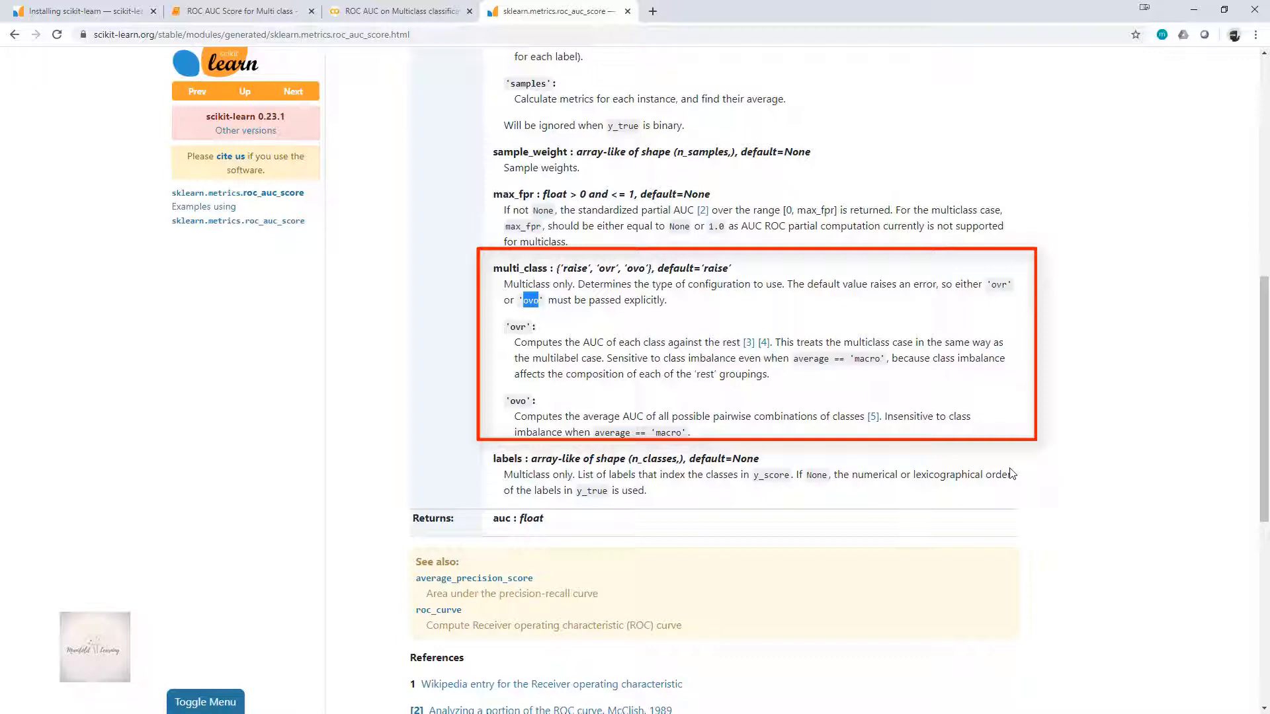
scroll("up", 3)
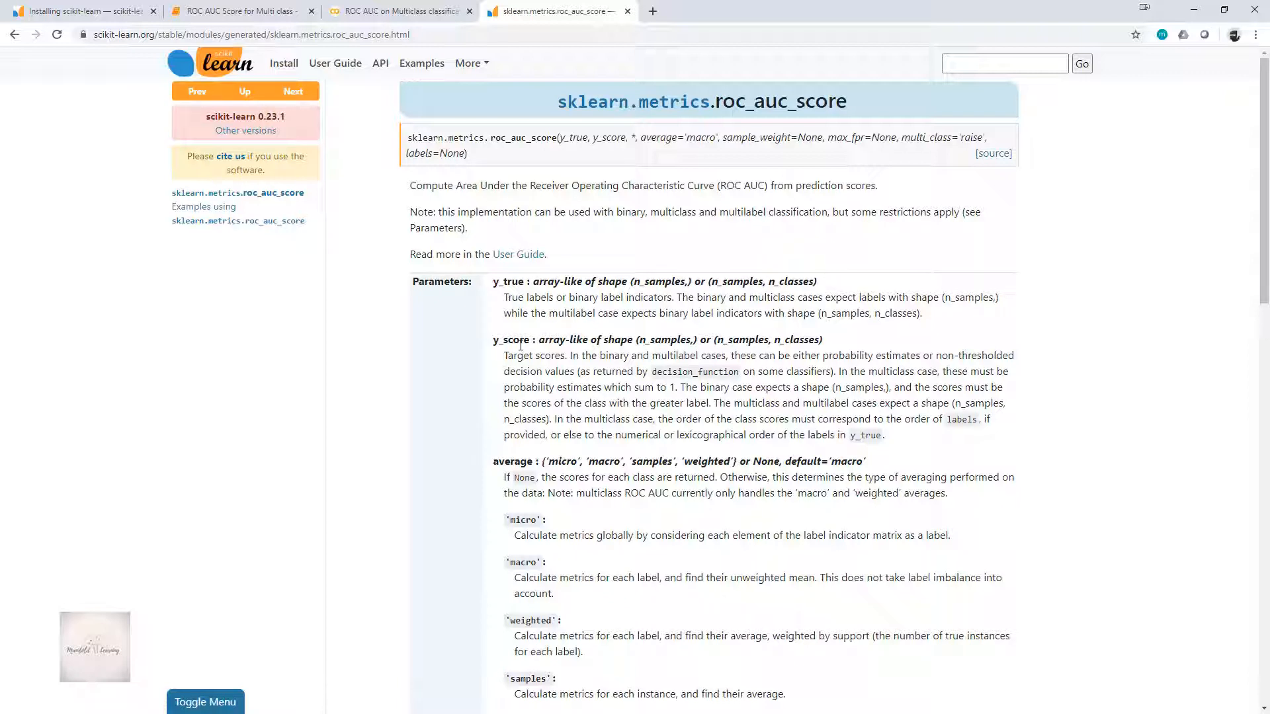
Step: Run the pip install -U scikit-learn cell in the Colab notebook, installing version 0.23.1
left_click(398, 10)
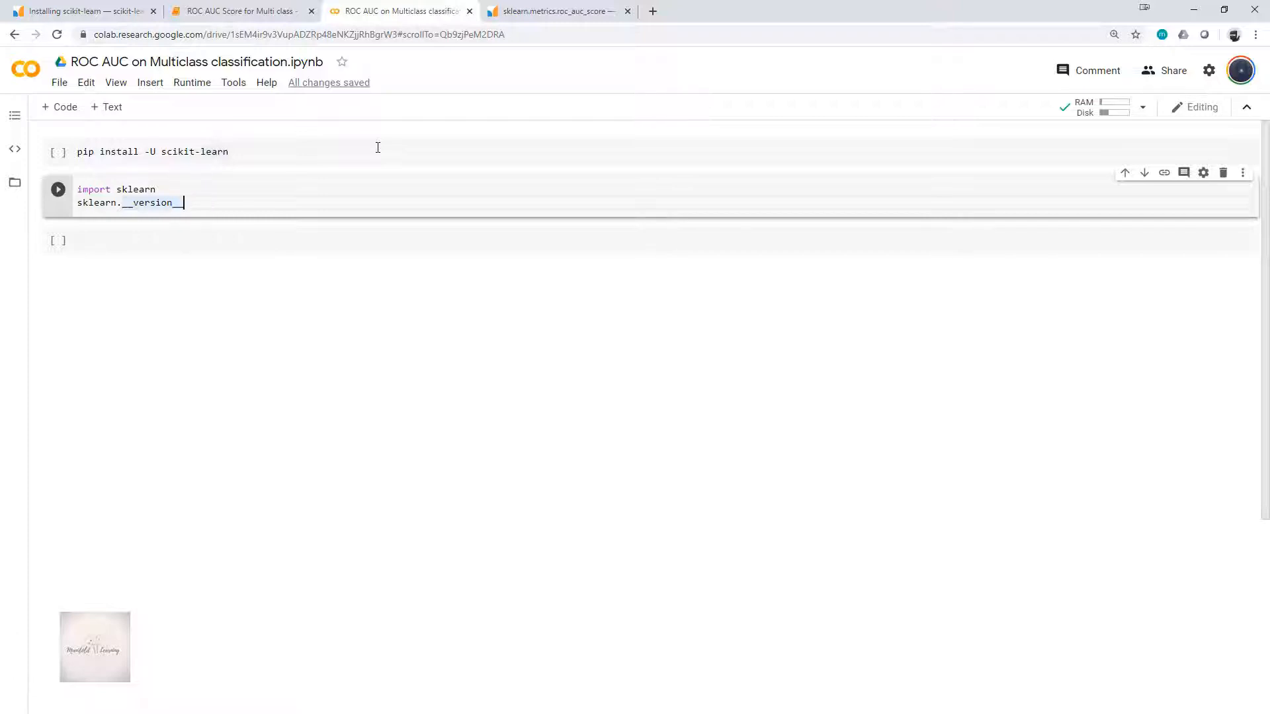
left_click(161, 150)
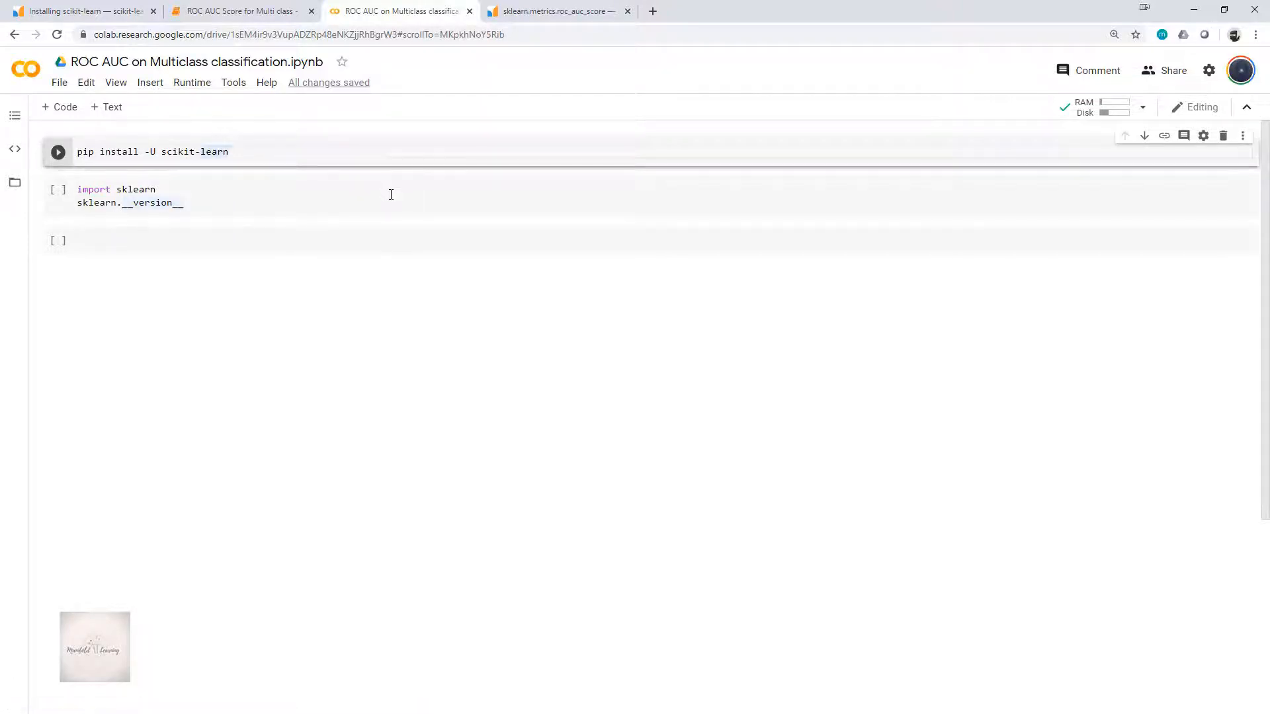
left_click(229, 151)
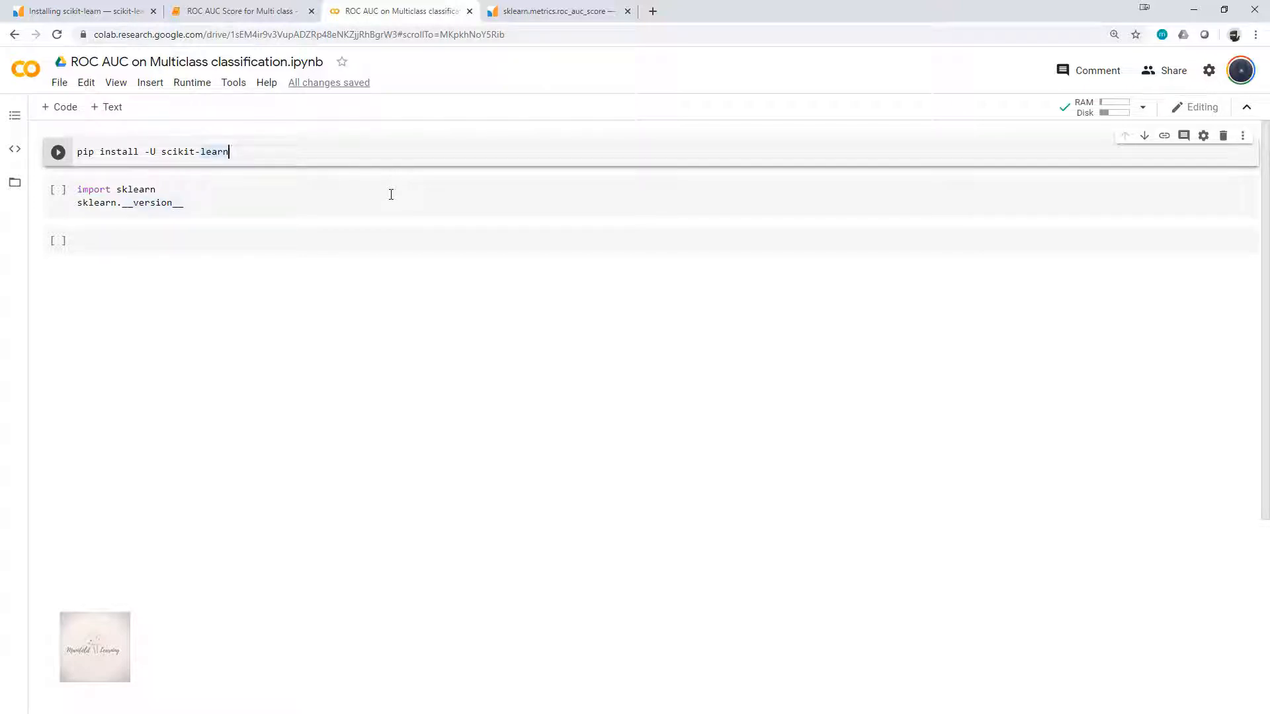
left_click(57, 151)
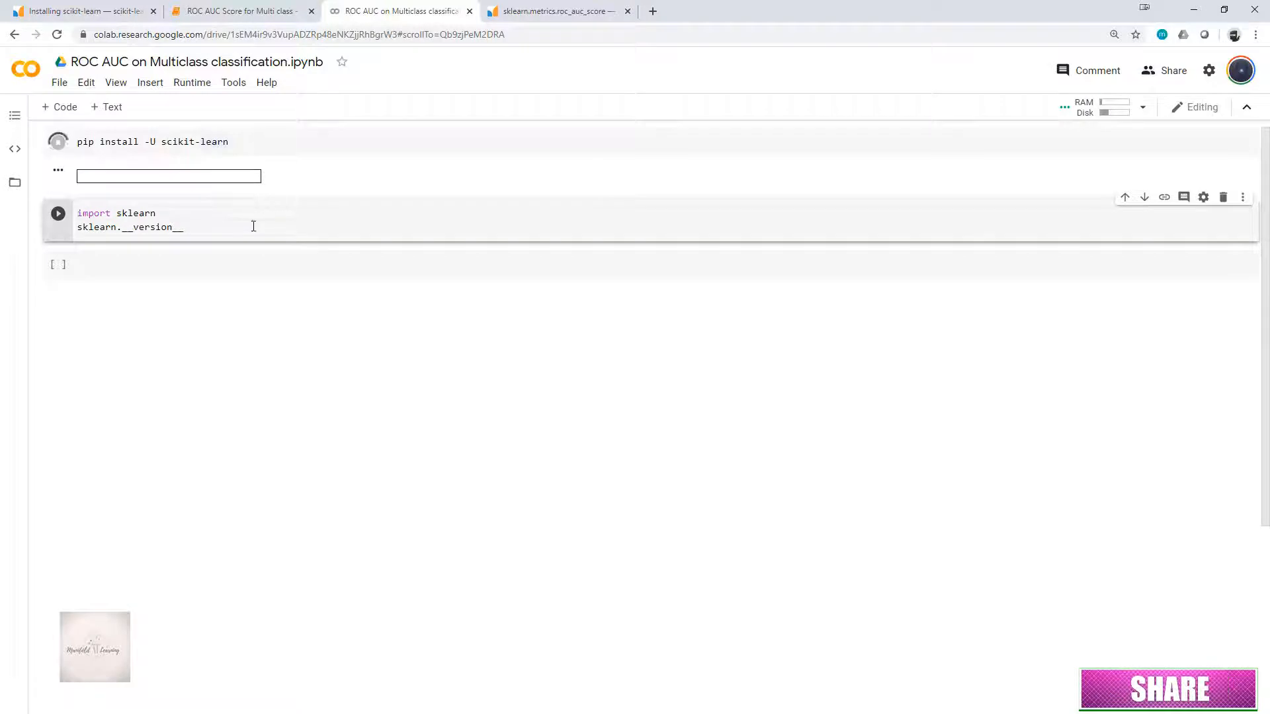
left_click(56, 142)
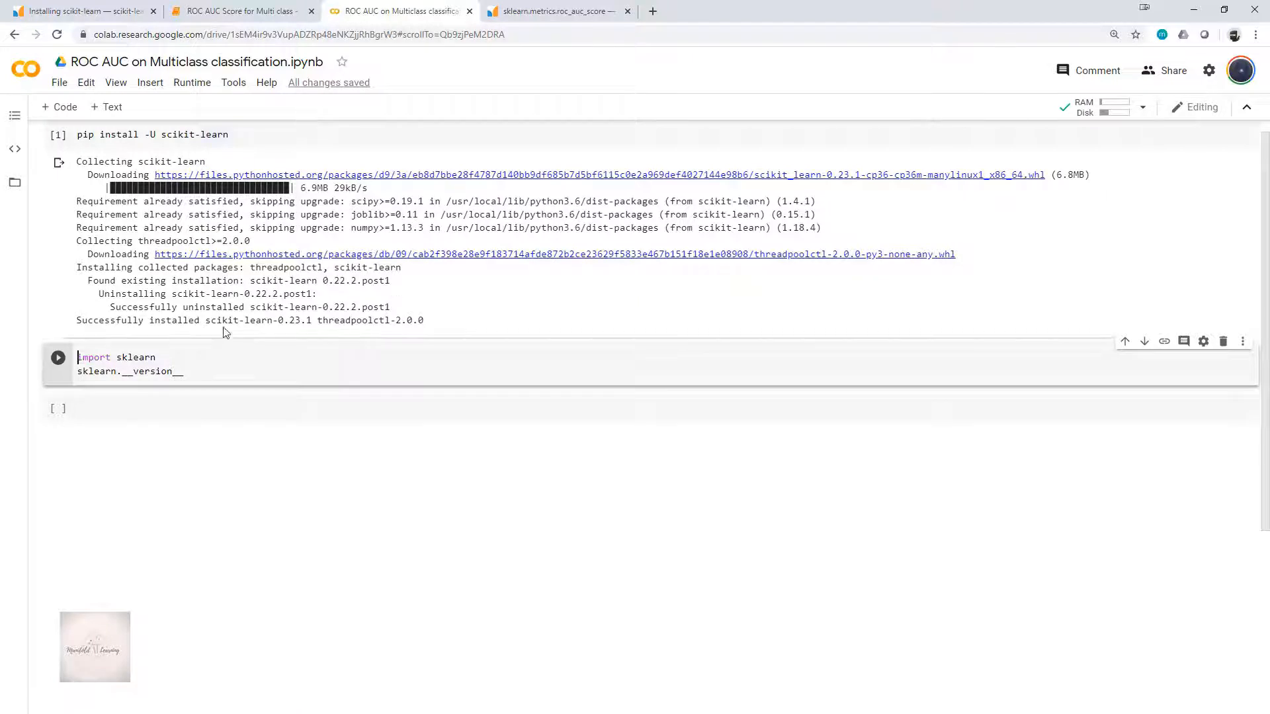
mouse_move(381, 339)
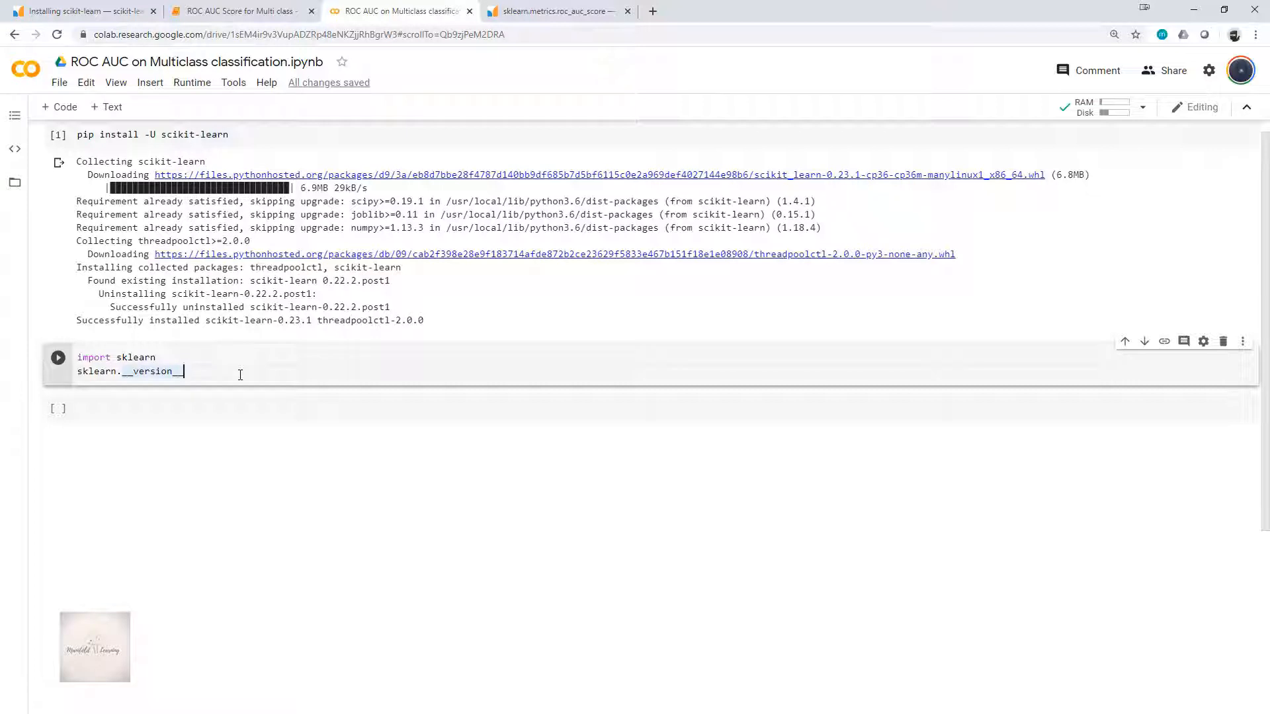
left_click(57, 357)
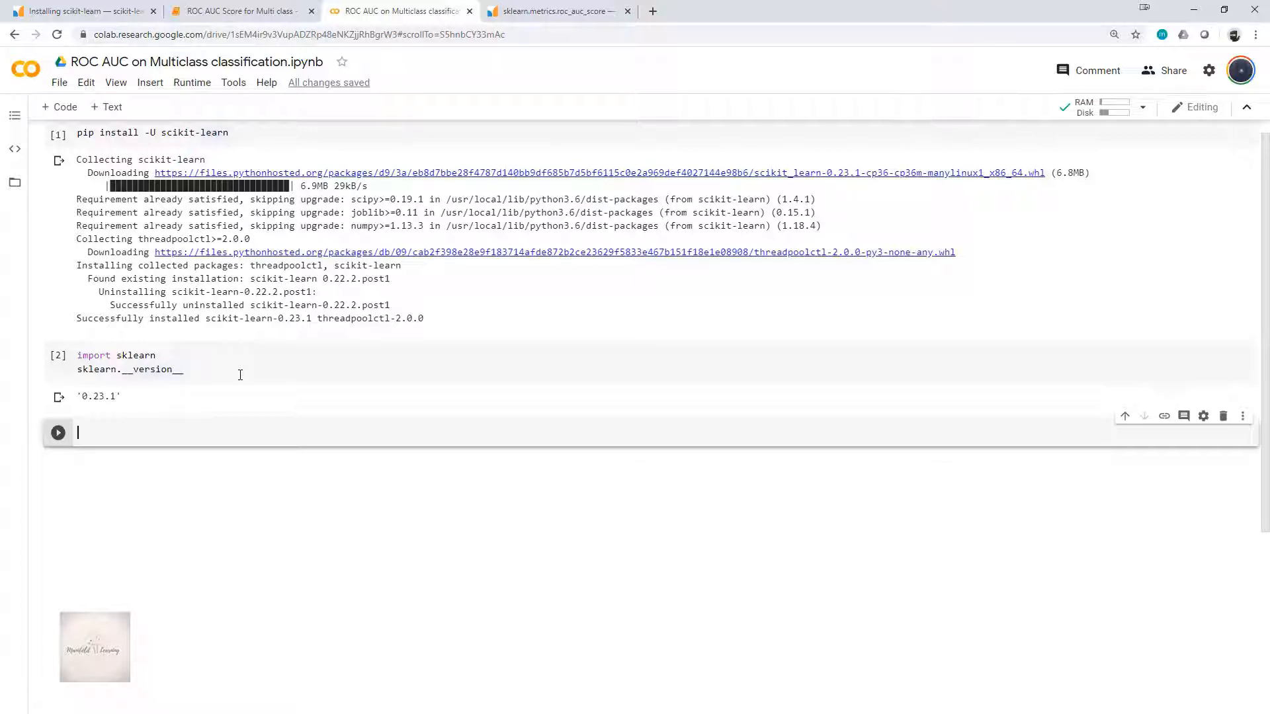
Step: Write imports for load_iris from sklearn.datasets and train_test_split from sklearn.model_selection
type("from sklearn")
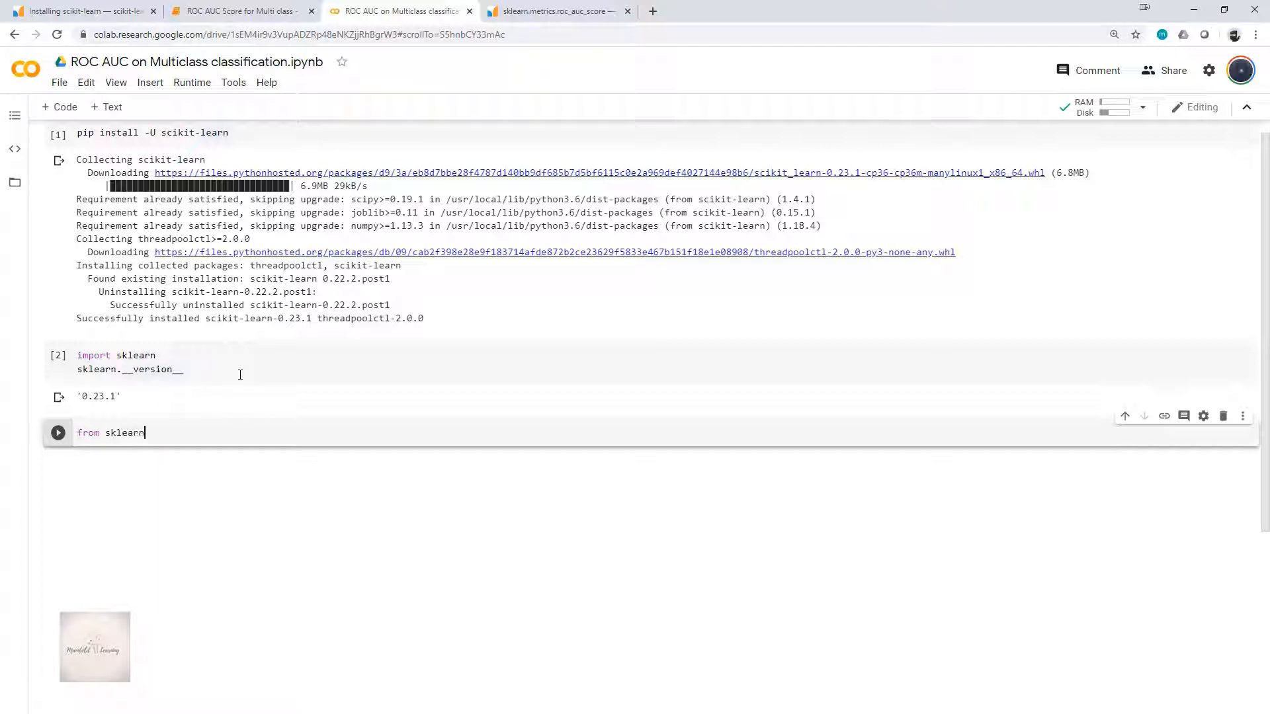
type(".datasets")
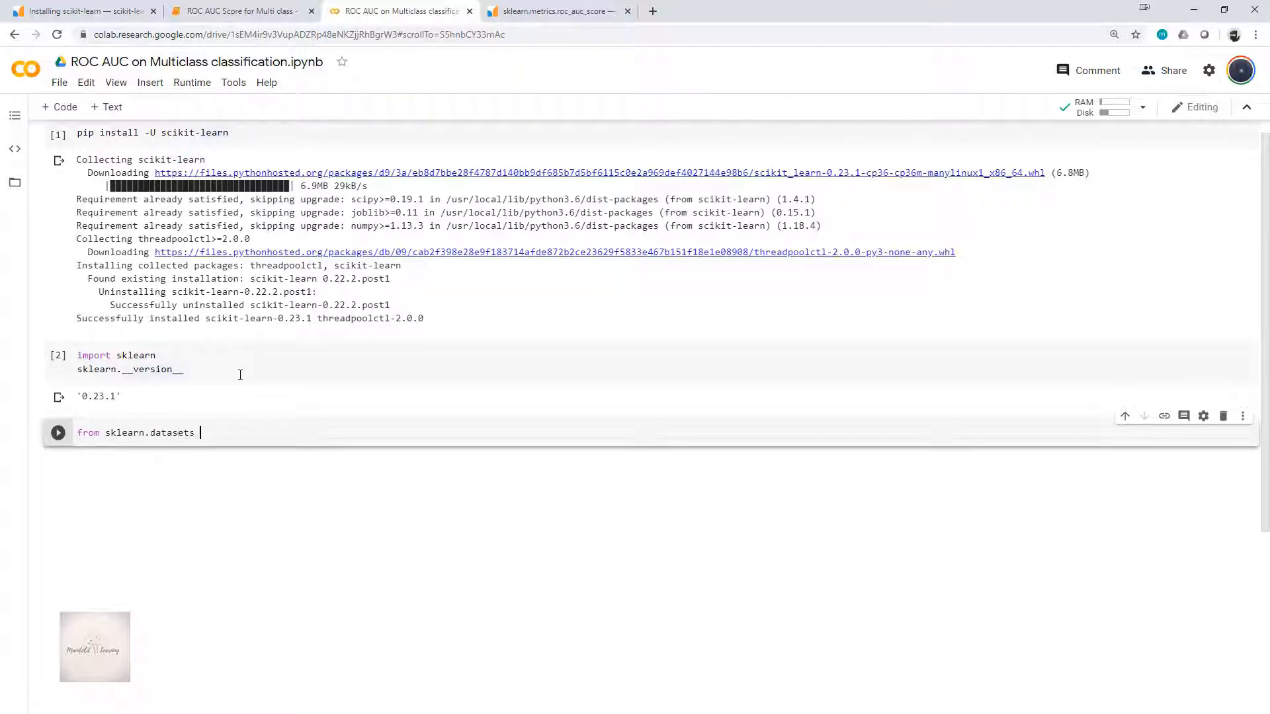
type("import load")
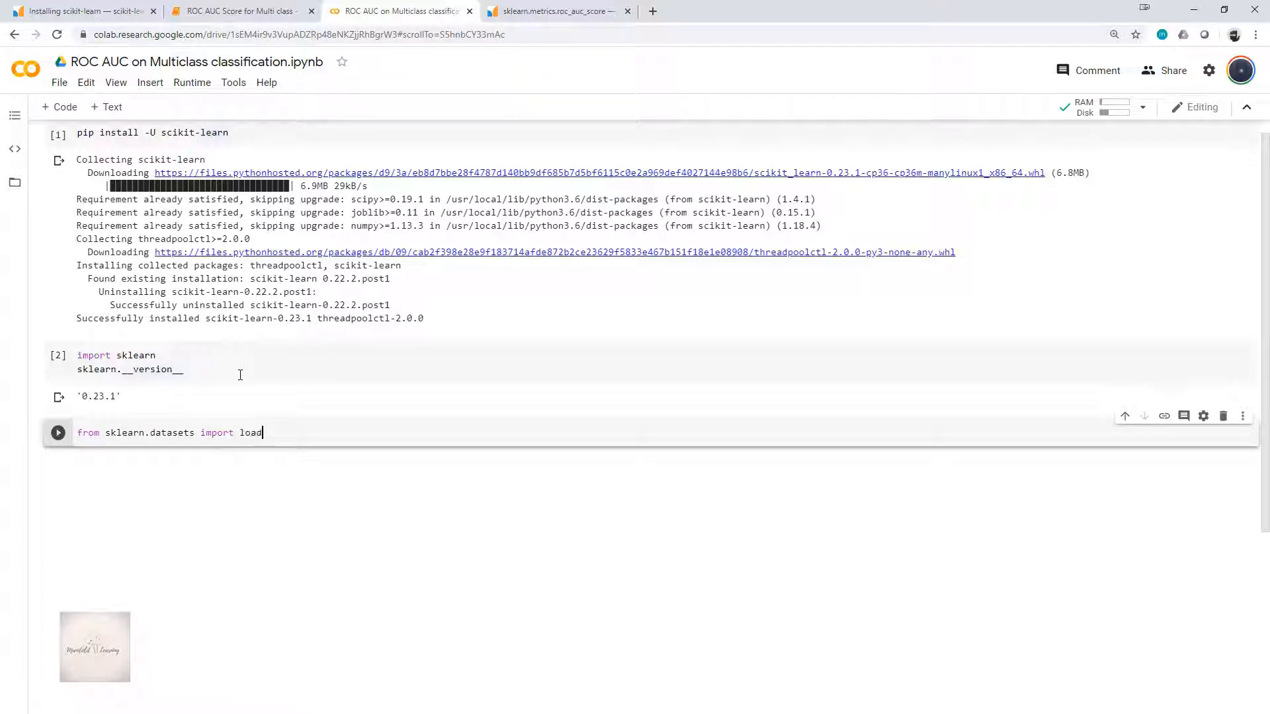
type("_iris")
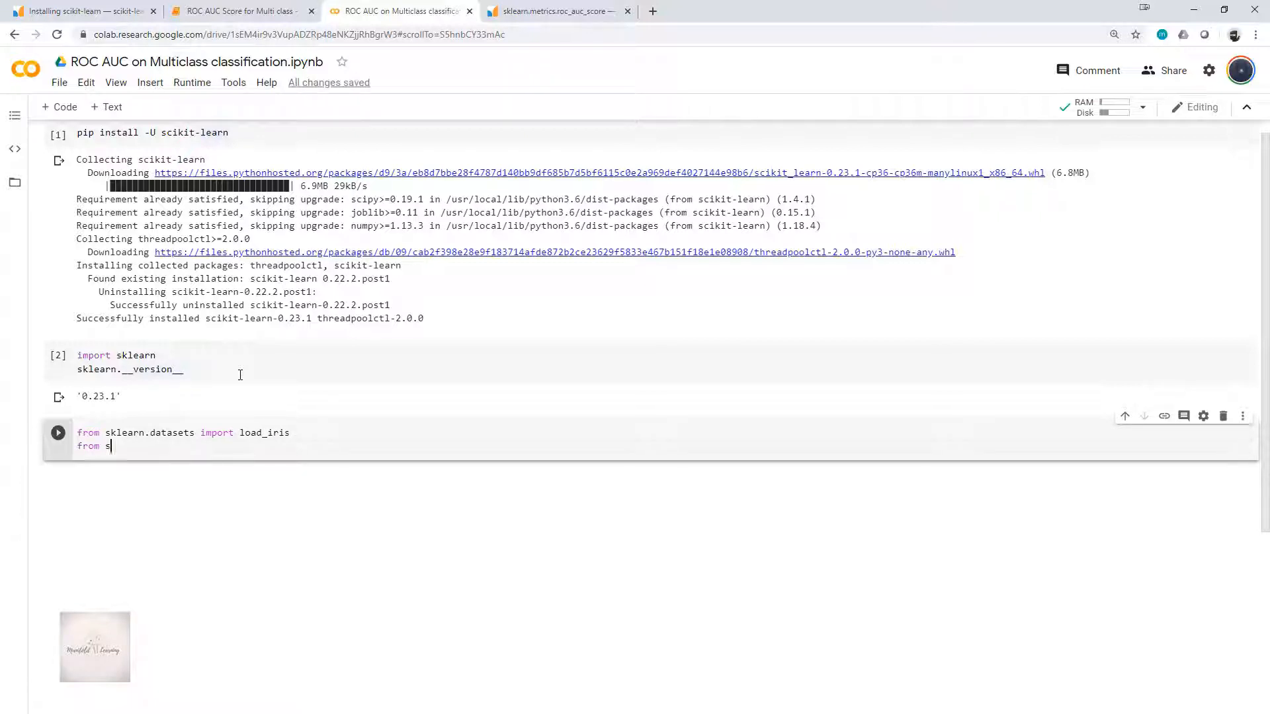
type("klearn.mo")
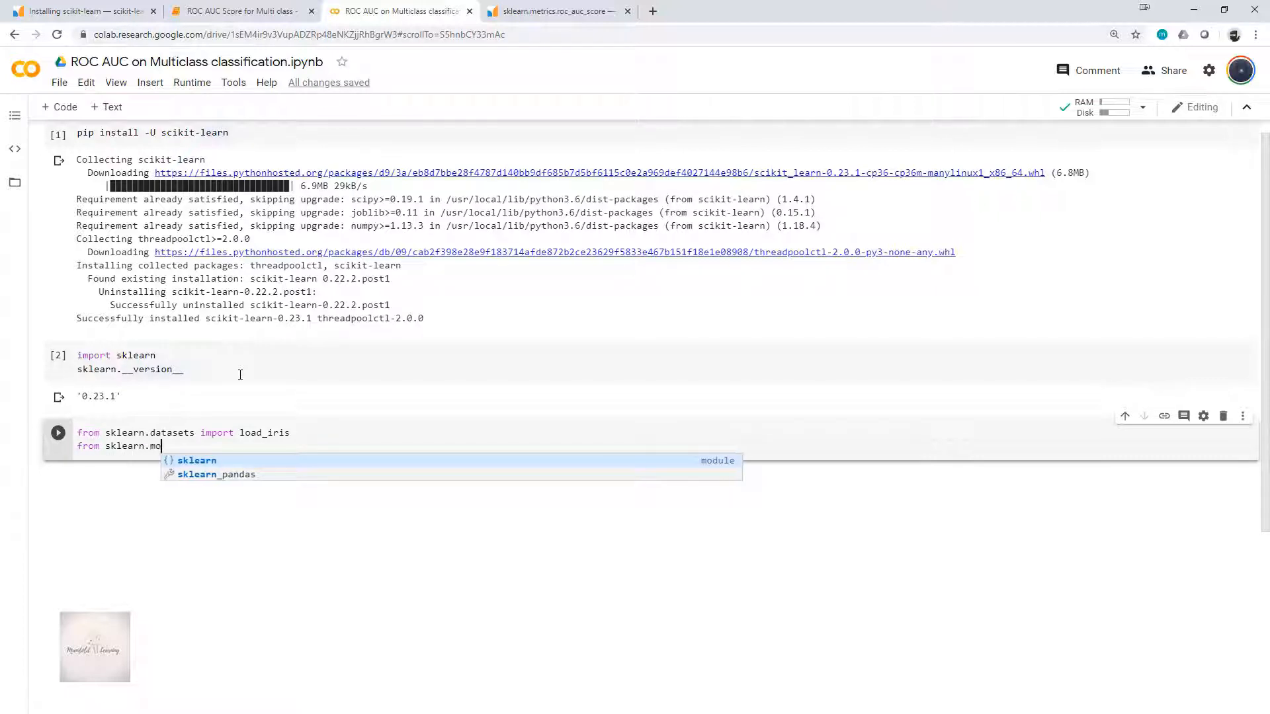
type("del_selection im")
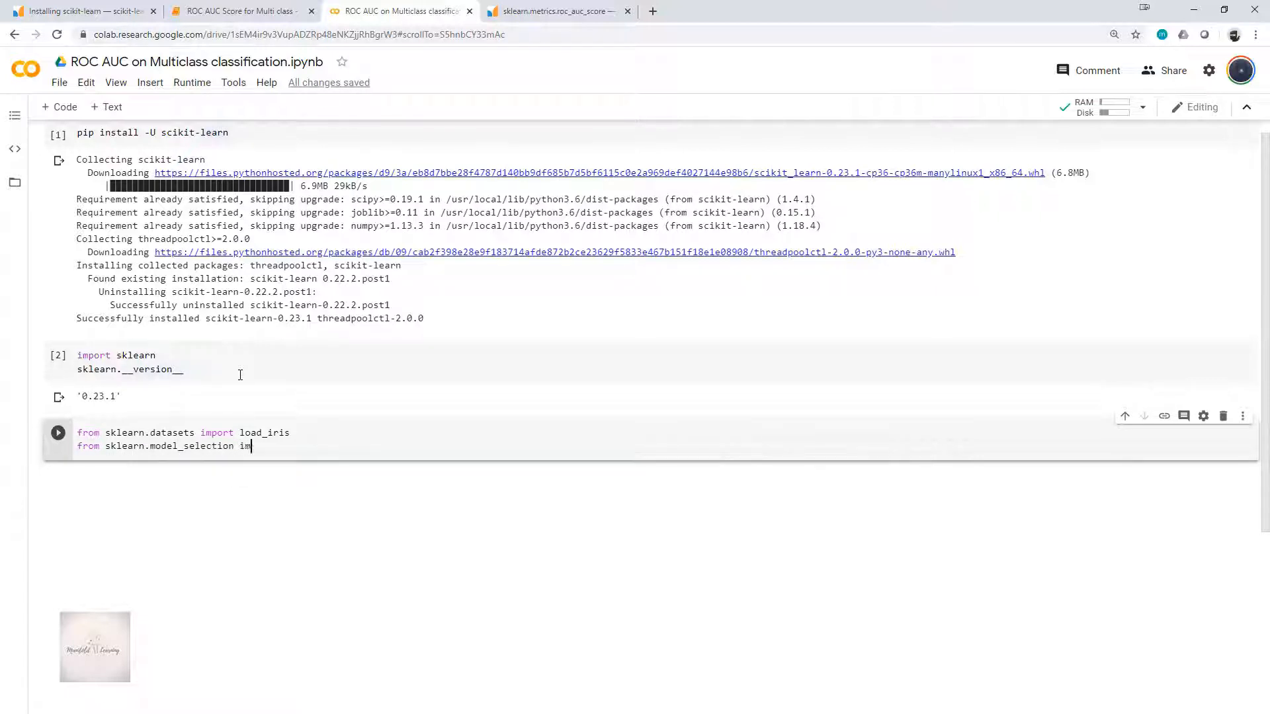
type("port train_test_split")
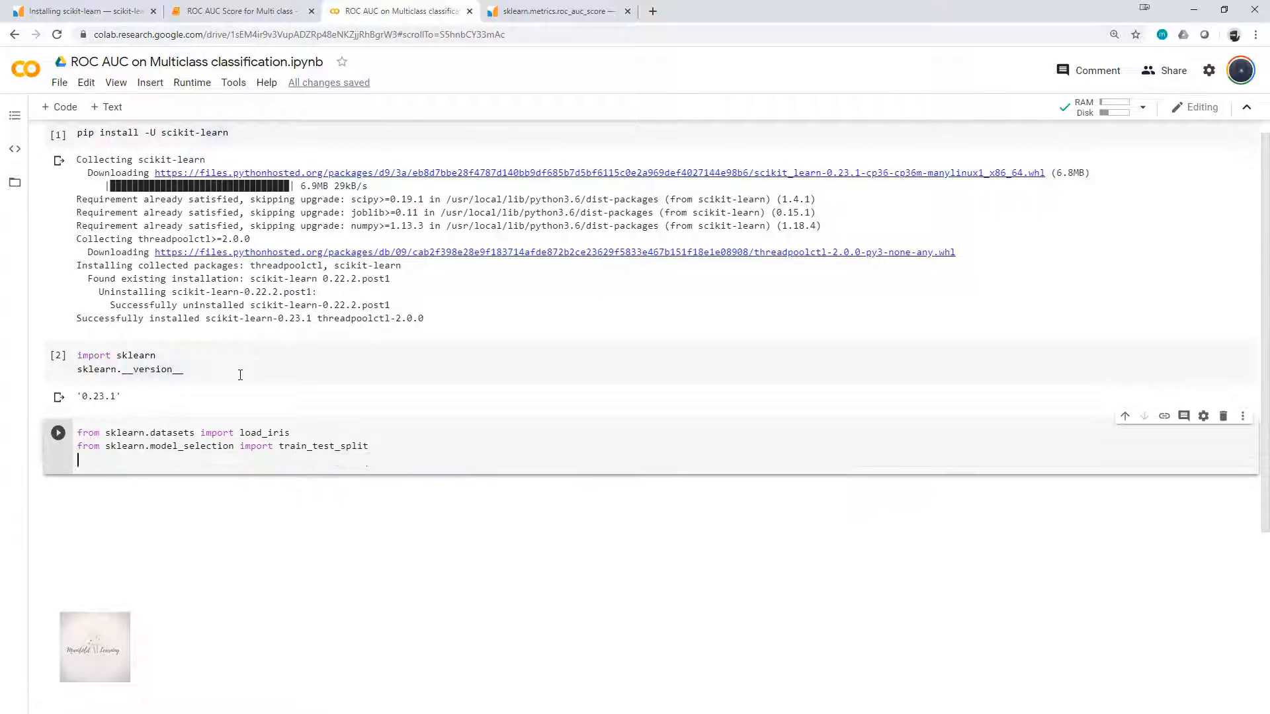
Step: Add imports for roc_auc_score and DecisionTreeClassifier, run the cell and move to a new one
type("from sklearn.metrics import roc_auc_score")
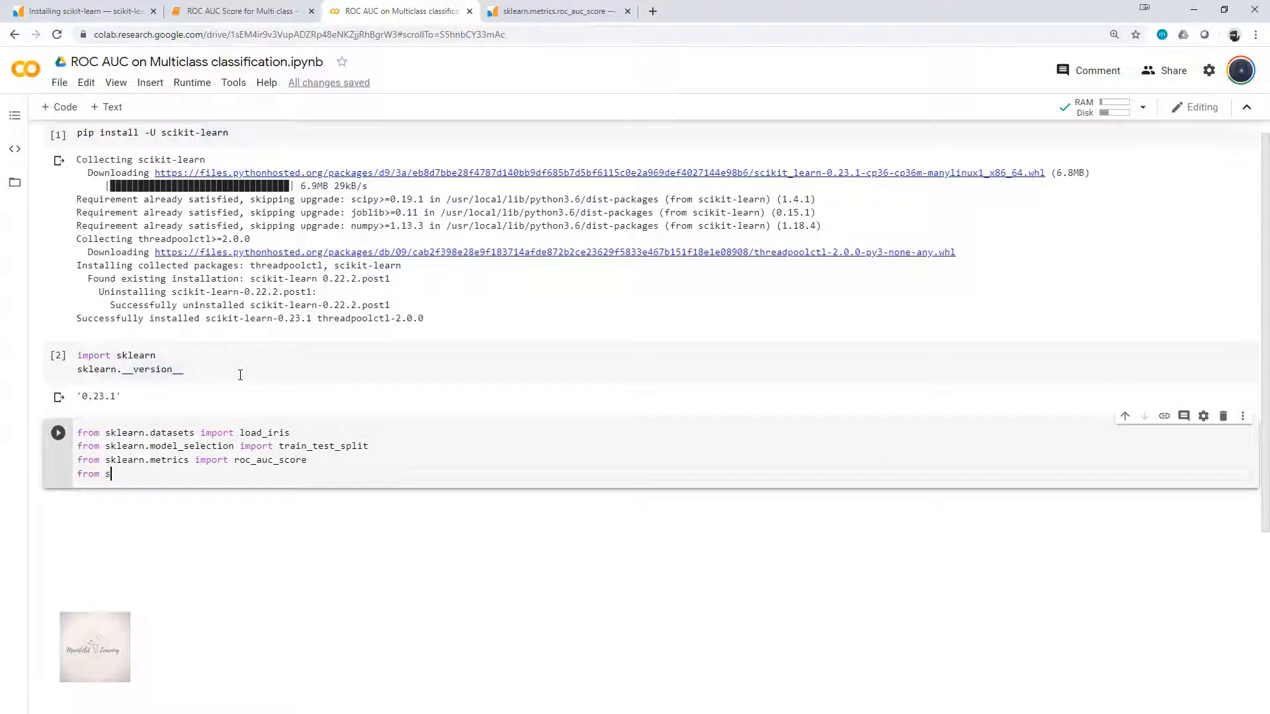
type("klearn.tree import Deci")
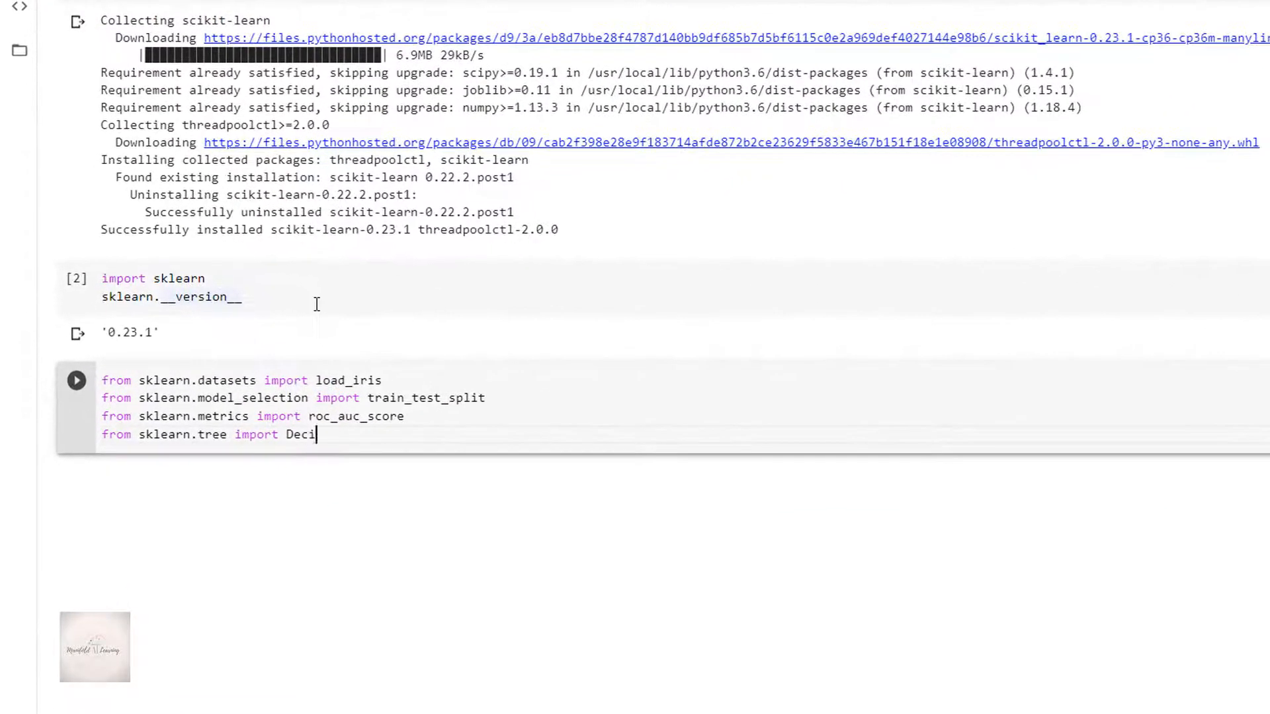
type("sionTreeClassif")
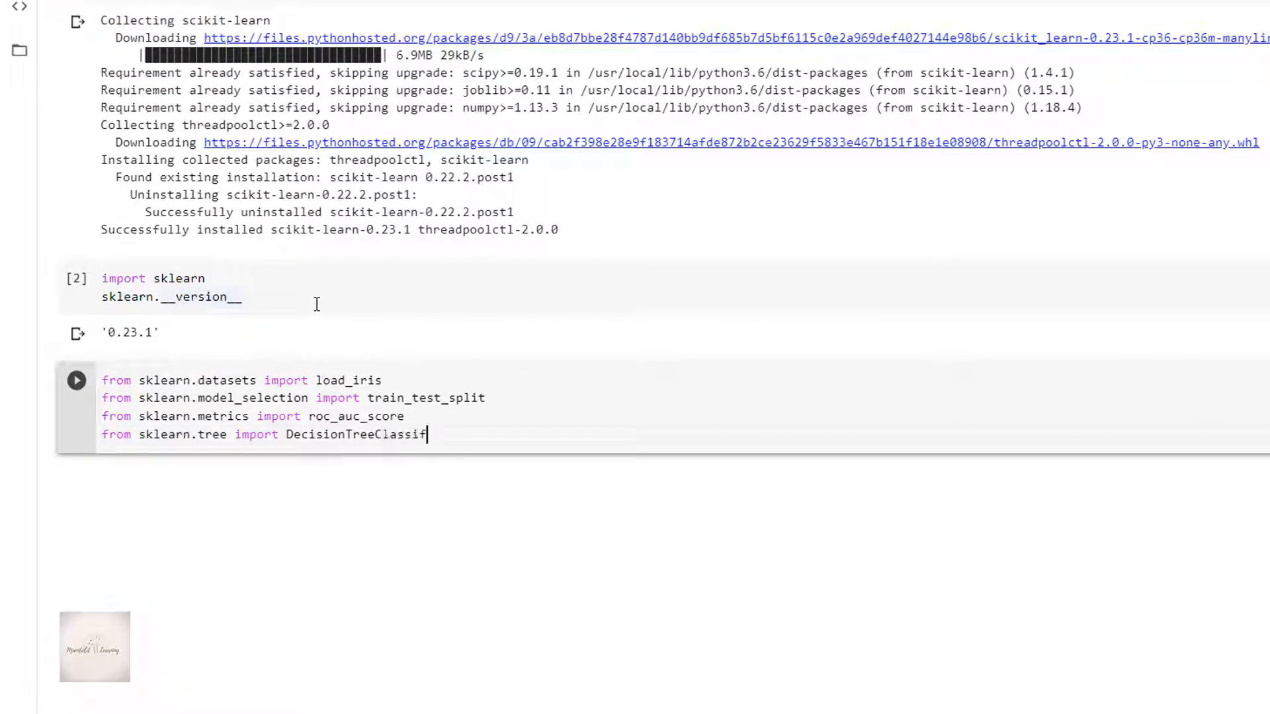
left_click(76, 381)
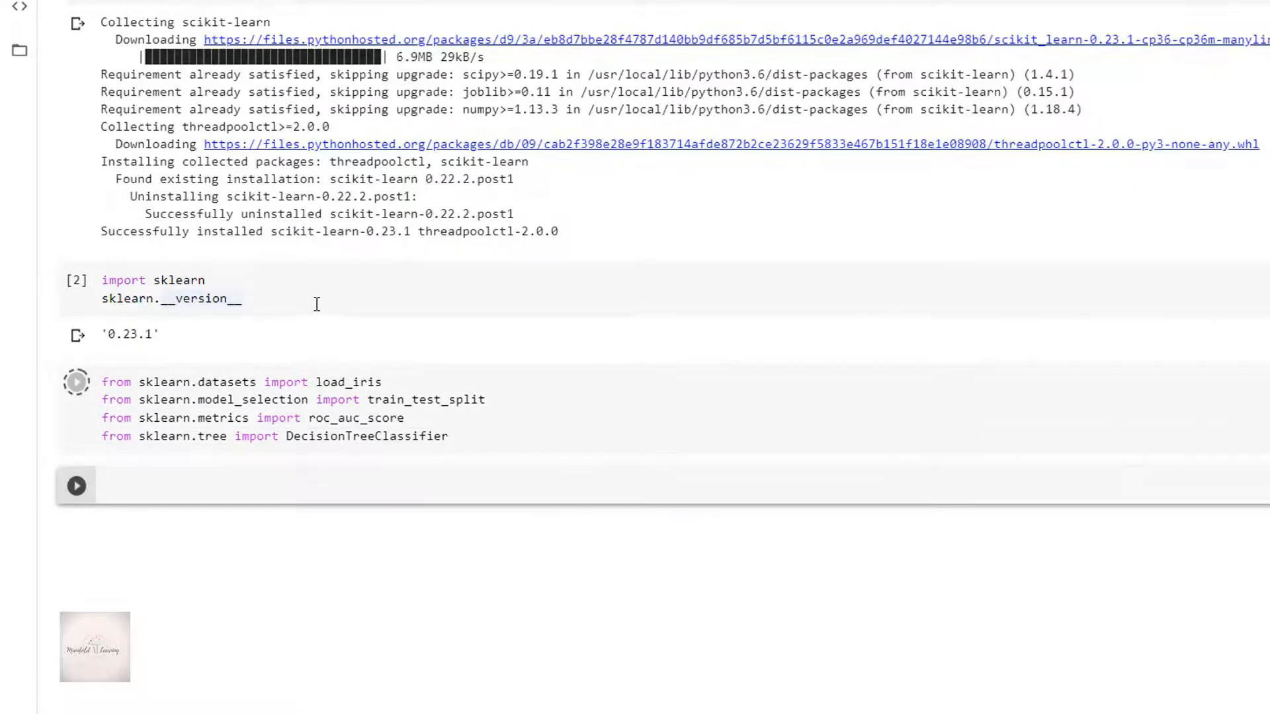
left_click(76, 381)
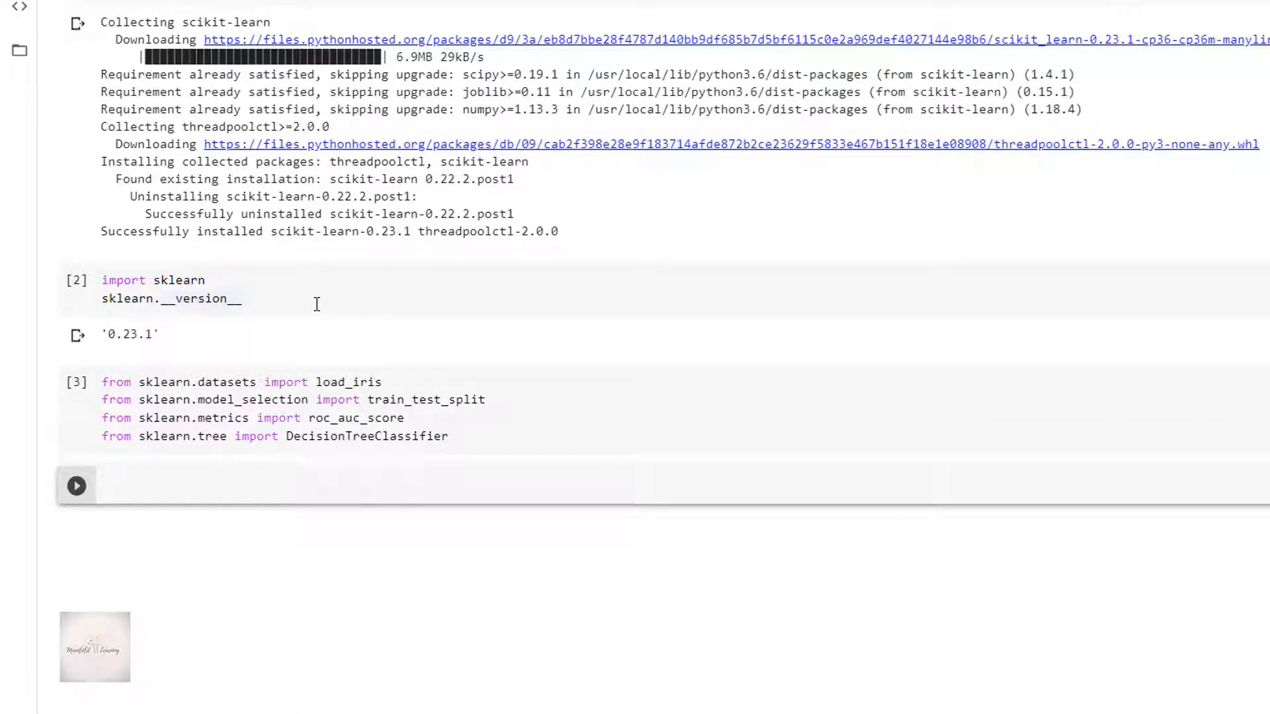
Step: Load the iris dataset and assign X = iris.data and y = iris.target, then run the cell
type("iris = Load_iris(")
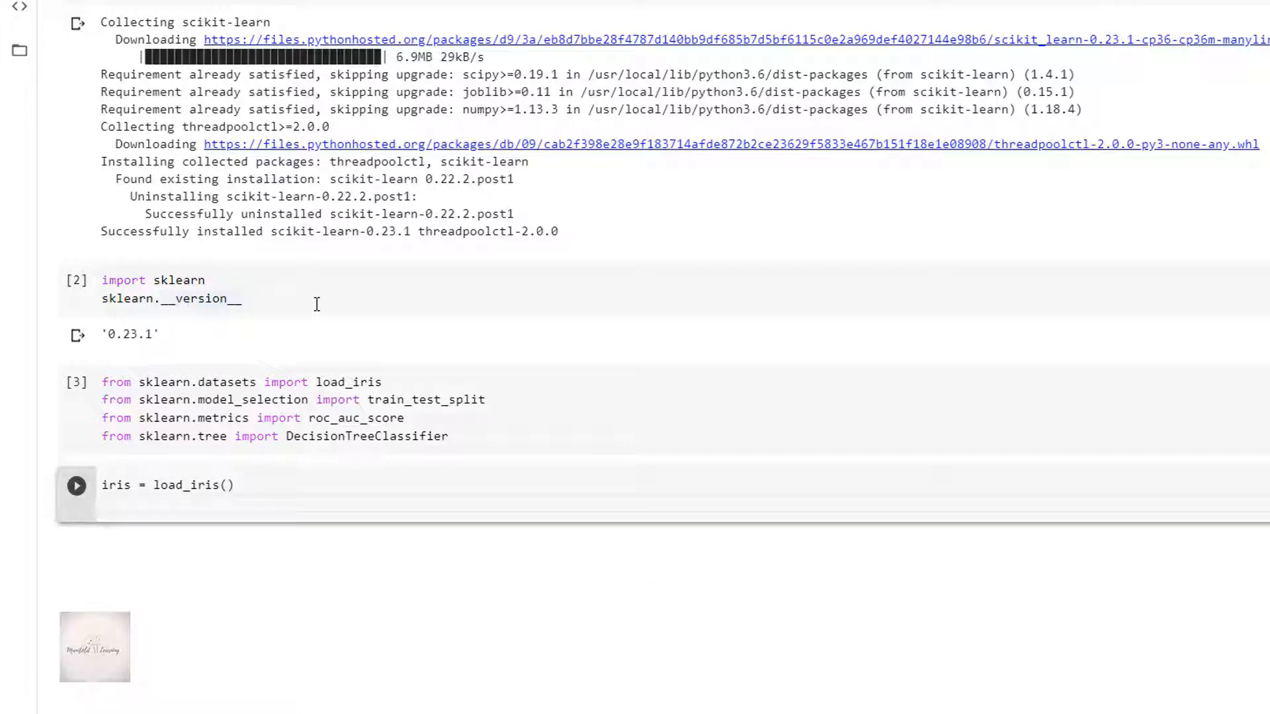
type("X=iris.dat")
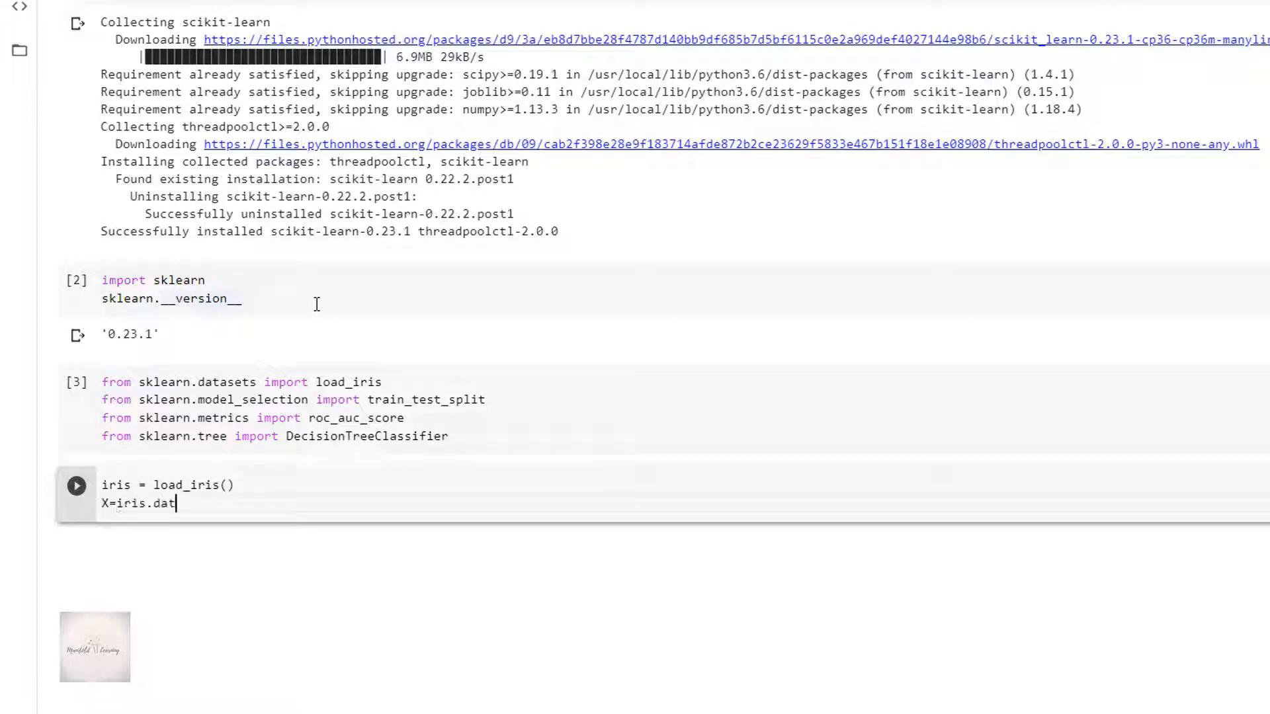
type("a")
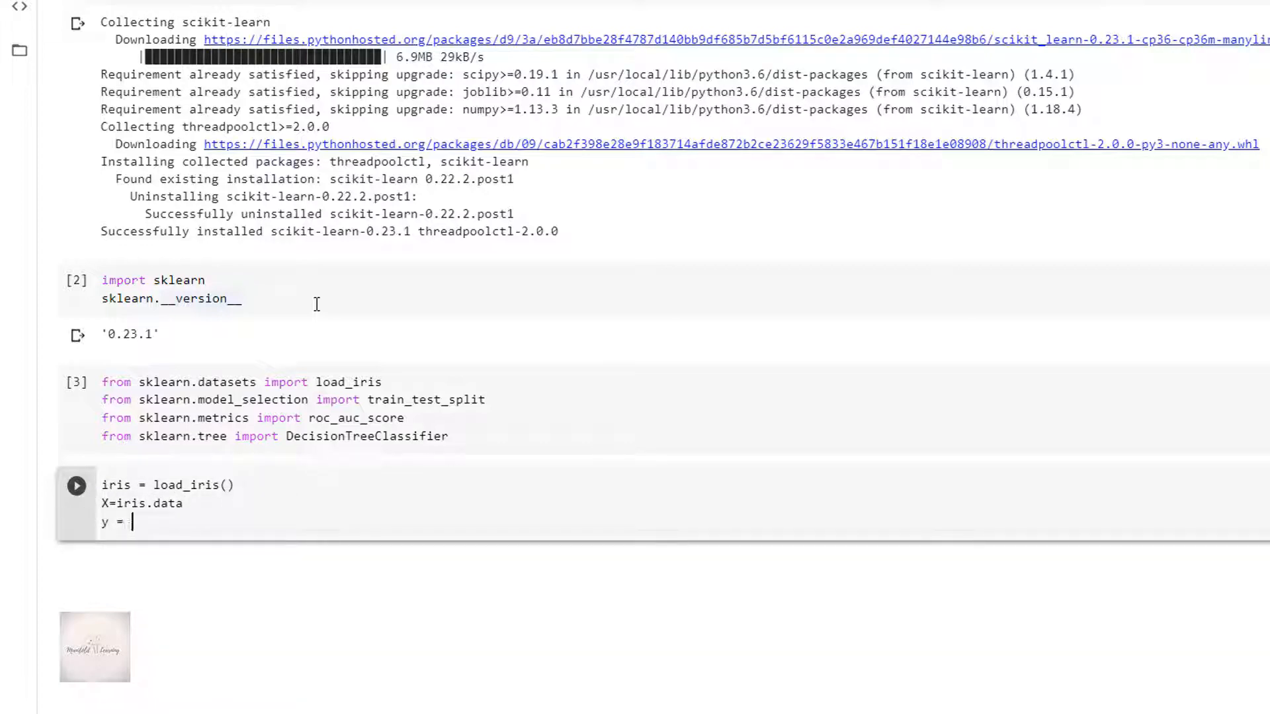
type("iris.target")
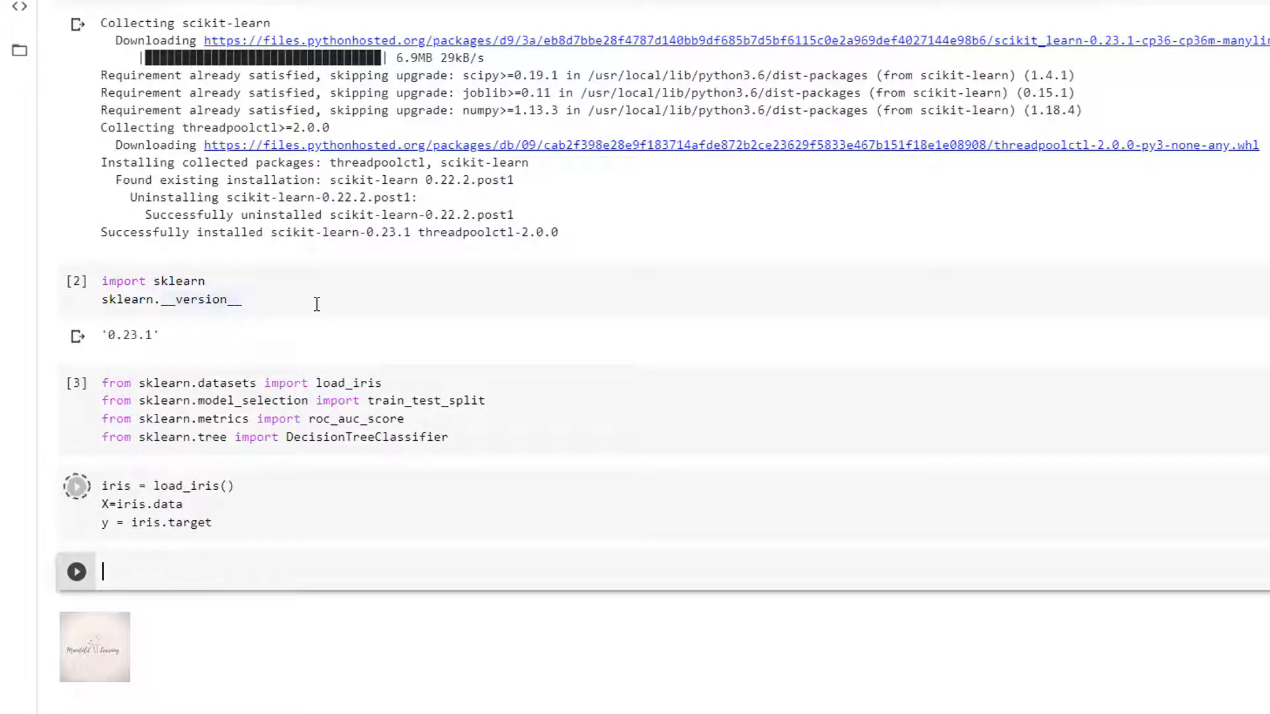
left_click(77, 486)
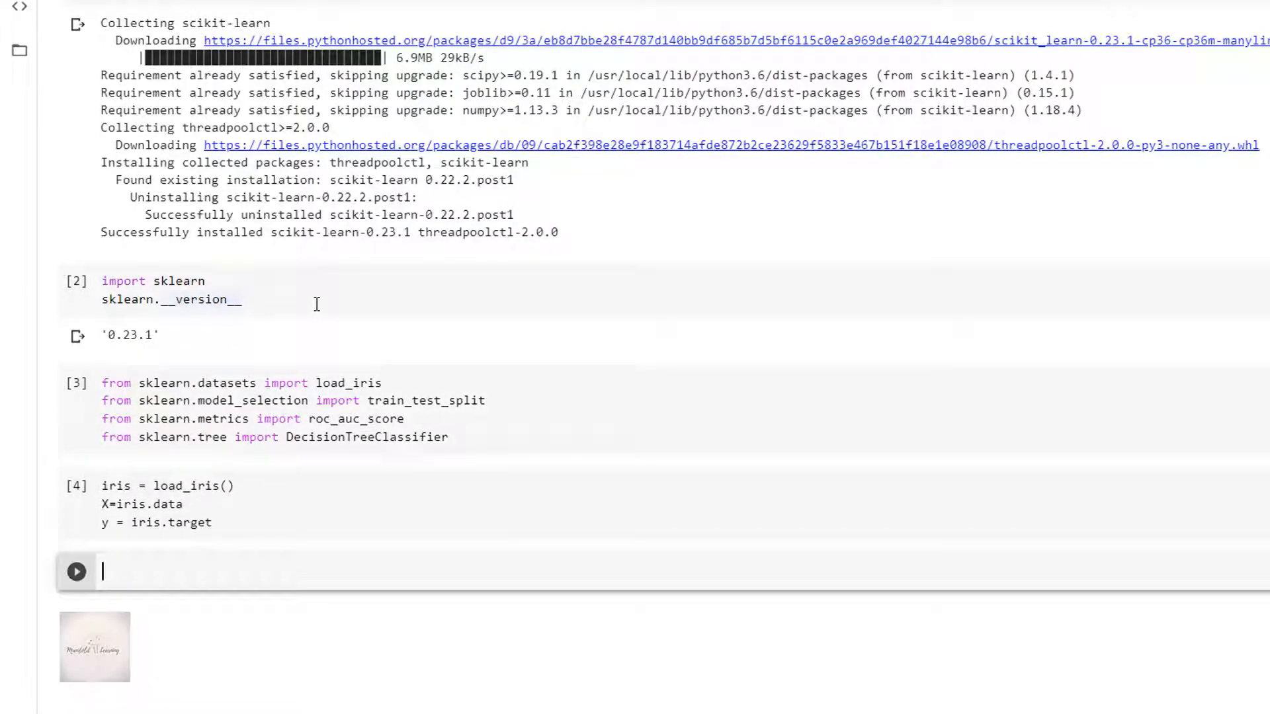
Step: Split X and y into X_train, X_test, y_train, y_test with train_test_split, random_state=42, and run it
type("X-t")
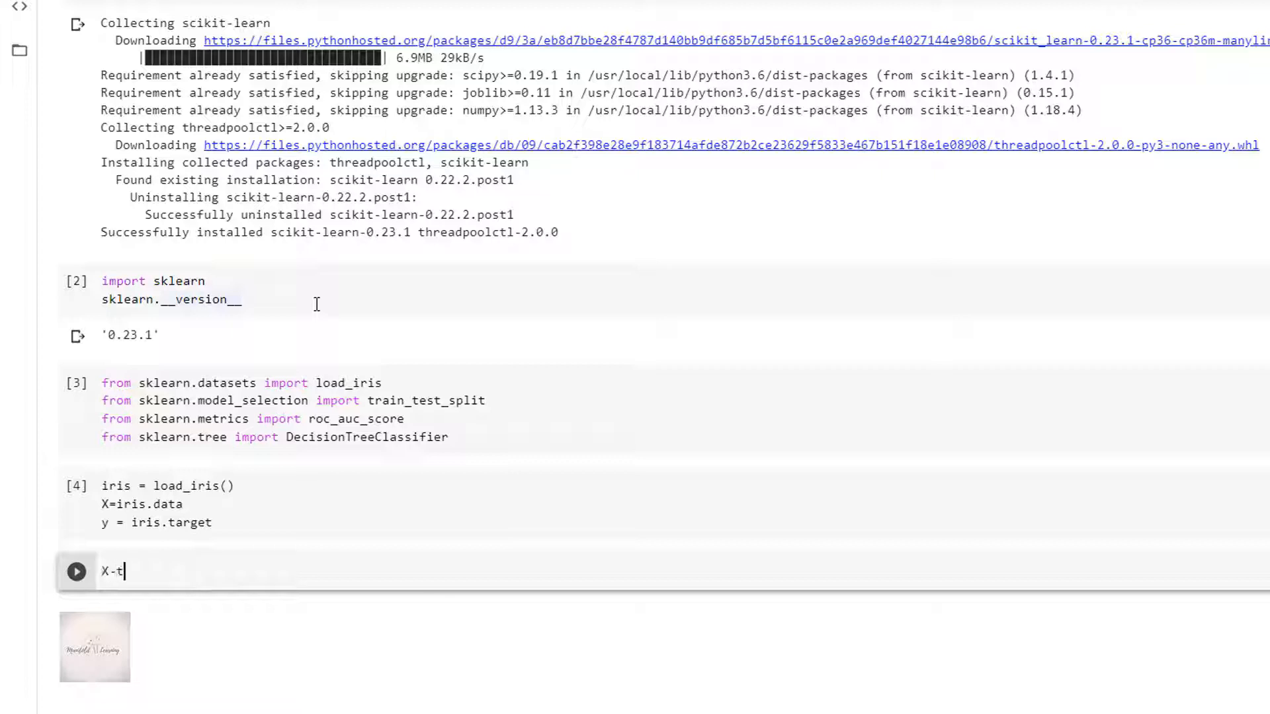
key("Backspace")
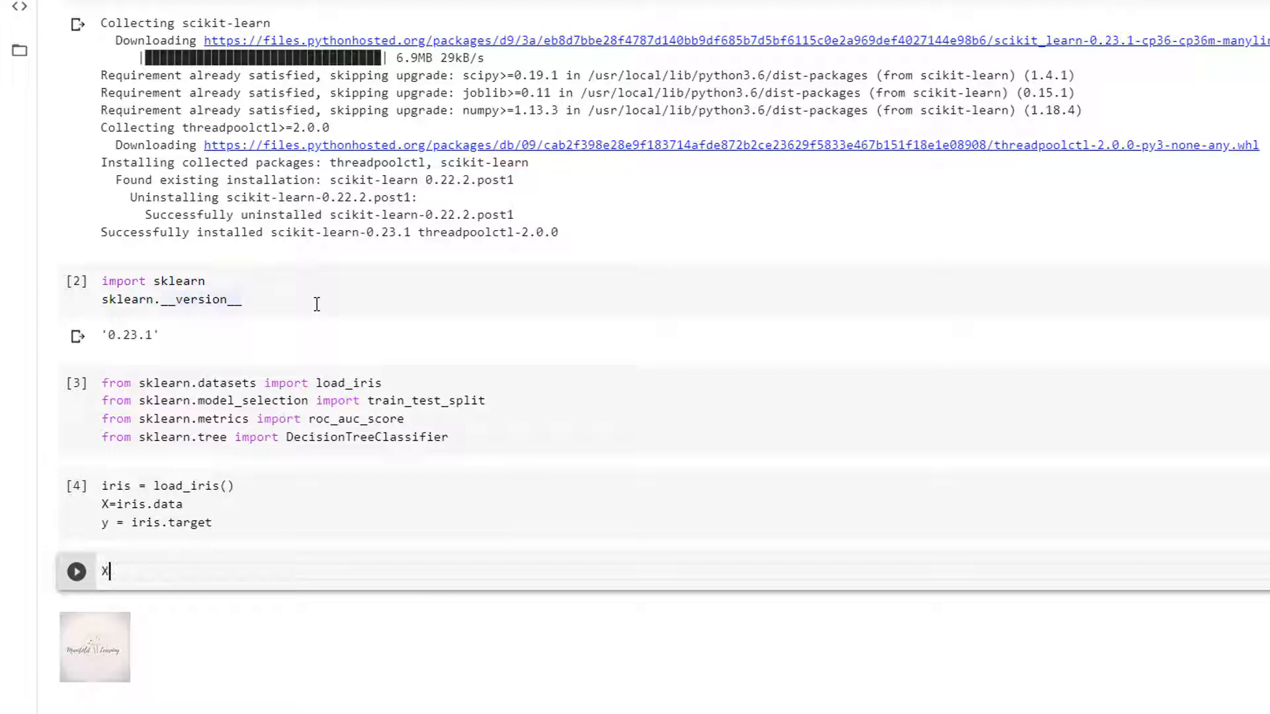
type("_train,X_te")
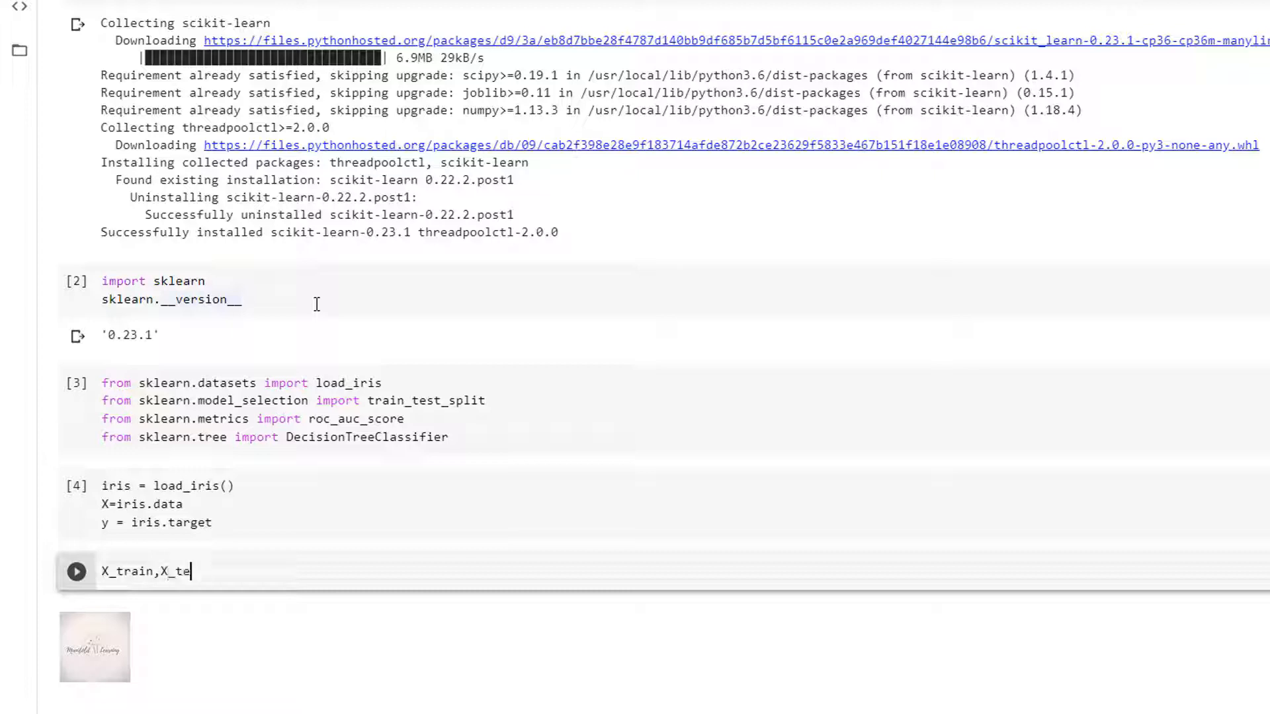
type("st,y_train,")
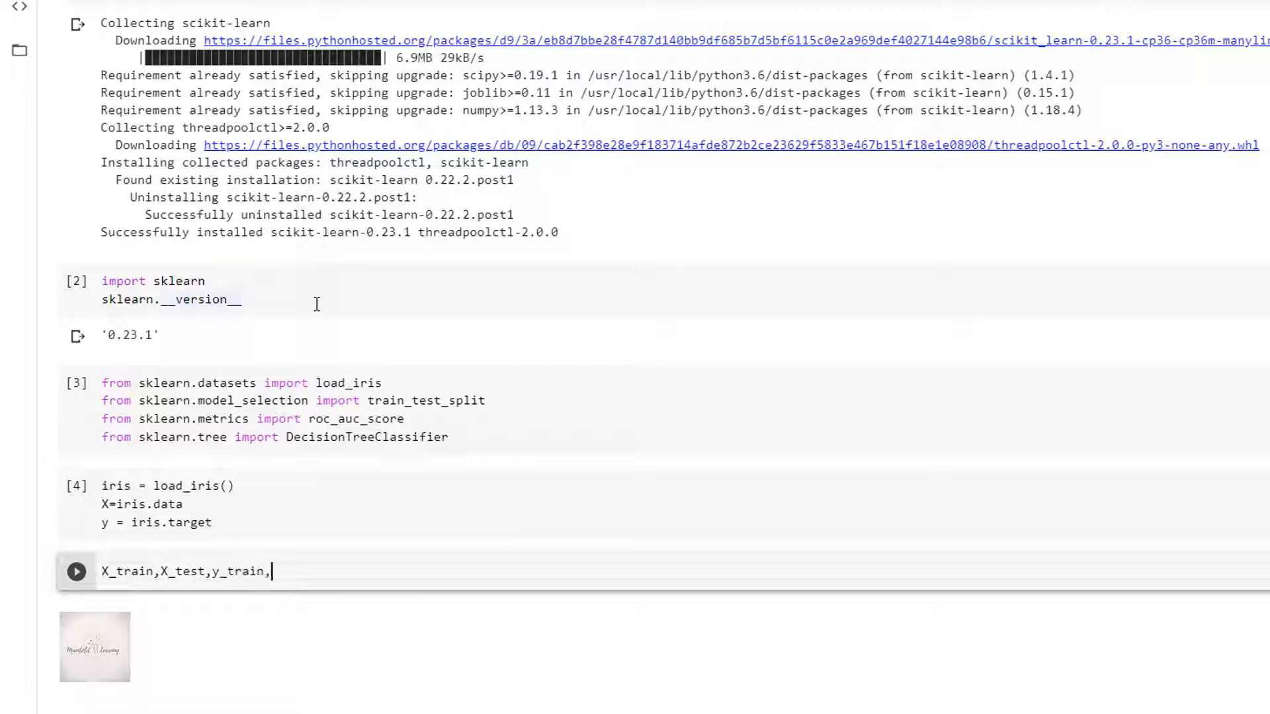
type("y_test = t")
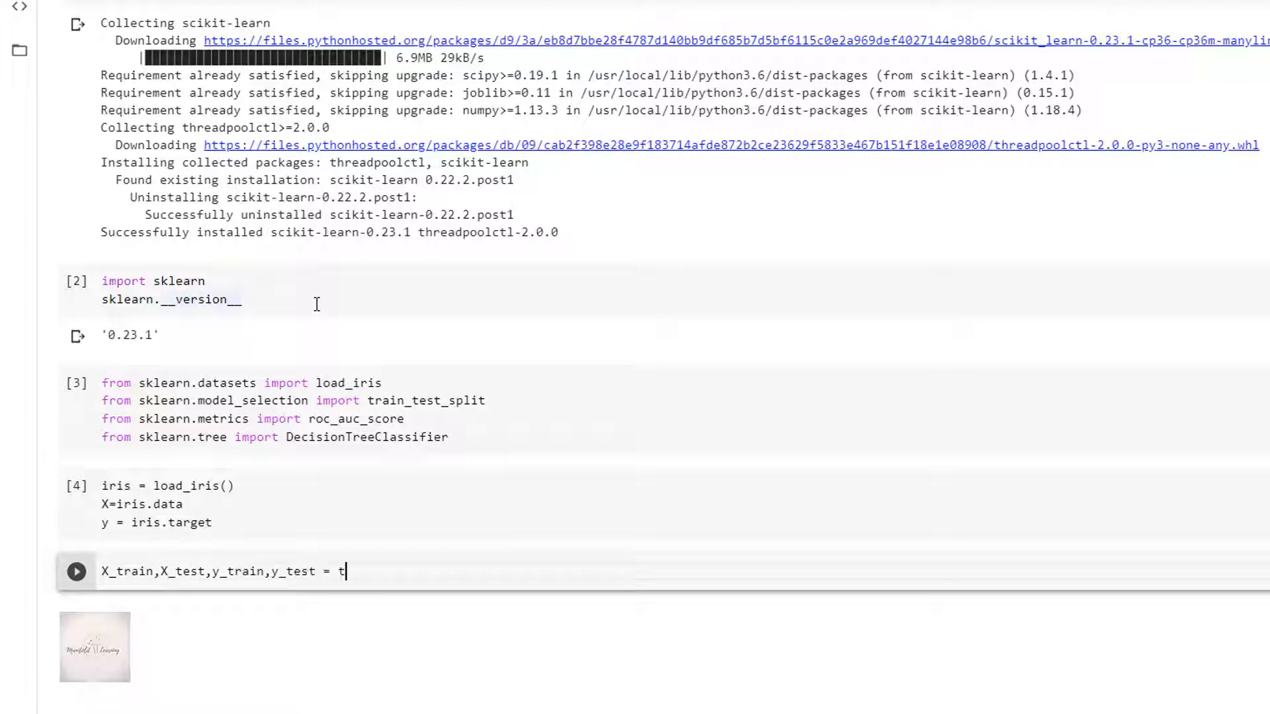
type("rain_test_split(X,")
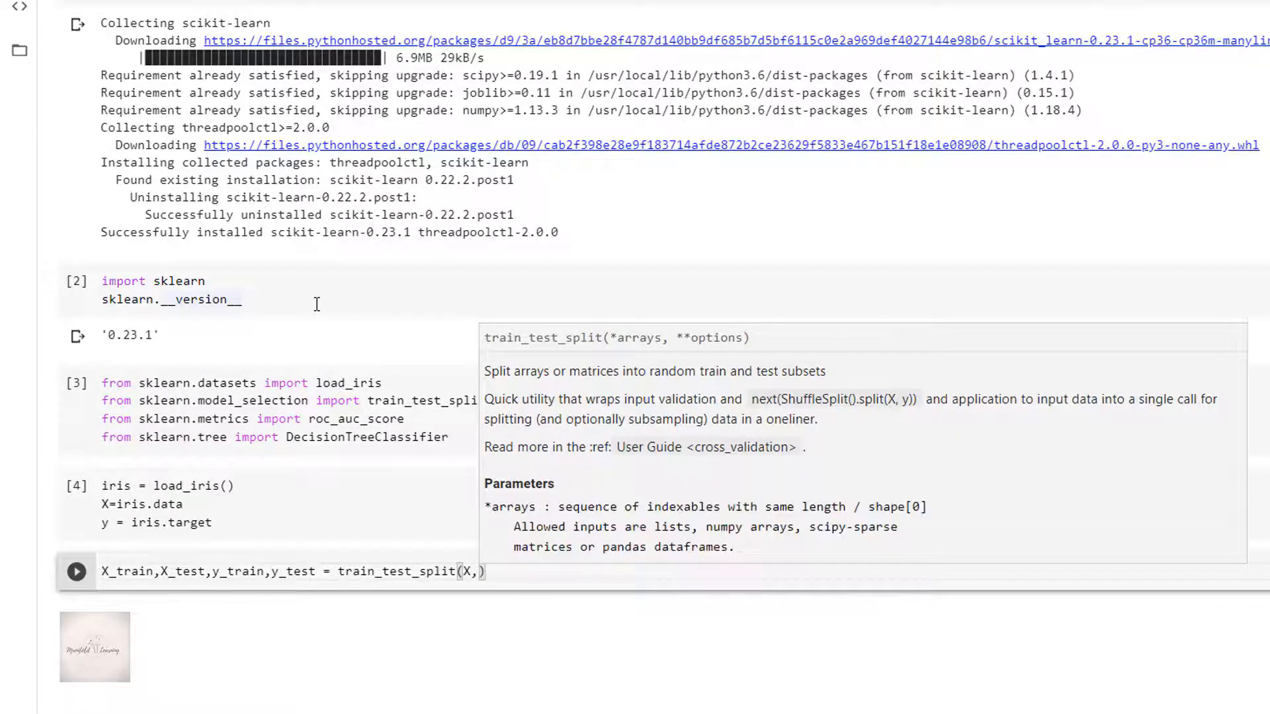
type("y,random_state")
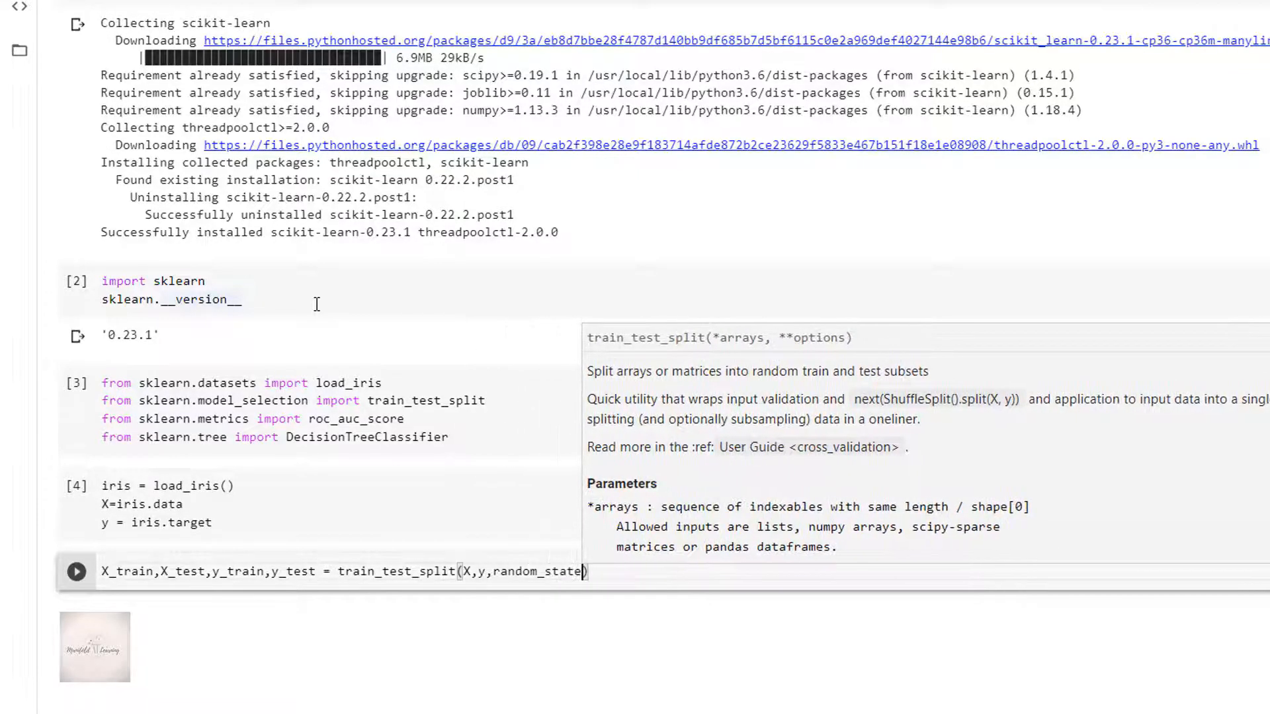
type("42")
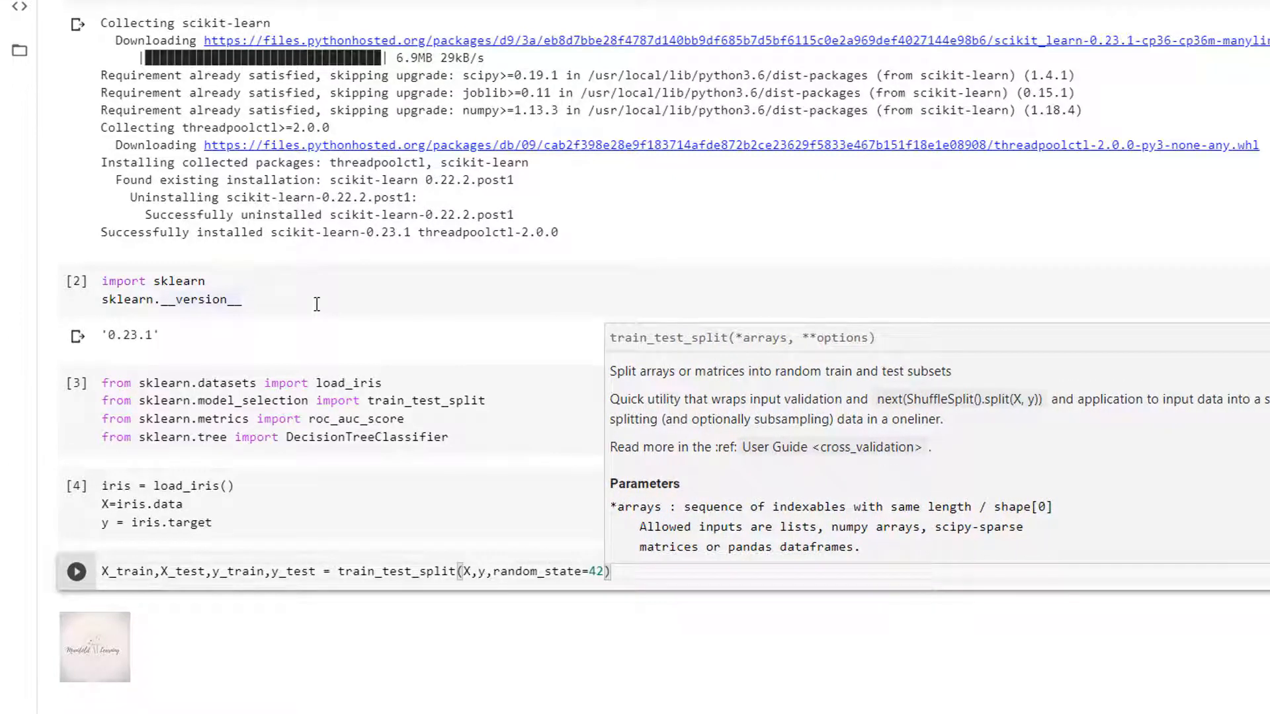
mouse_move(342, 643)
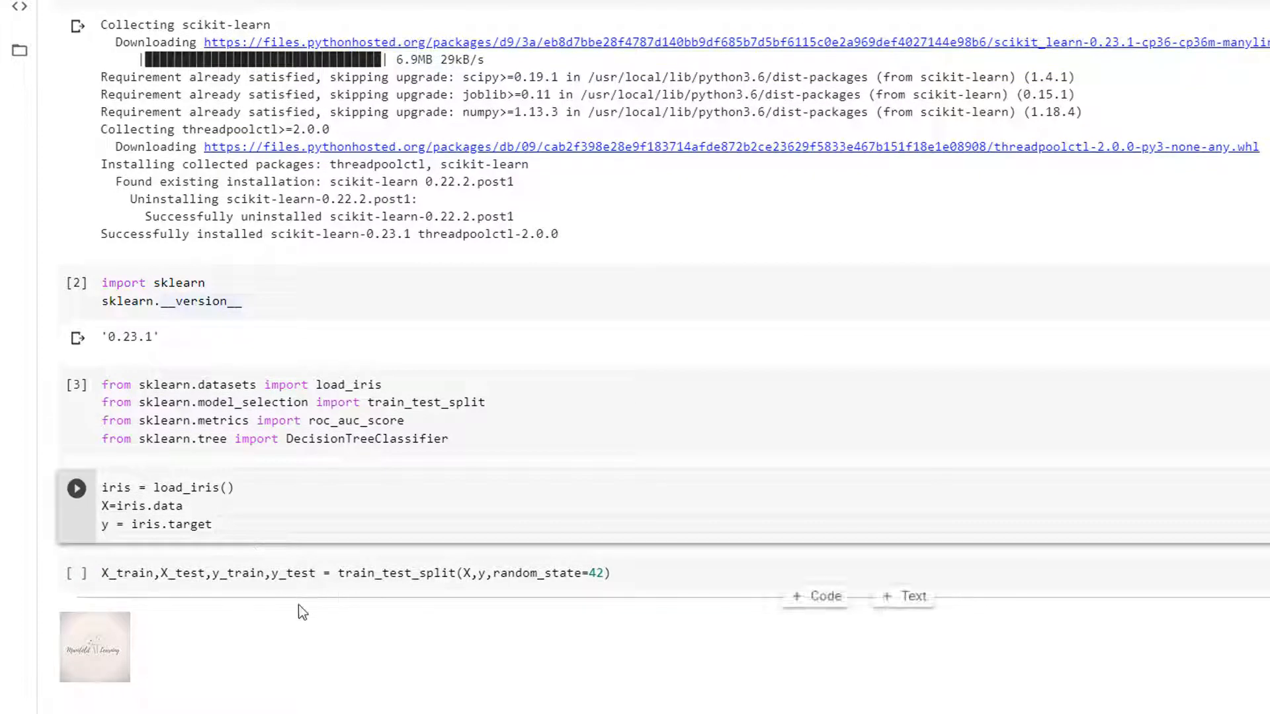
left_click(76, 488)
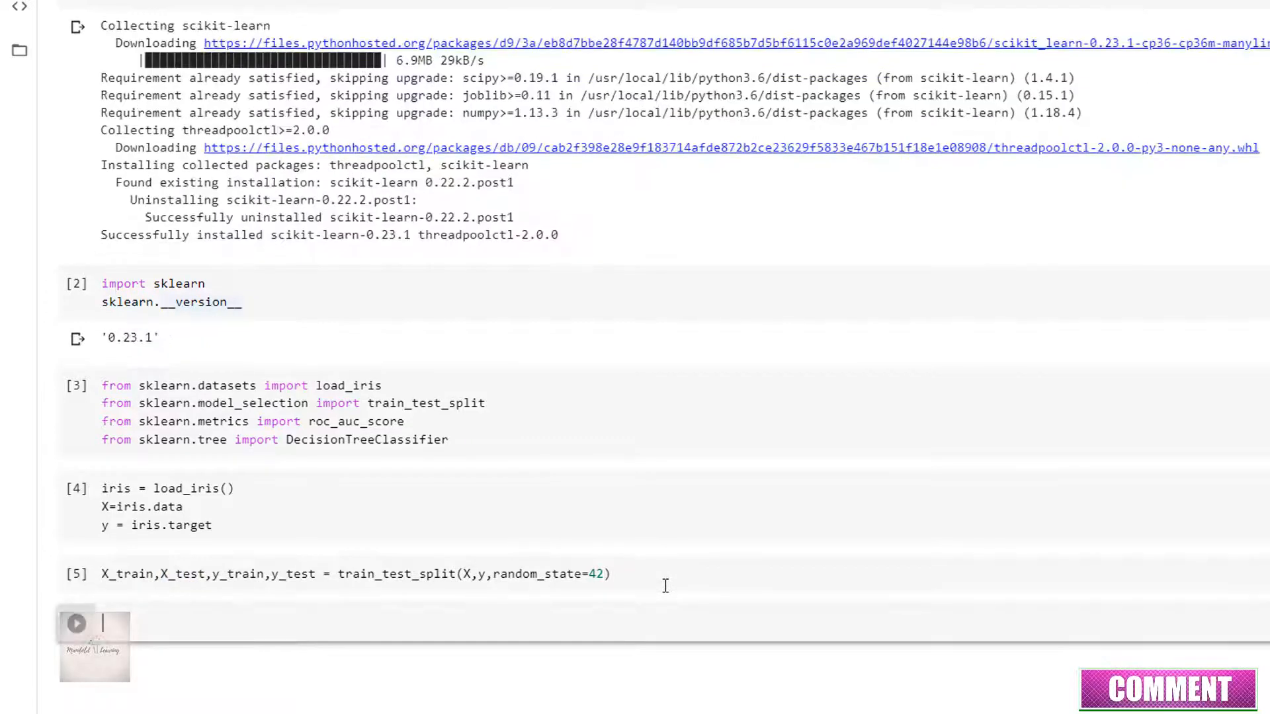
Step: Create tree = DecisionTreeClassifier(max_depth=3, random_state=42) and run the cell
type("tree")
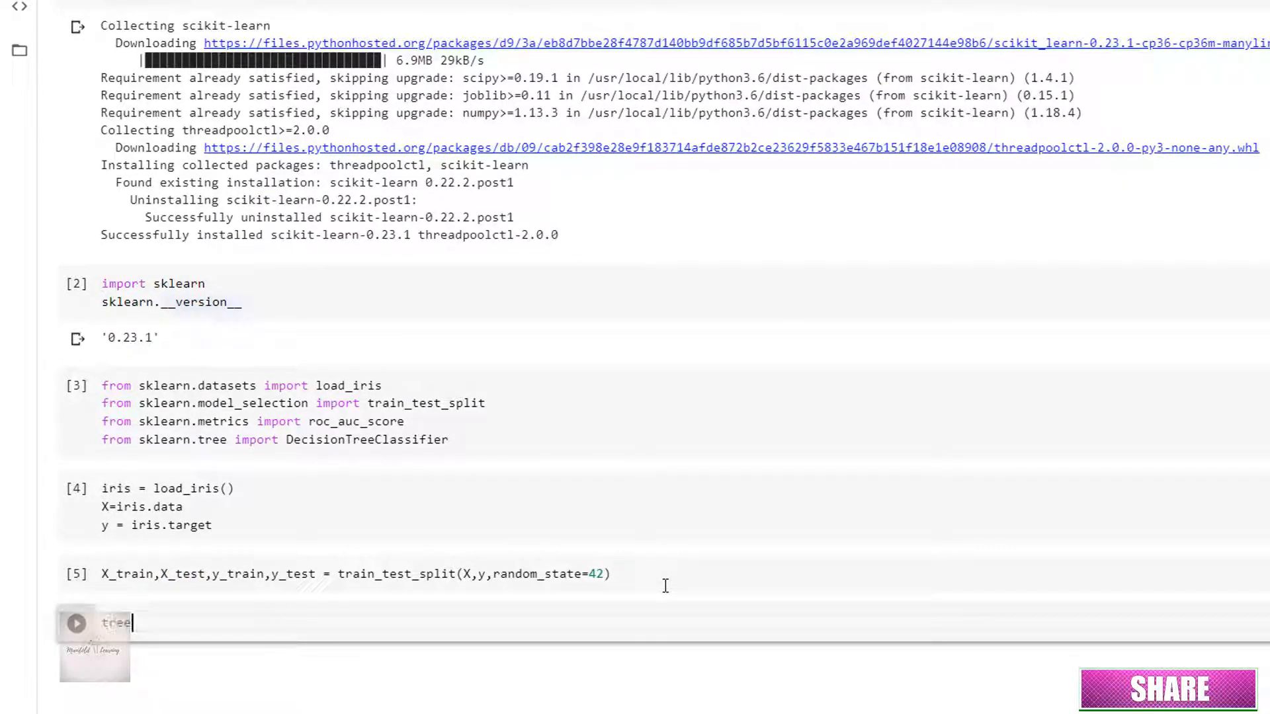
type("= DecisionTreeClassifier(")
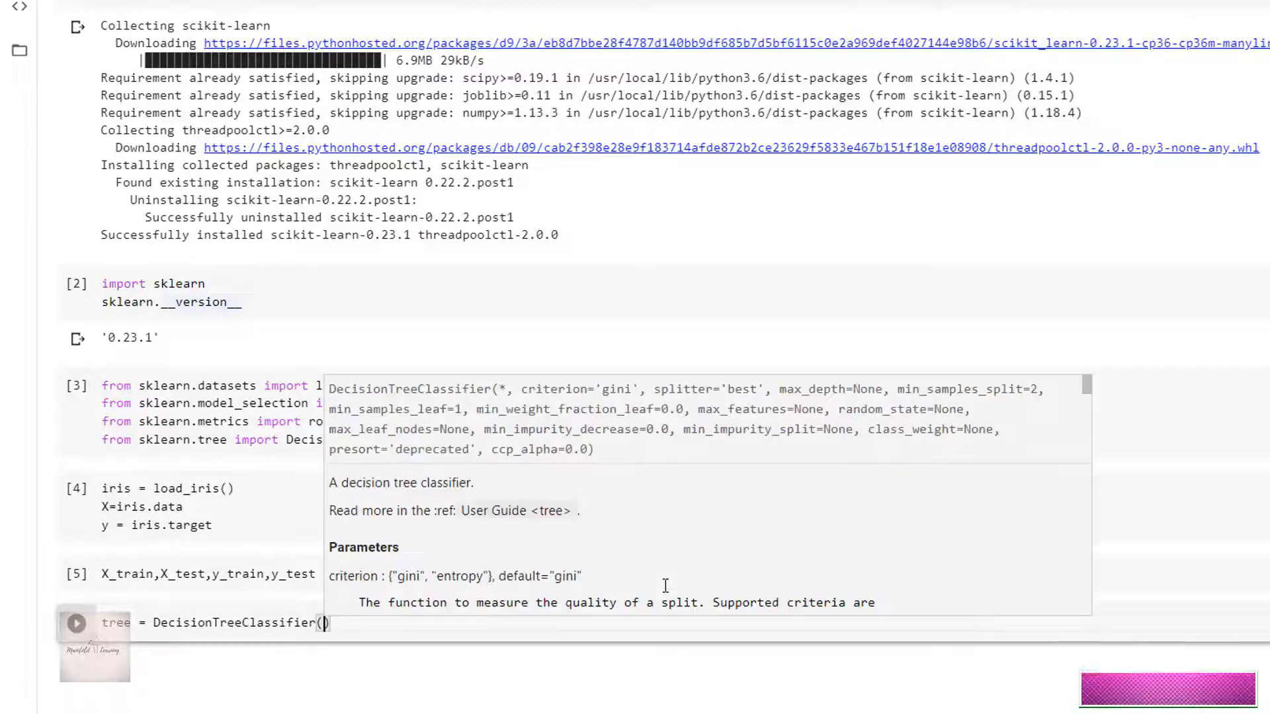
type("max_d")
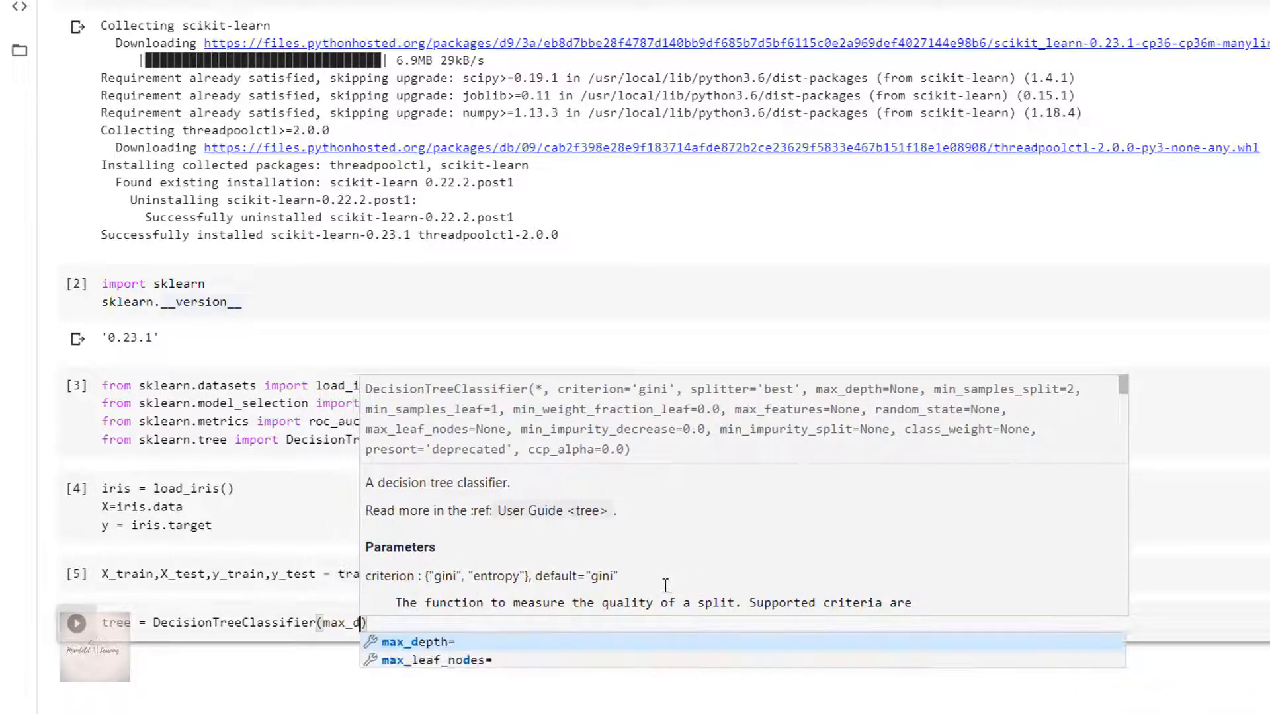
left_click(417, 642)
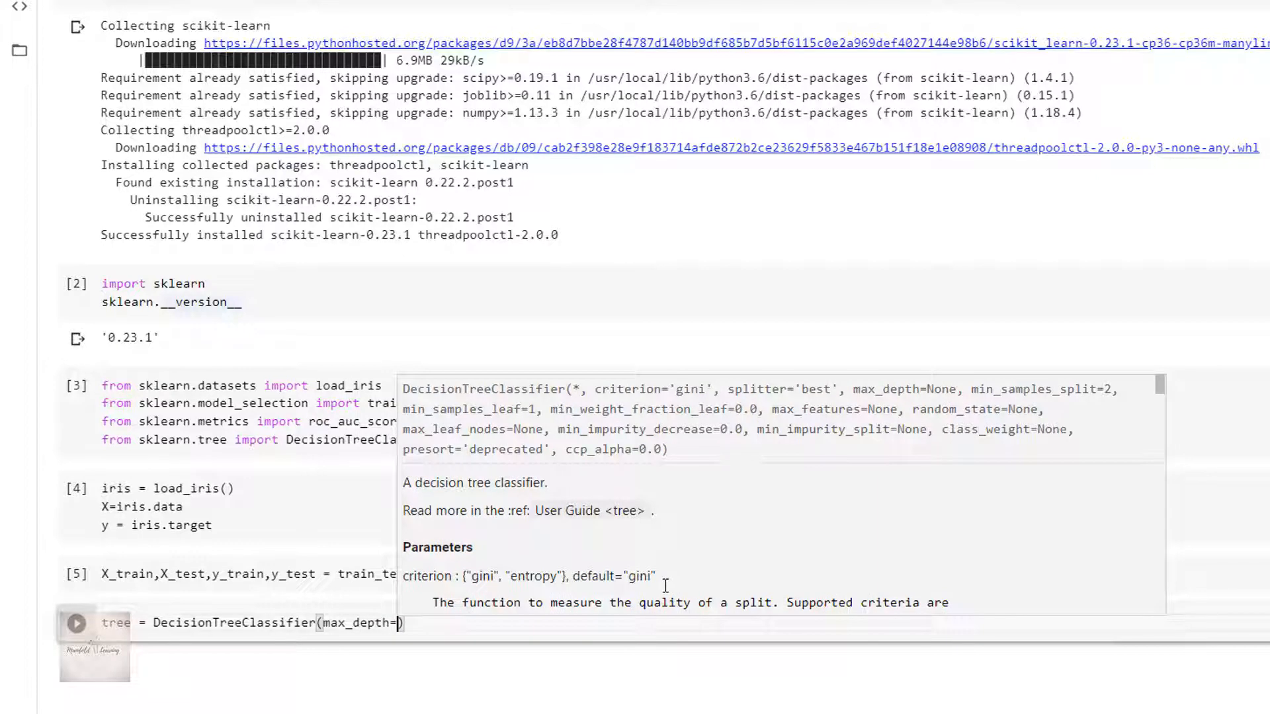
type("3,rand")
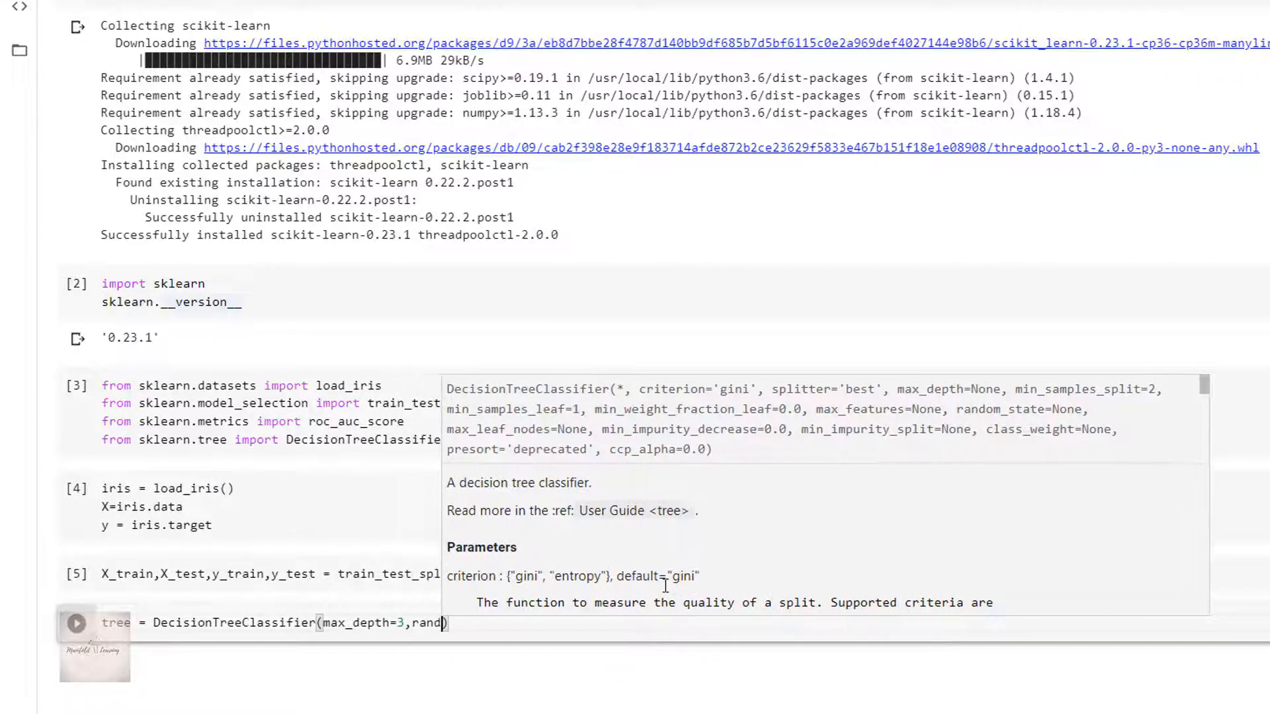
type("om_state=42")
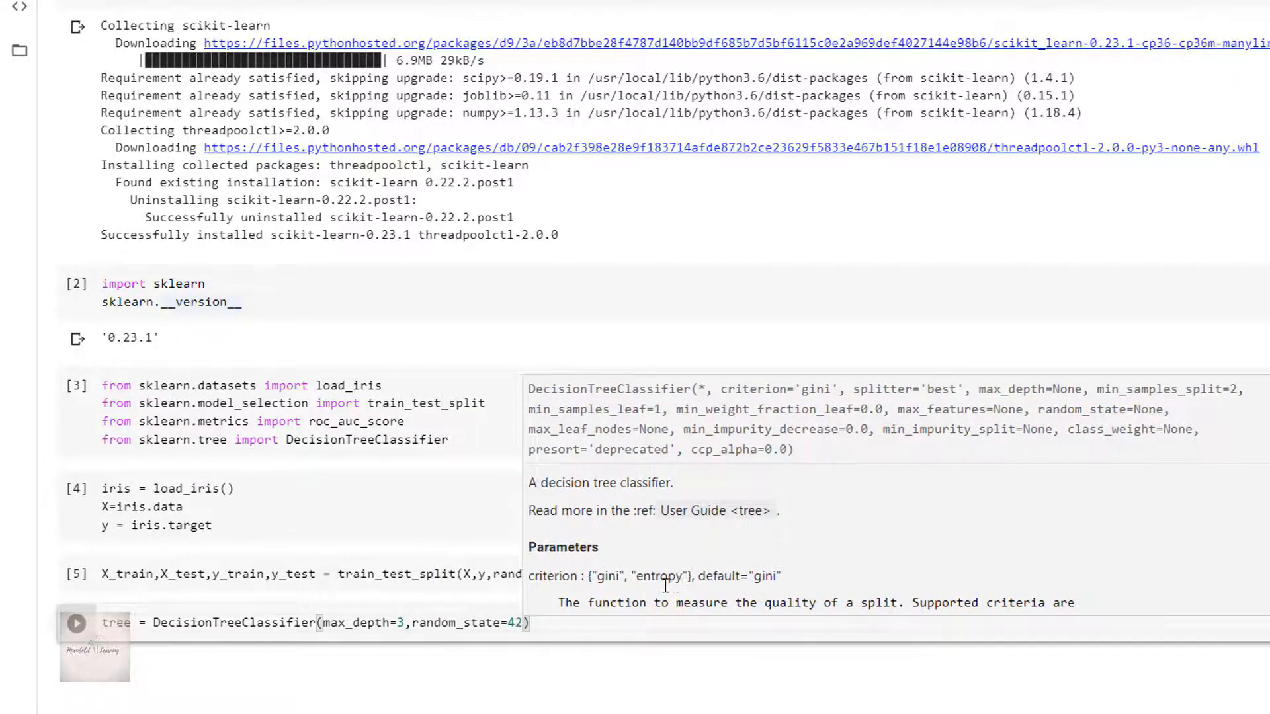
left_click(664, 586)
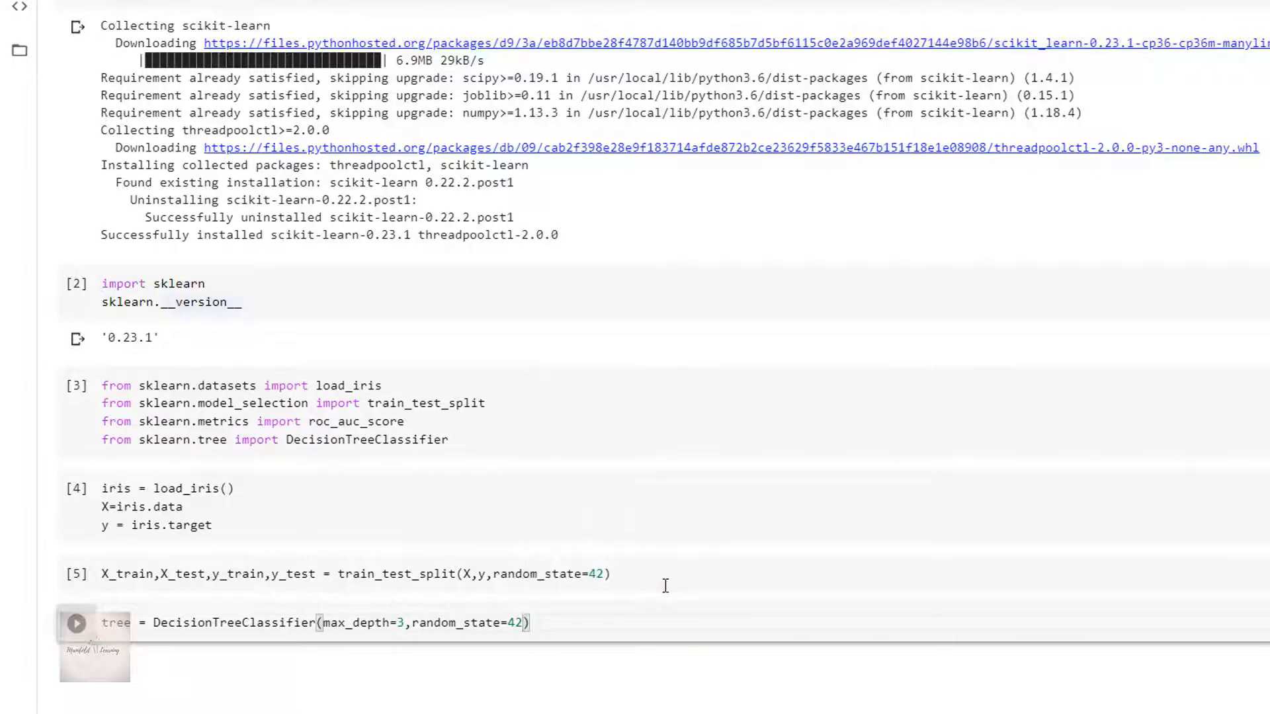
left_click(76, 622)
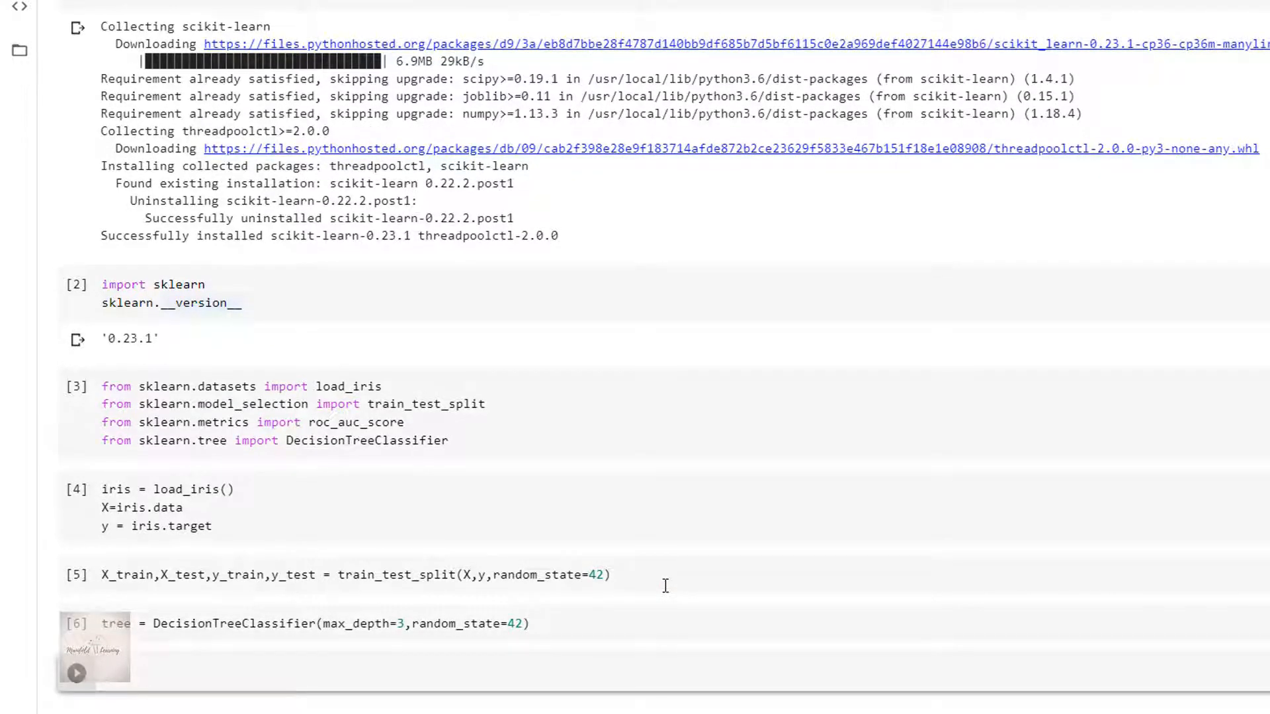
left_click(102, 671)
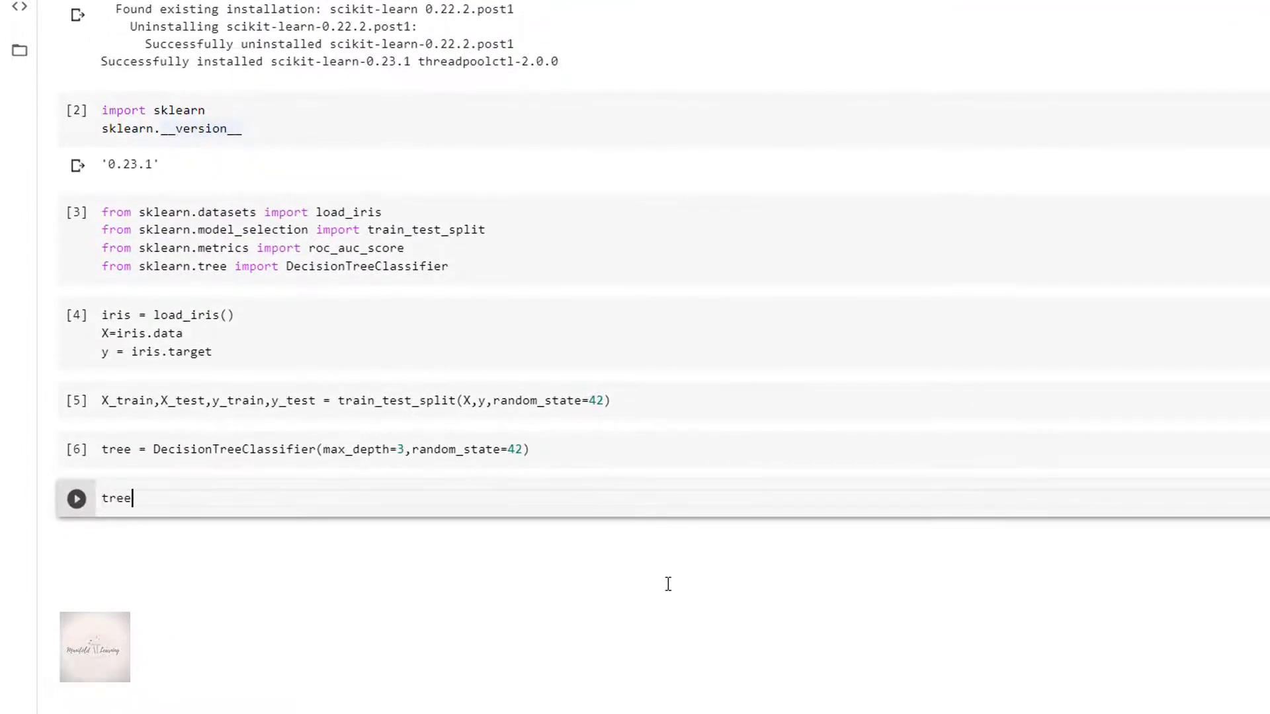
Step: Fit the tree on X_train and y_train and run the cell
type(".fit(X)t")
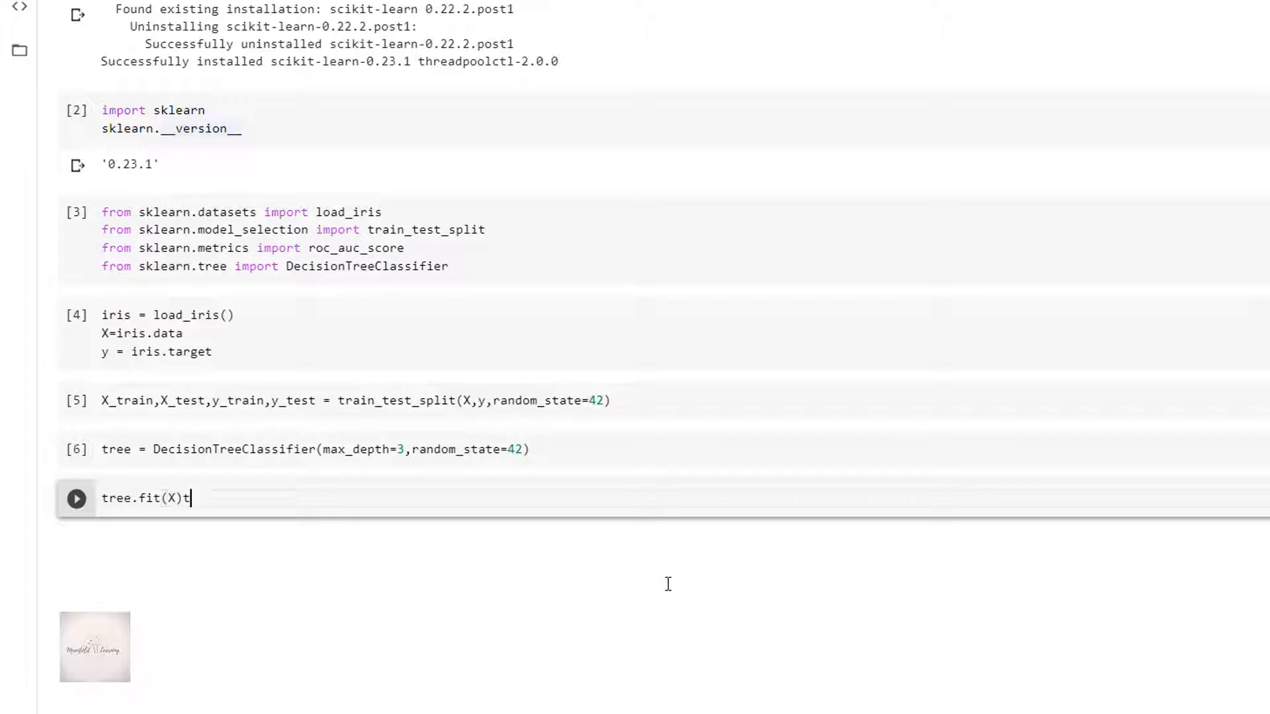
type("_")
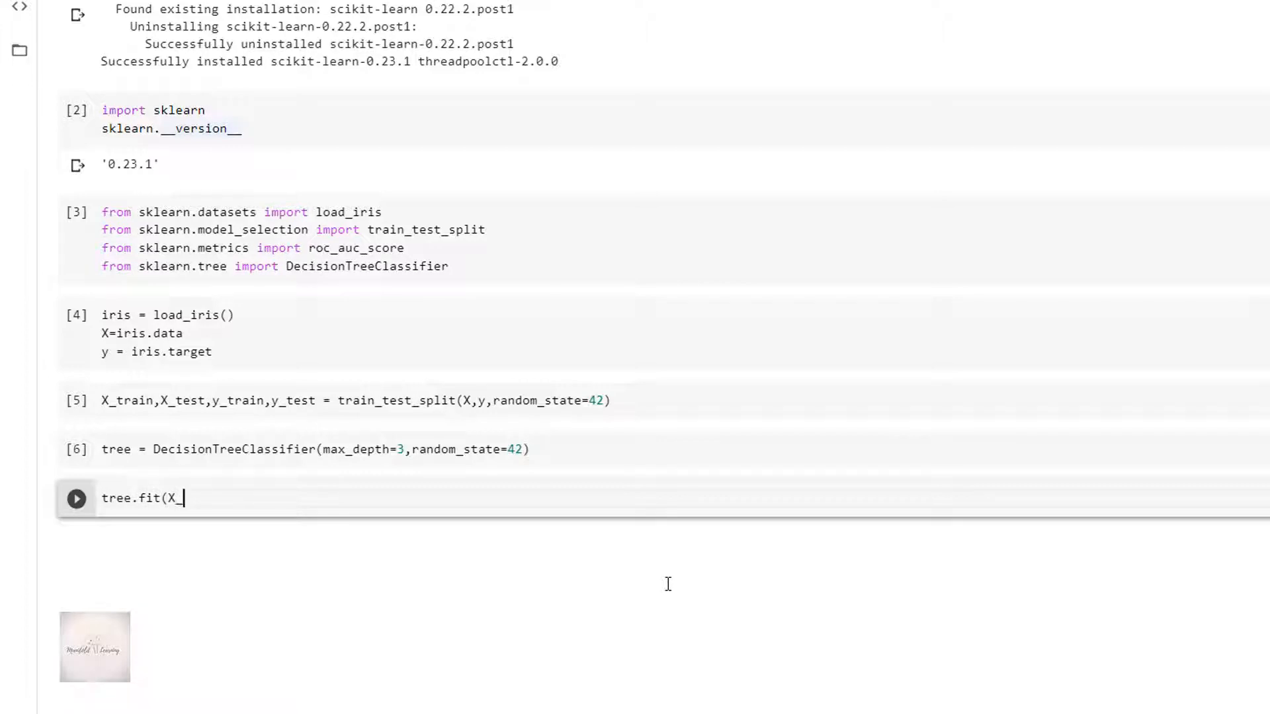
type("train,y_trai")
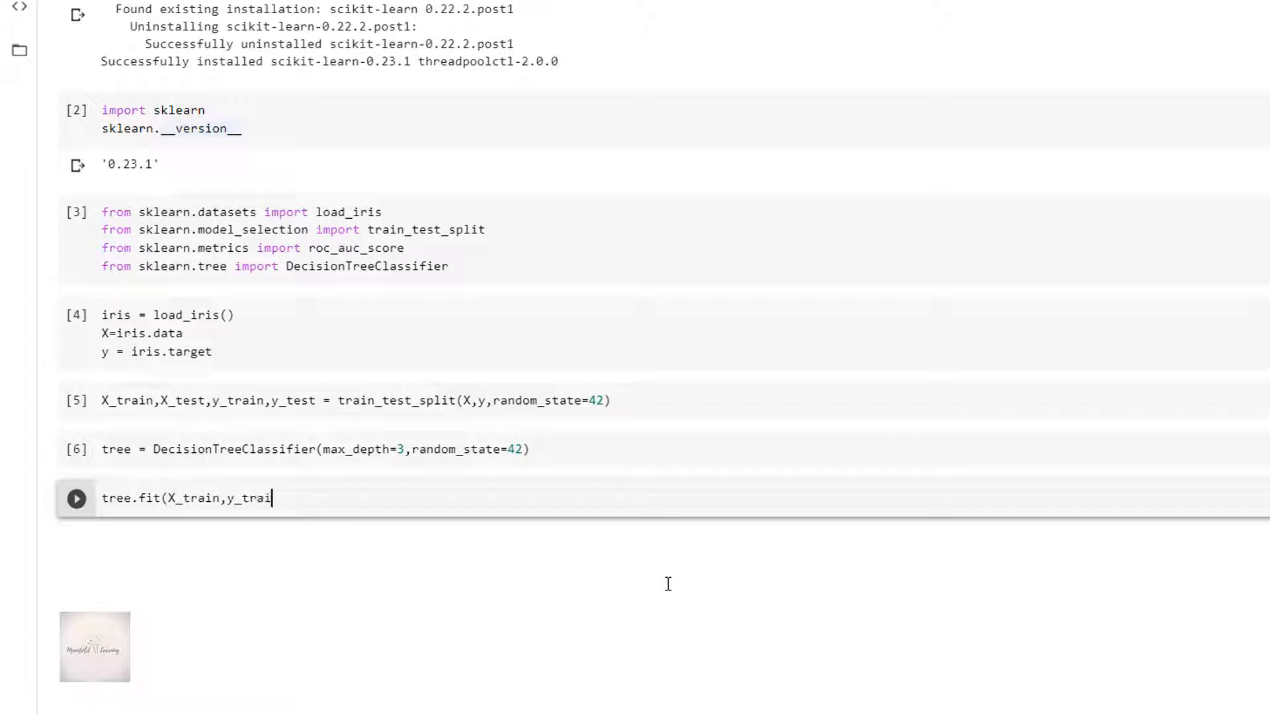
left_click(77, 499)
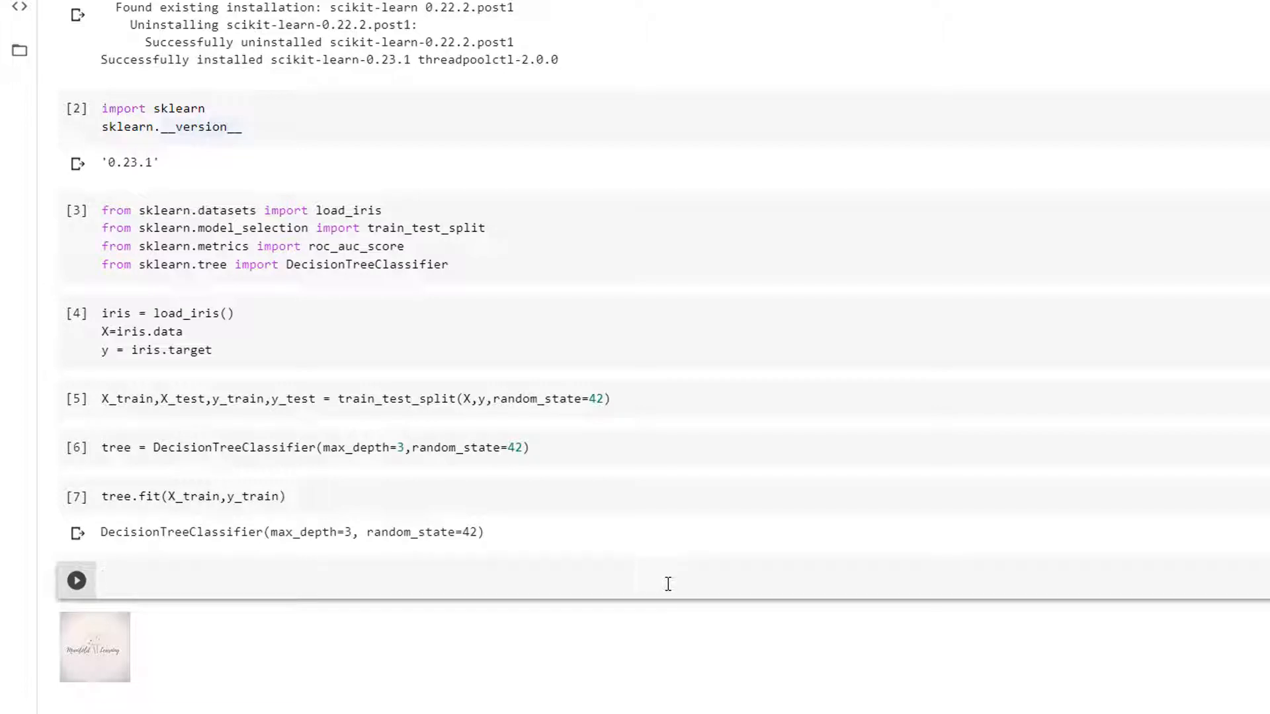
Step: Compute y_pred = tree.predict(X_test) and run it
type("y_pred =")
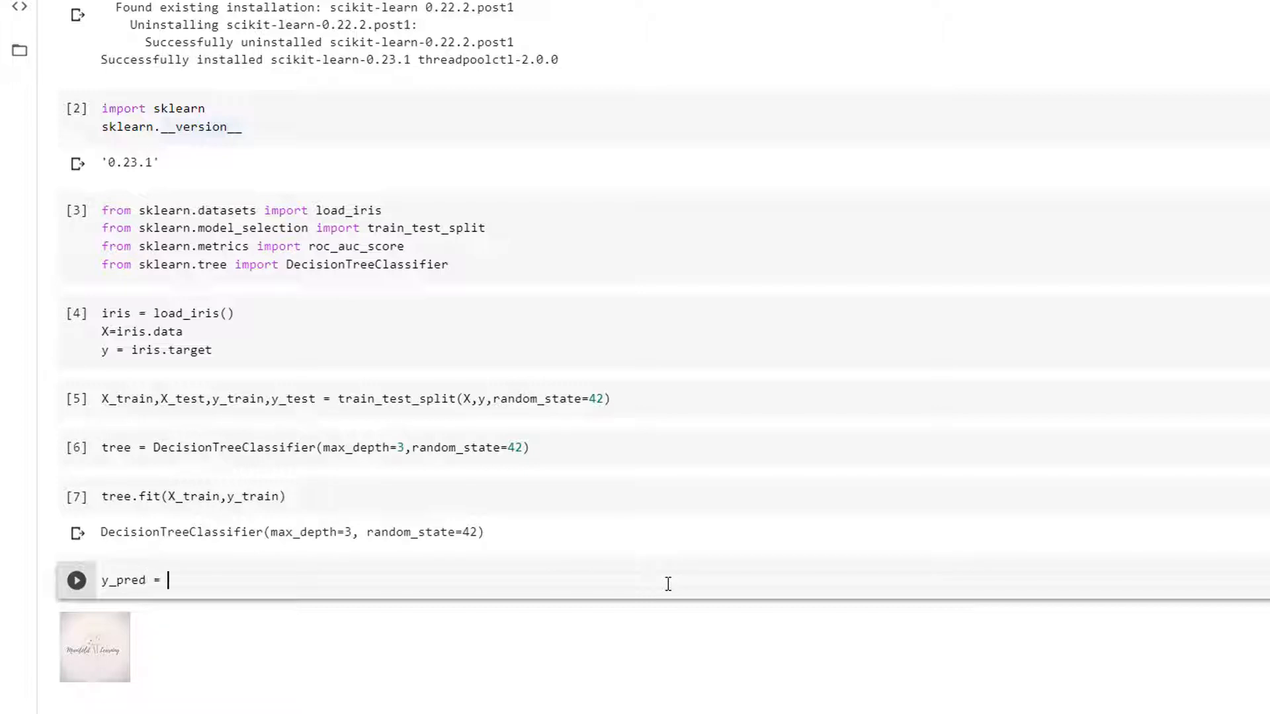
type("tree")
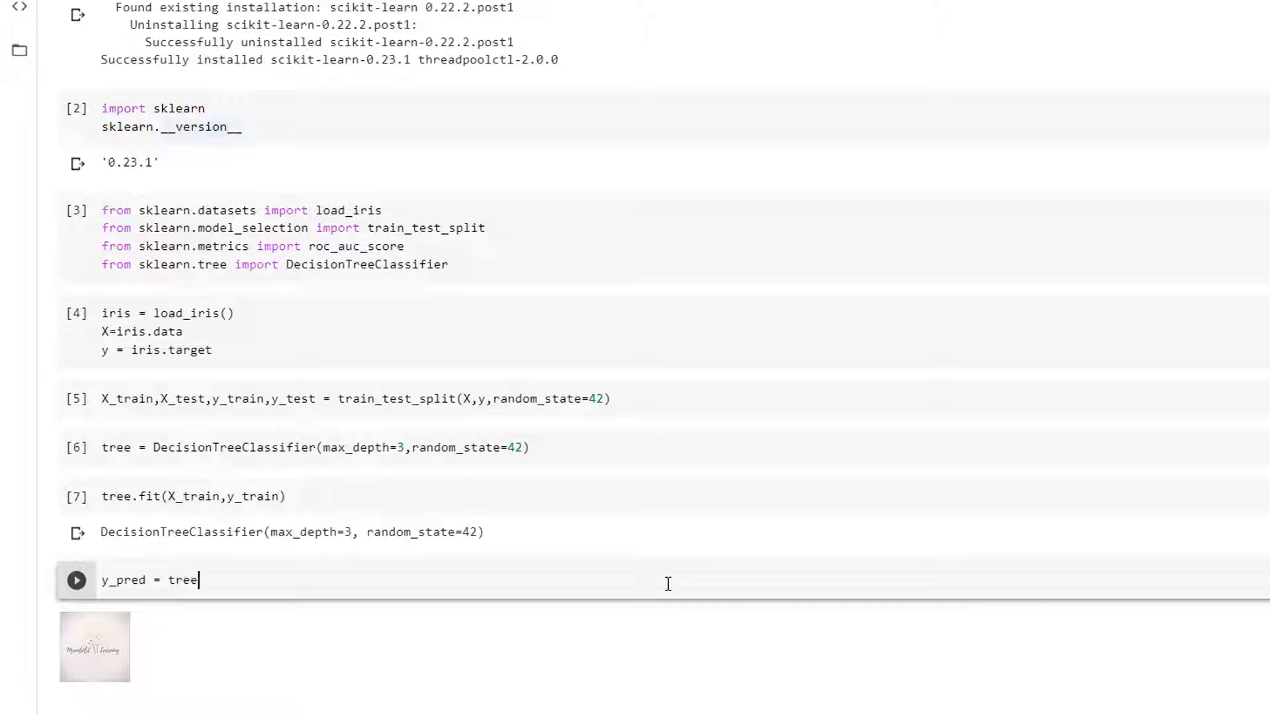
type(".predict(X)")
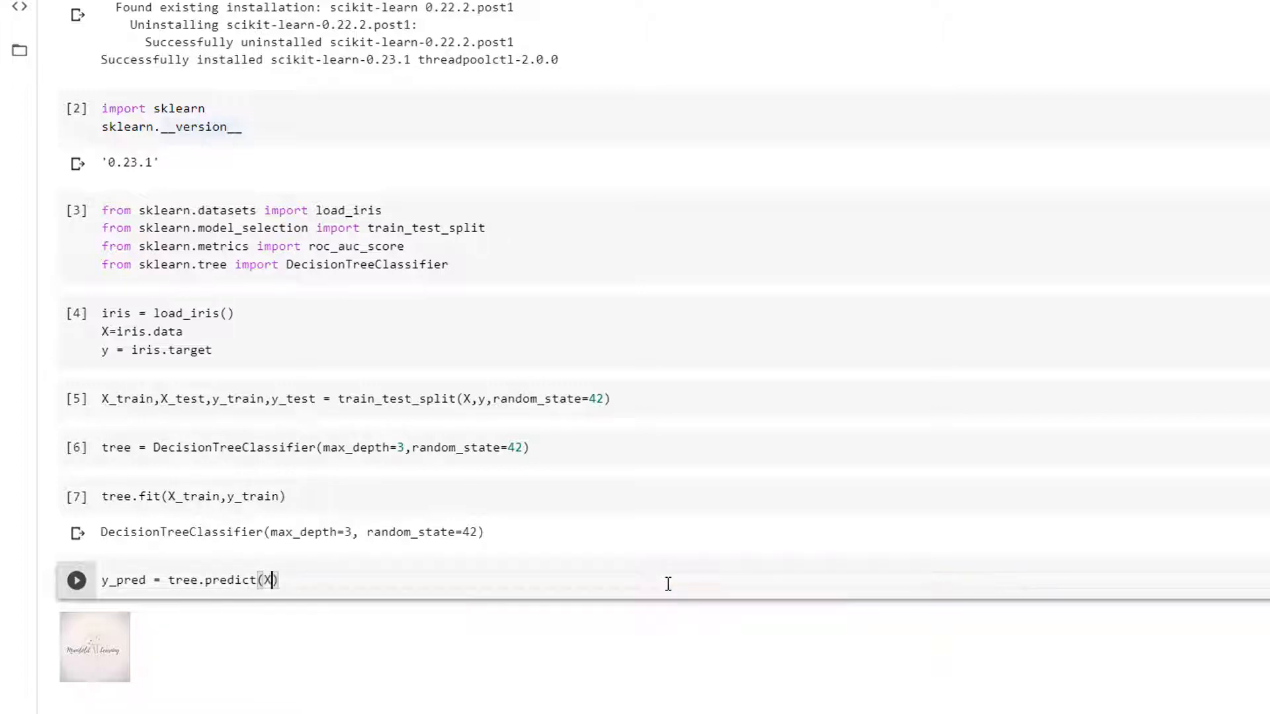
type("_test")
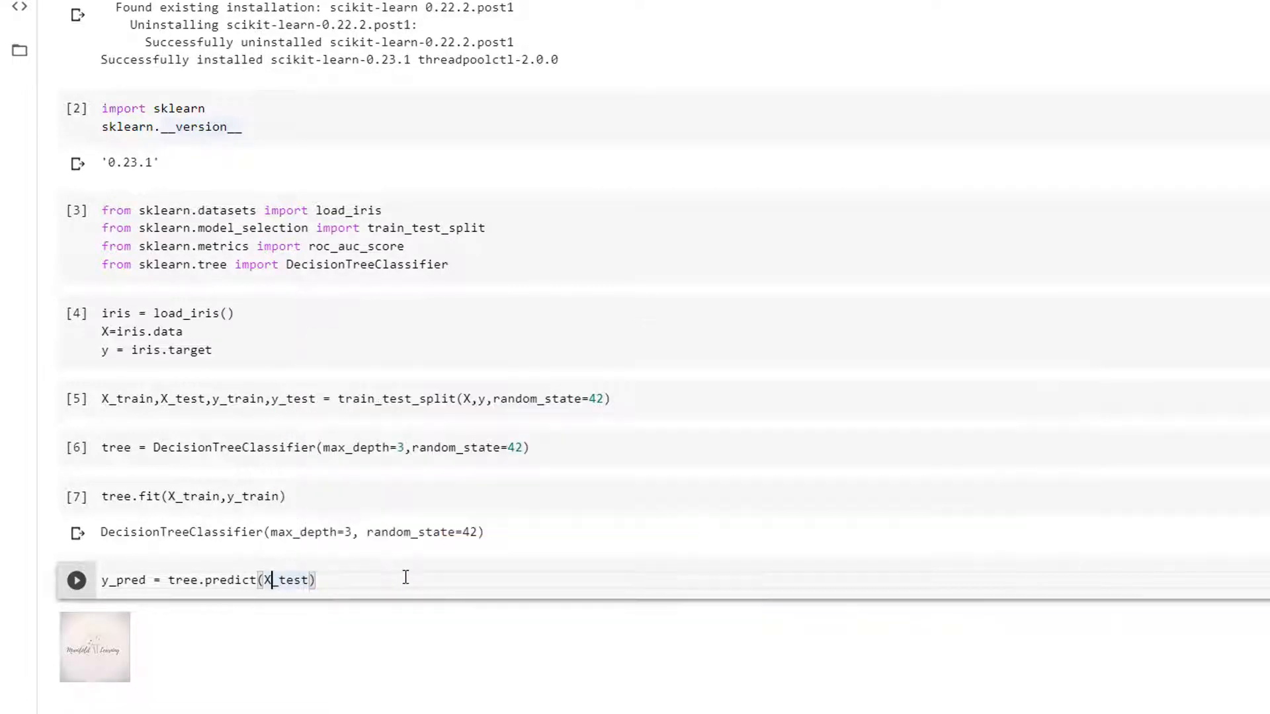
left_click(76, 579)
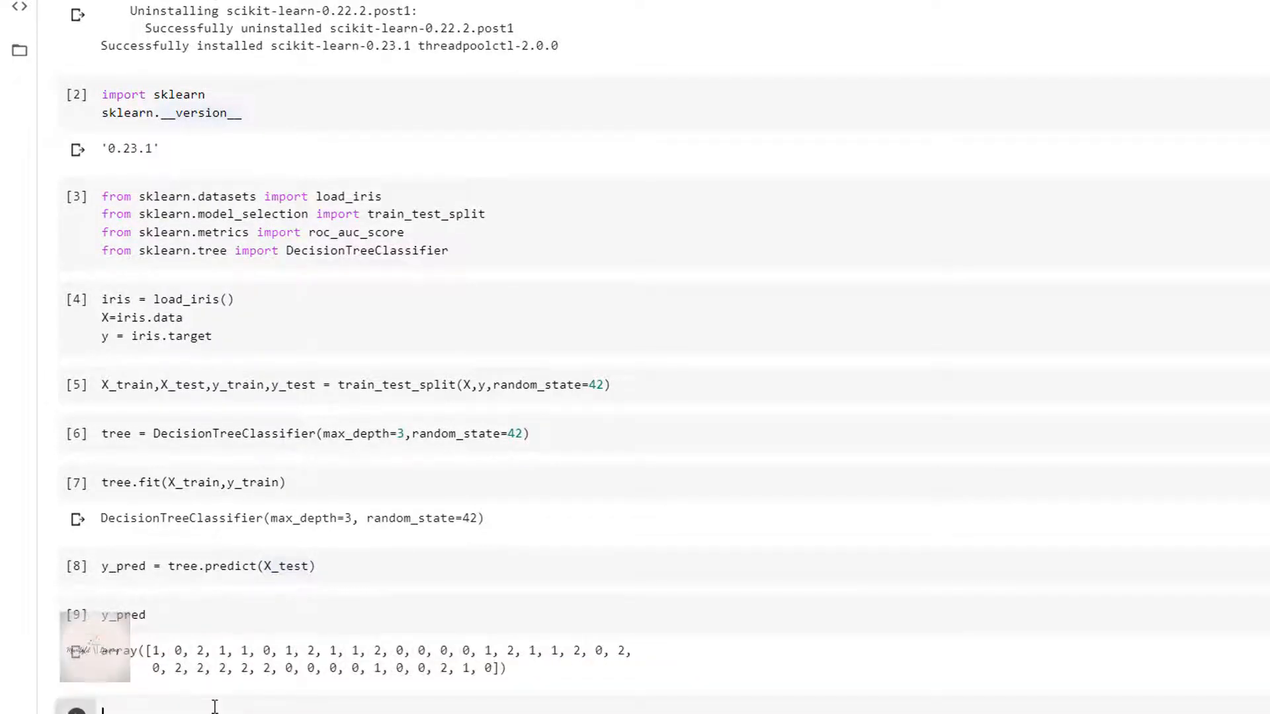
Step: Run roc_auc_score(y_test, y_pred), which raises a ValueError about multi_class
scroll("down", 3)
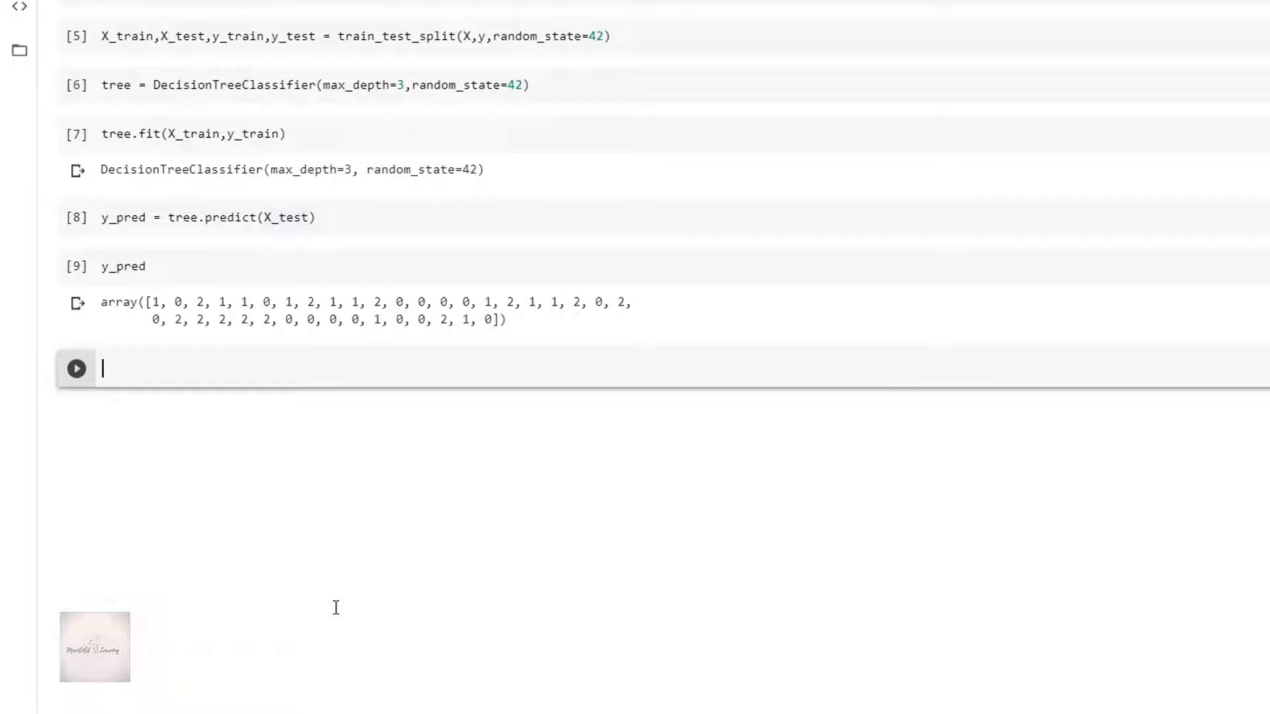
type("roc")
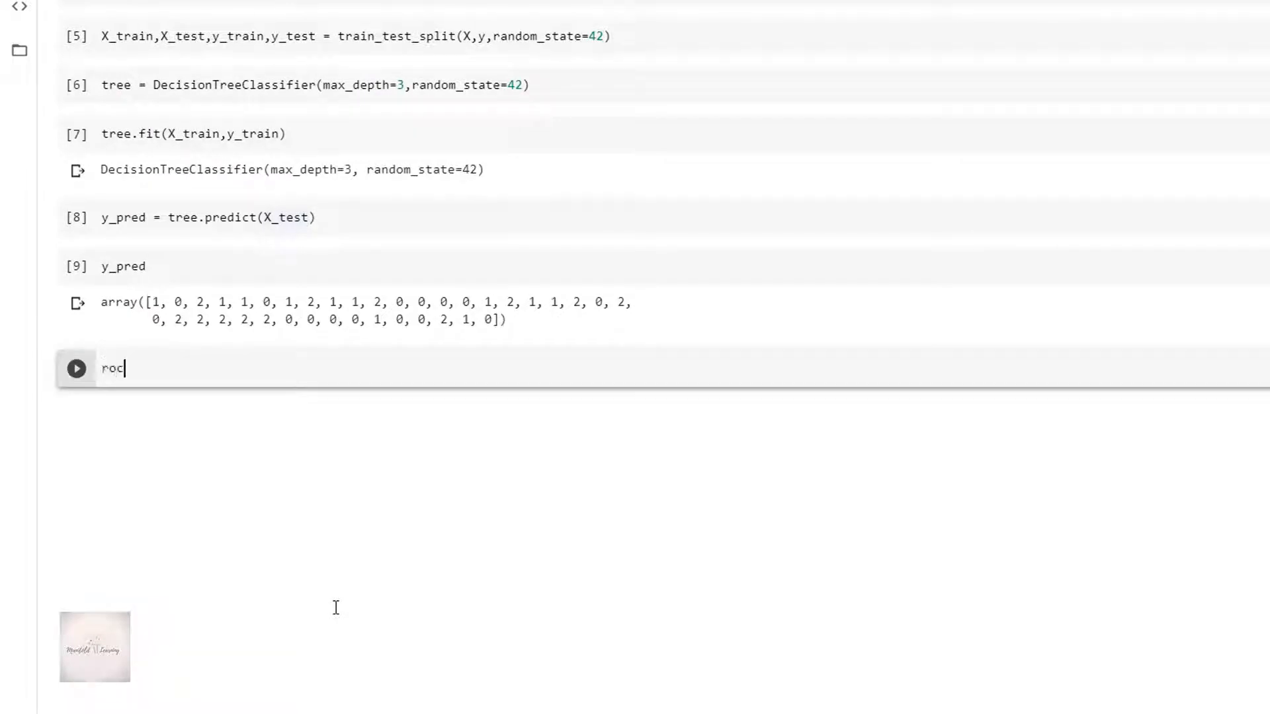
type("_auc_score")
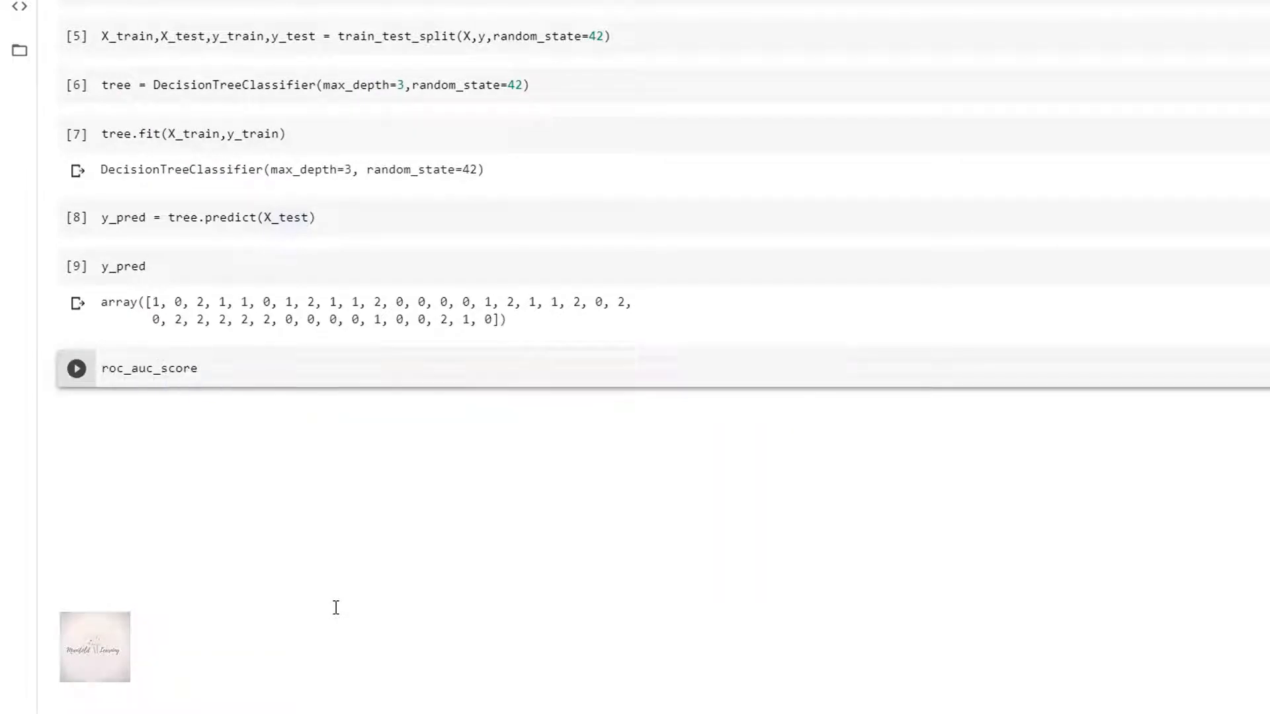
type("()")
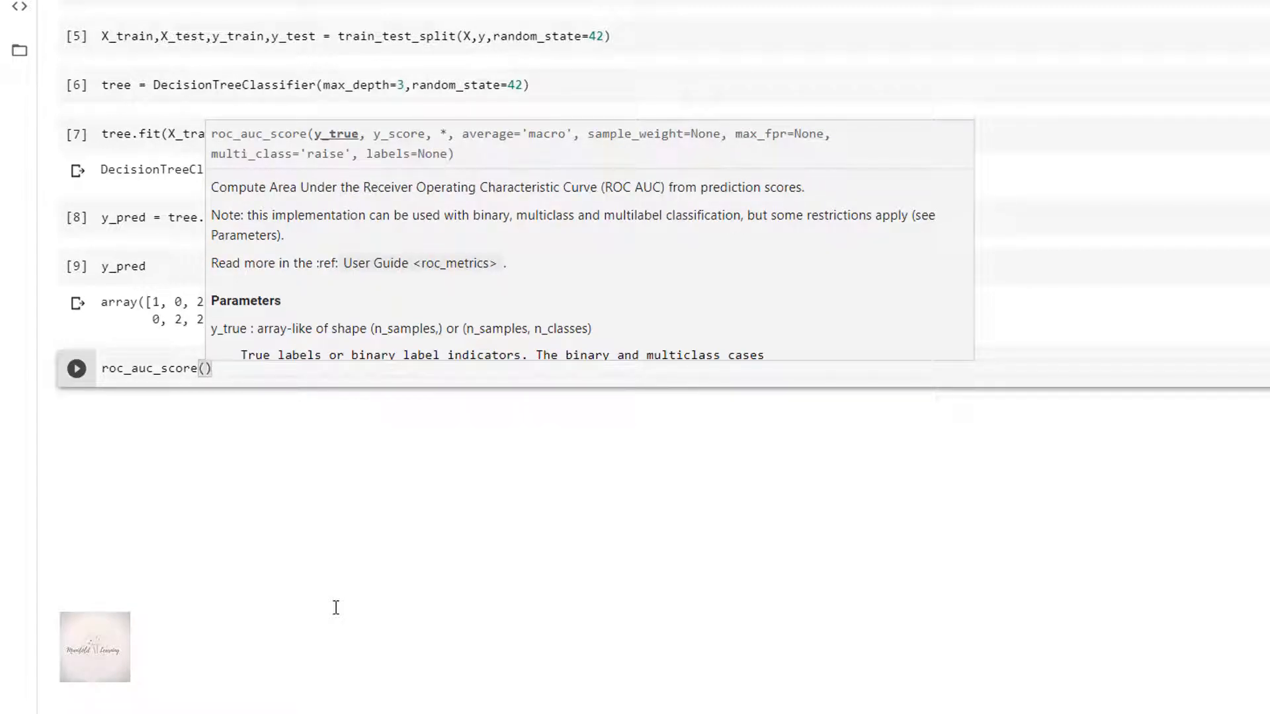
type("y_test,")
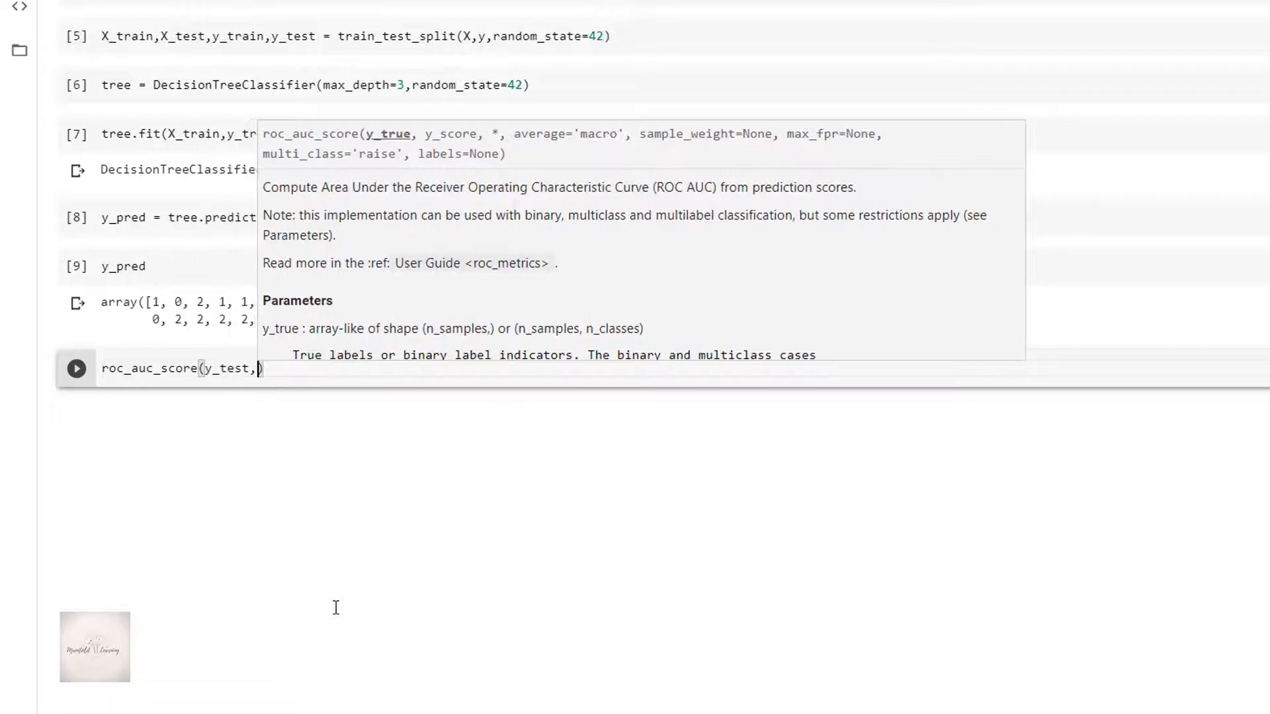
type("y_pred")
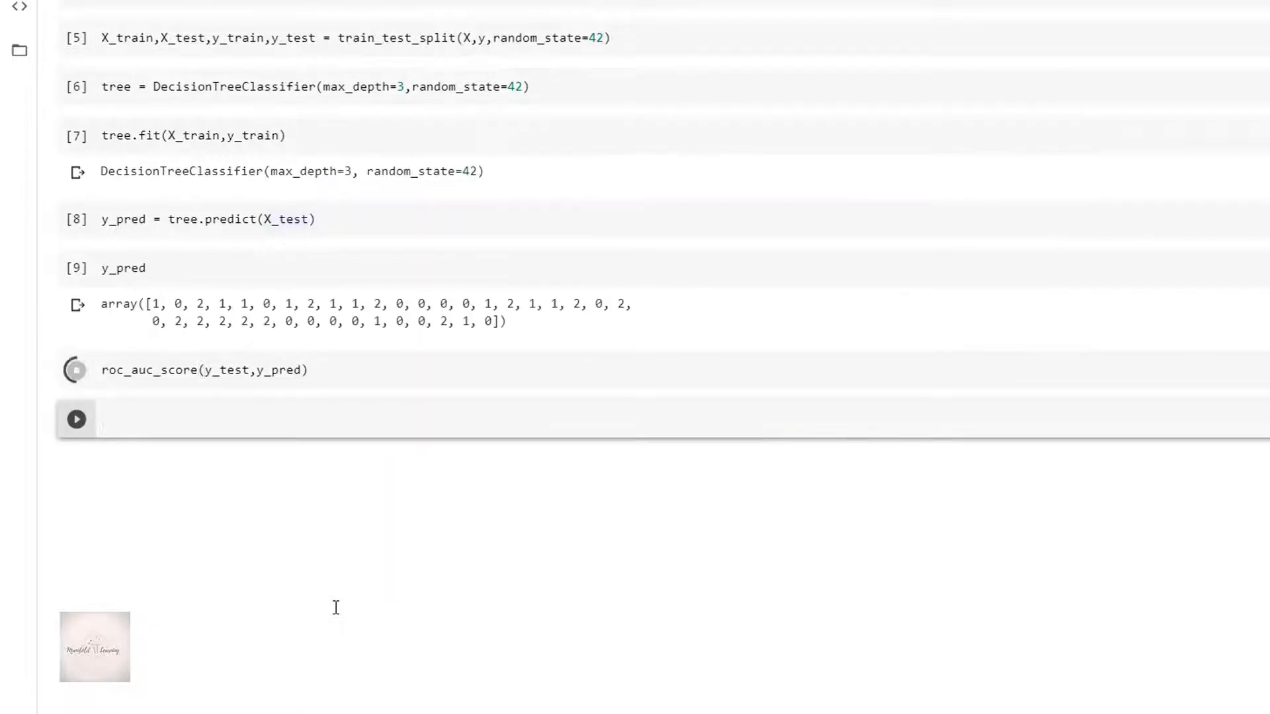
left_click(77, 369)
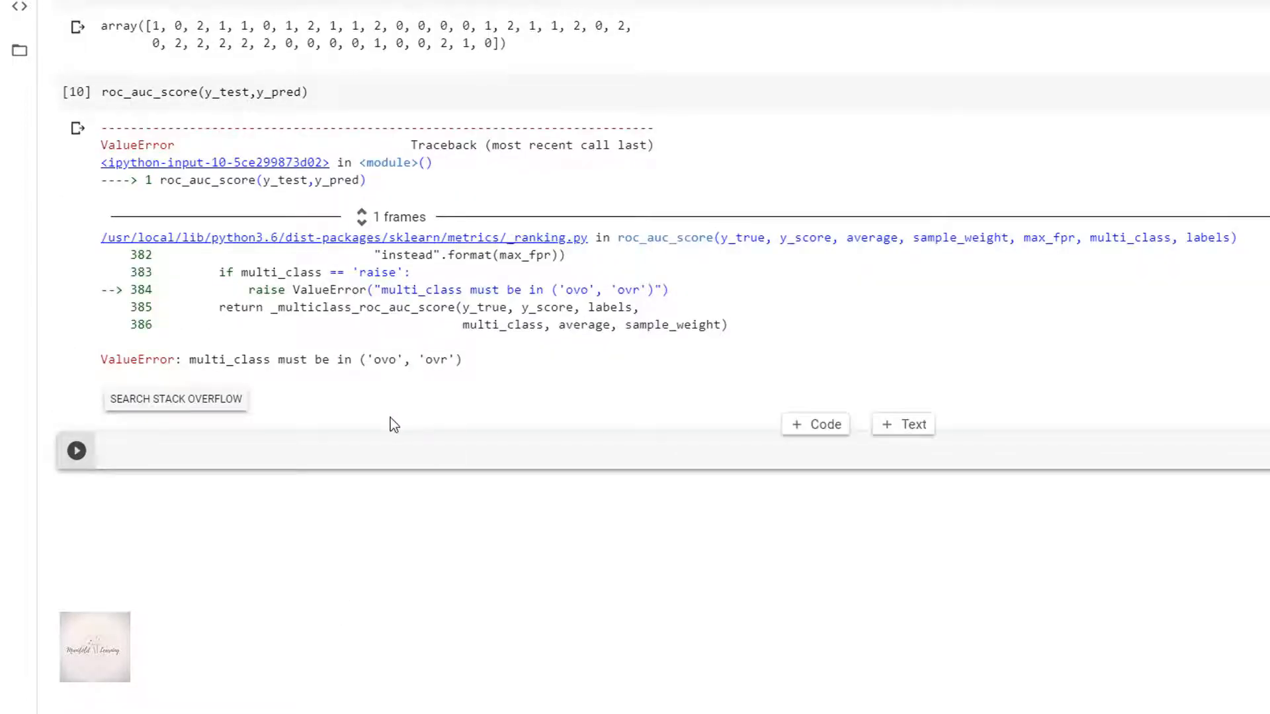
mouse_move(355, 379)
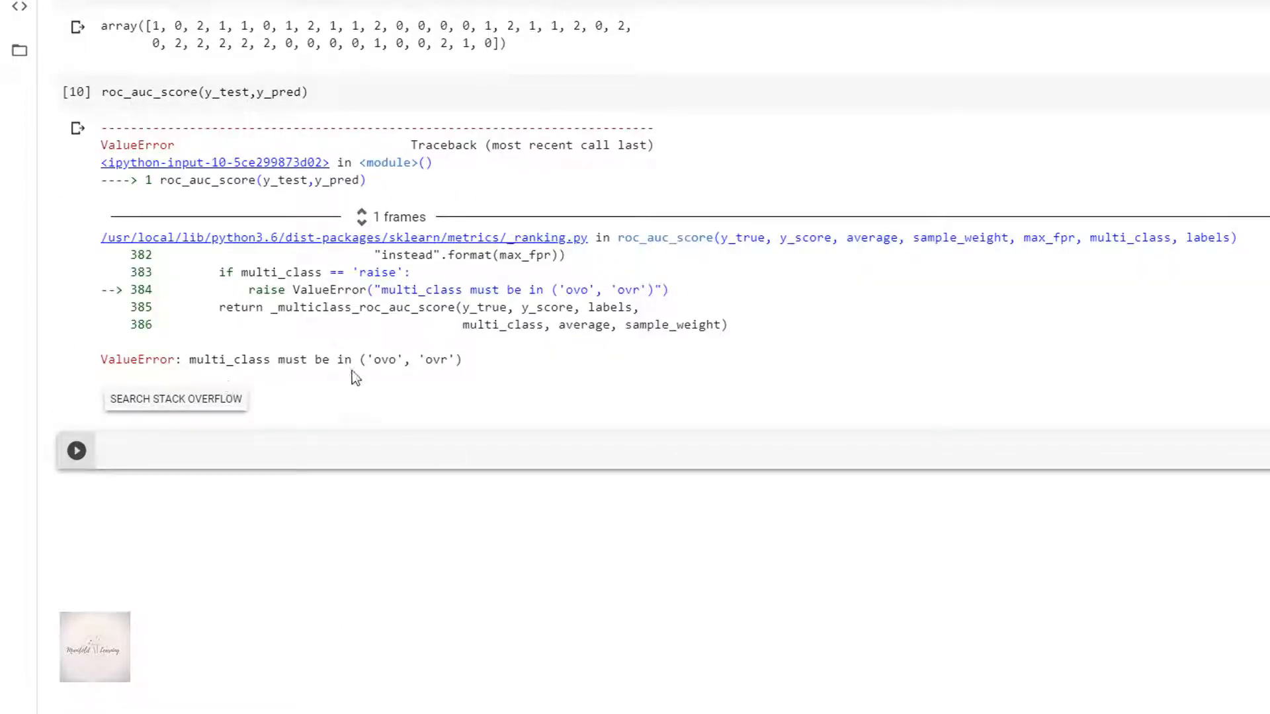
mouse_move(391, 357)
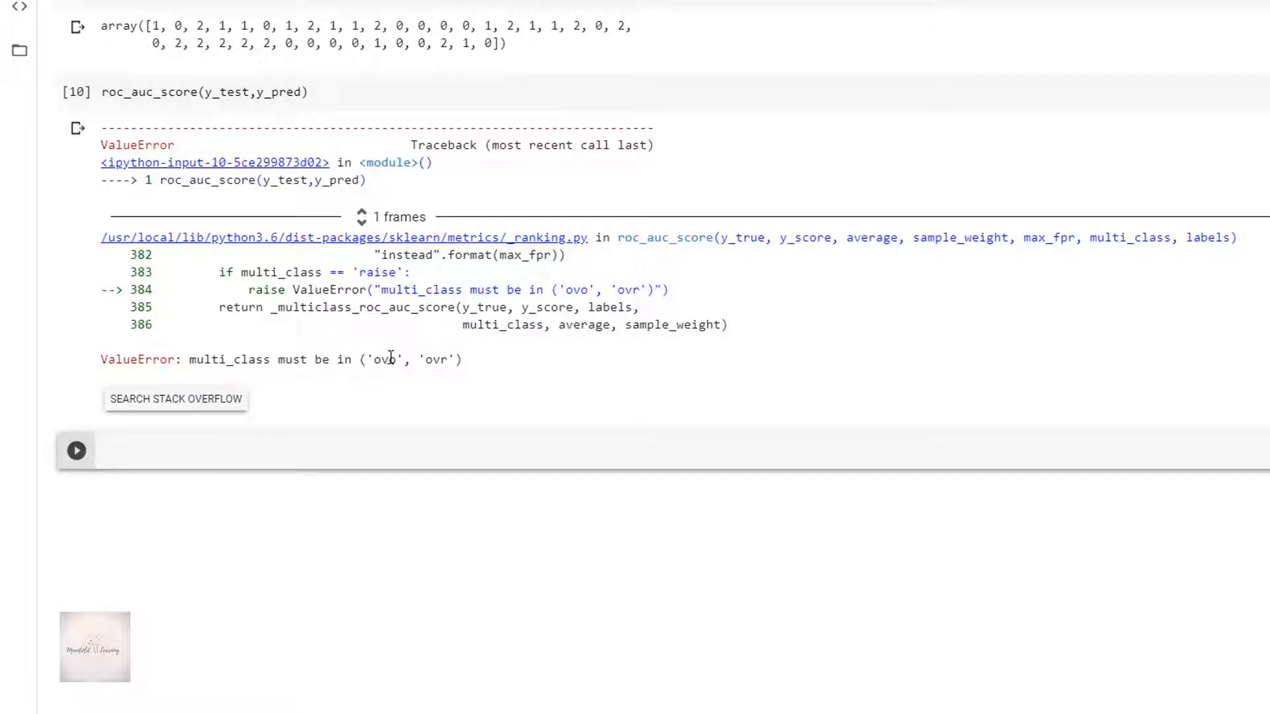
mouse_move(475, 281)
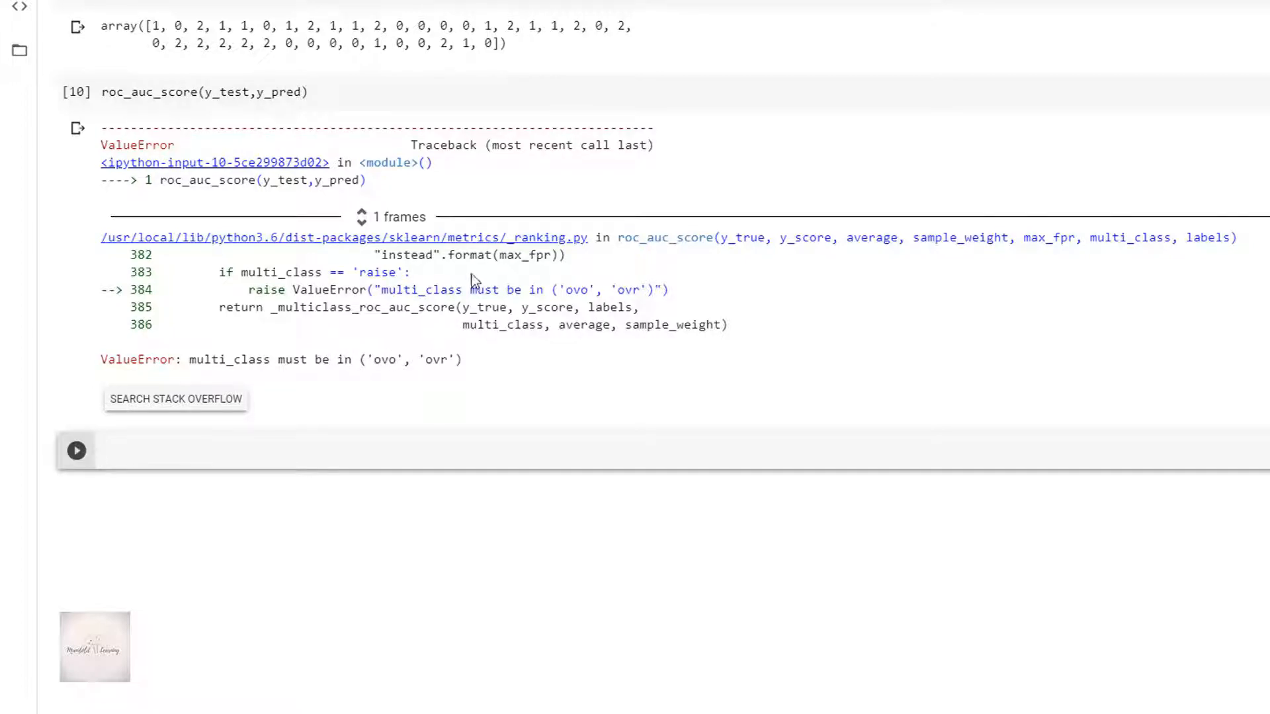
Step: Read the multi_class parameter in the roc_auc_score docs, noting 'raise' and 'ovr', then return to Colab
left_click(557, 11)
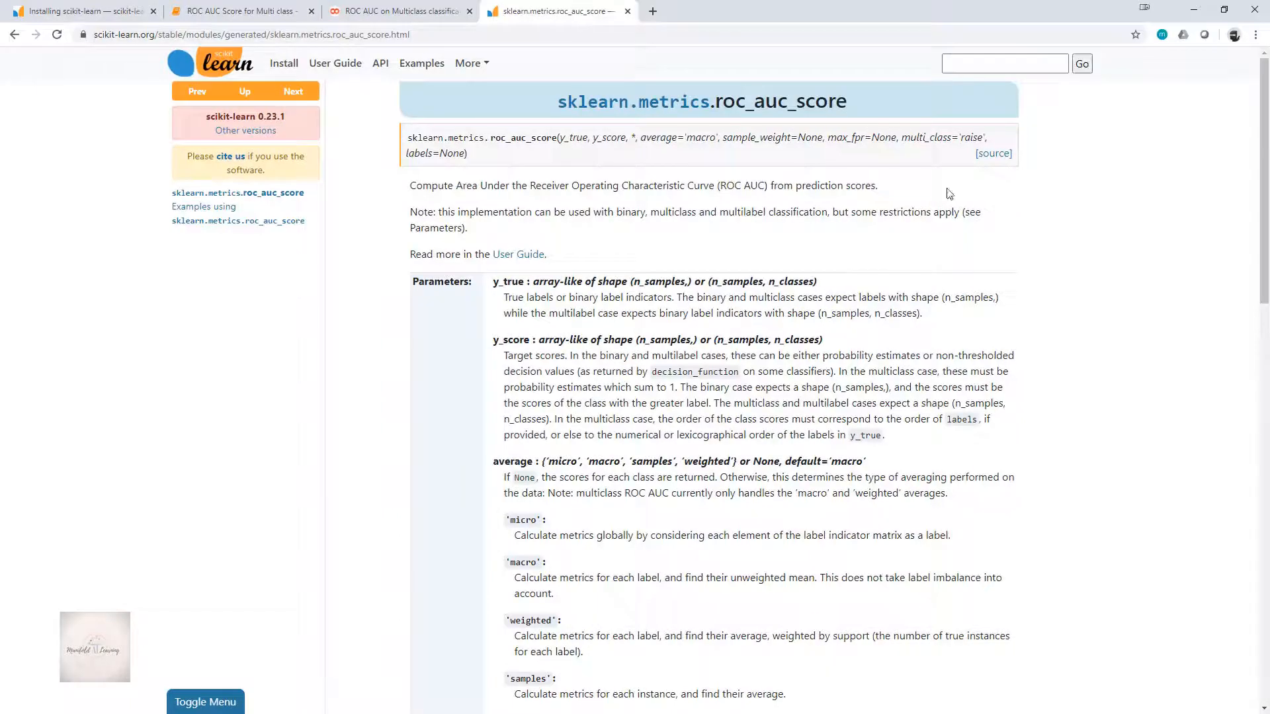
double_click(970, 136)
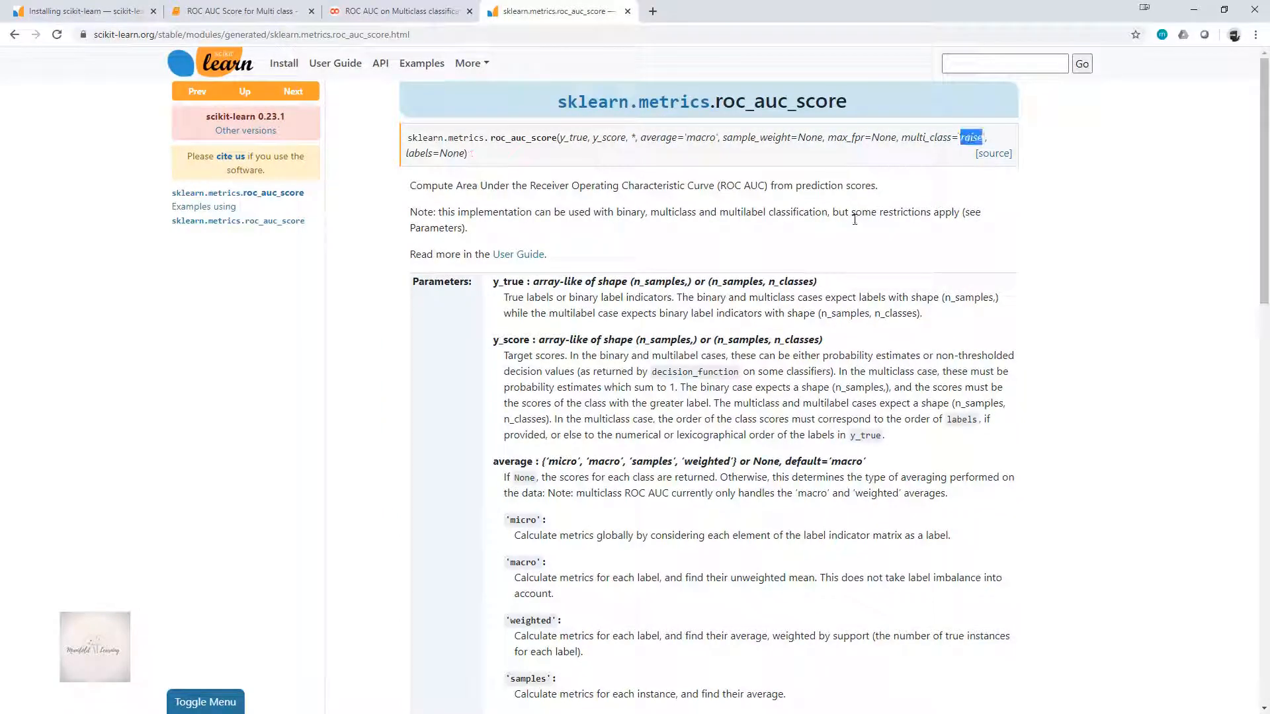
mouse_move(824, 272)
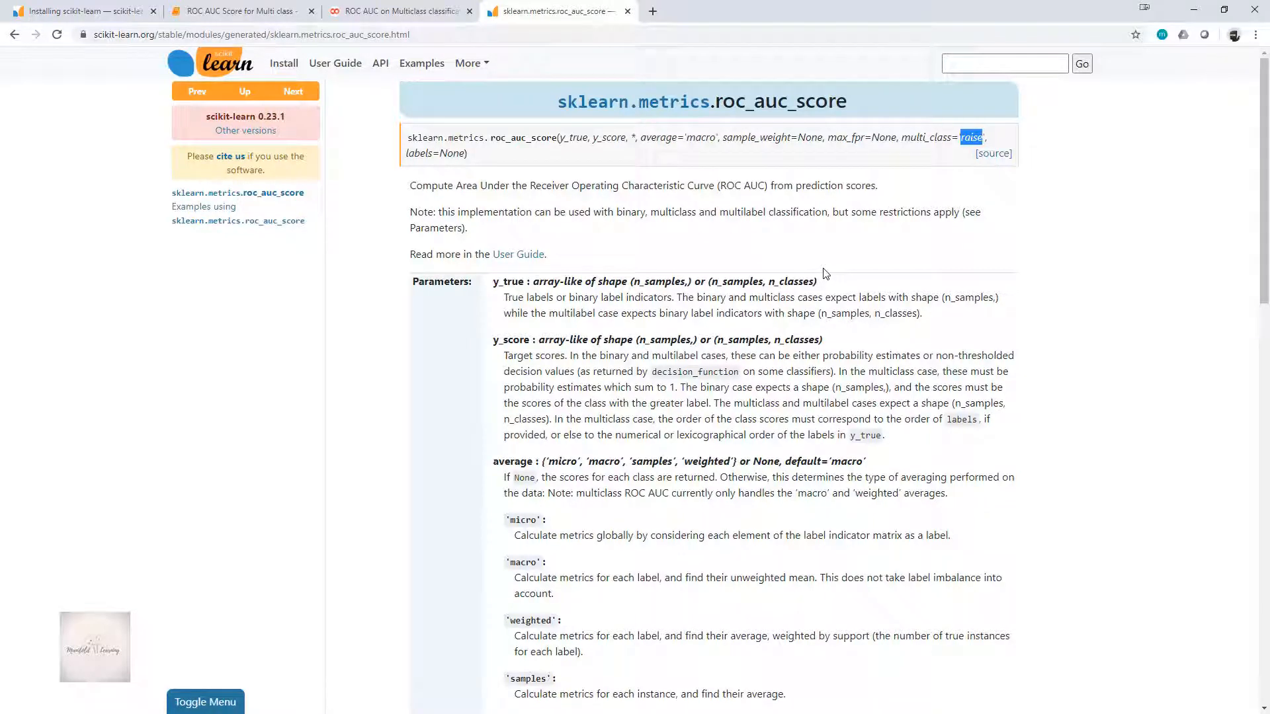
scroll("down", 3)
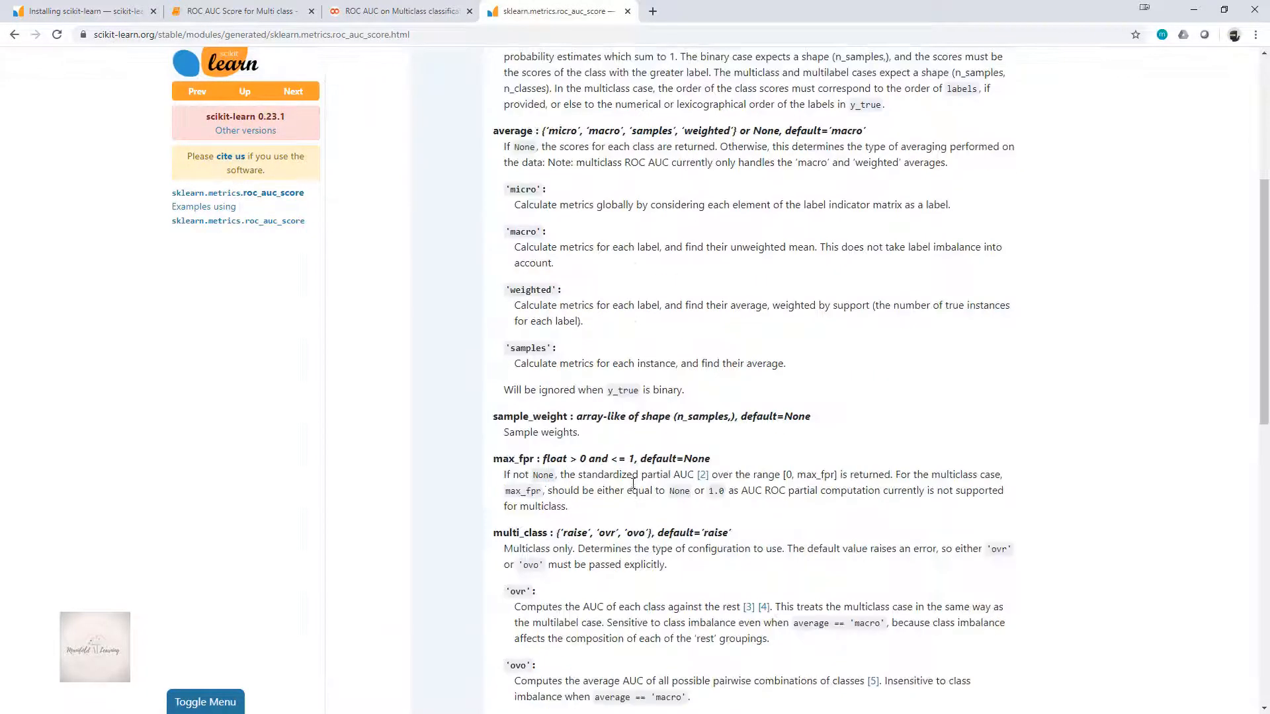
scroll("down", 3)
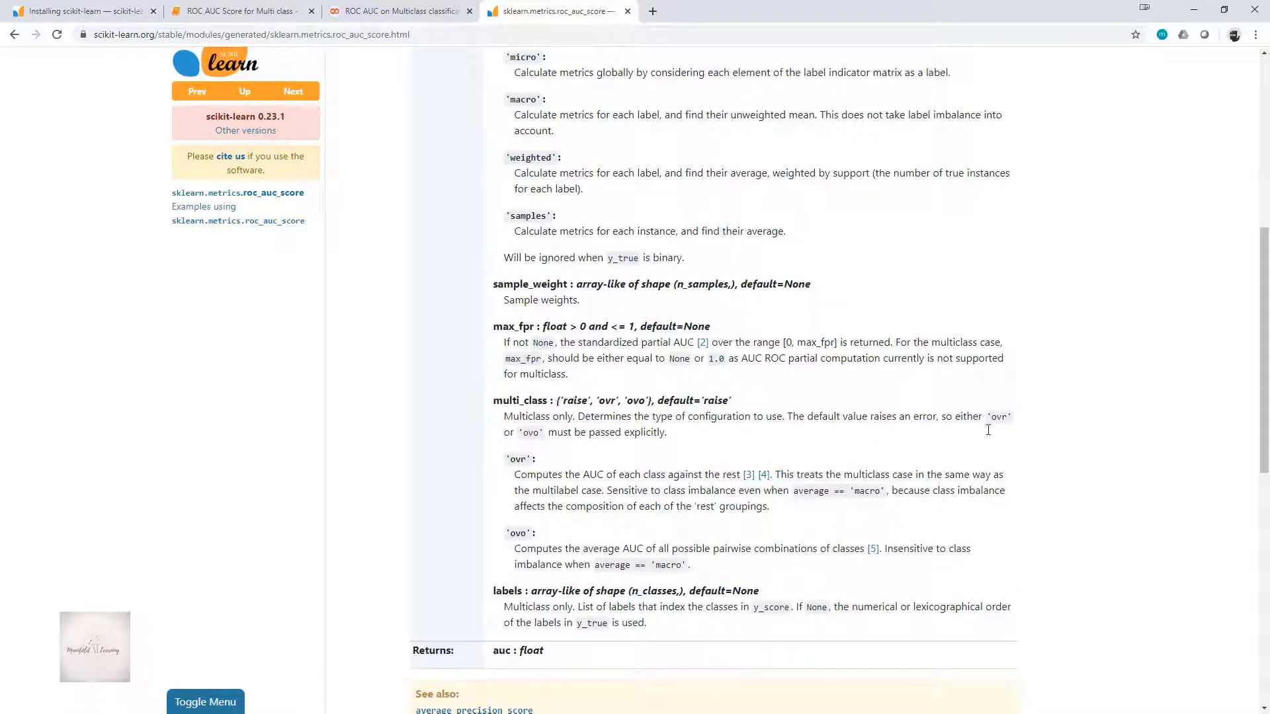
double_click(997, 417)
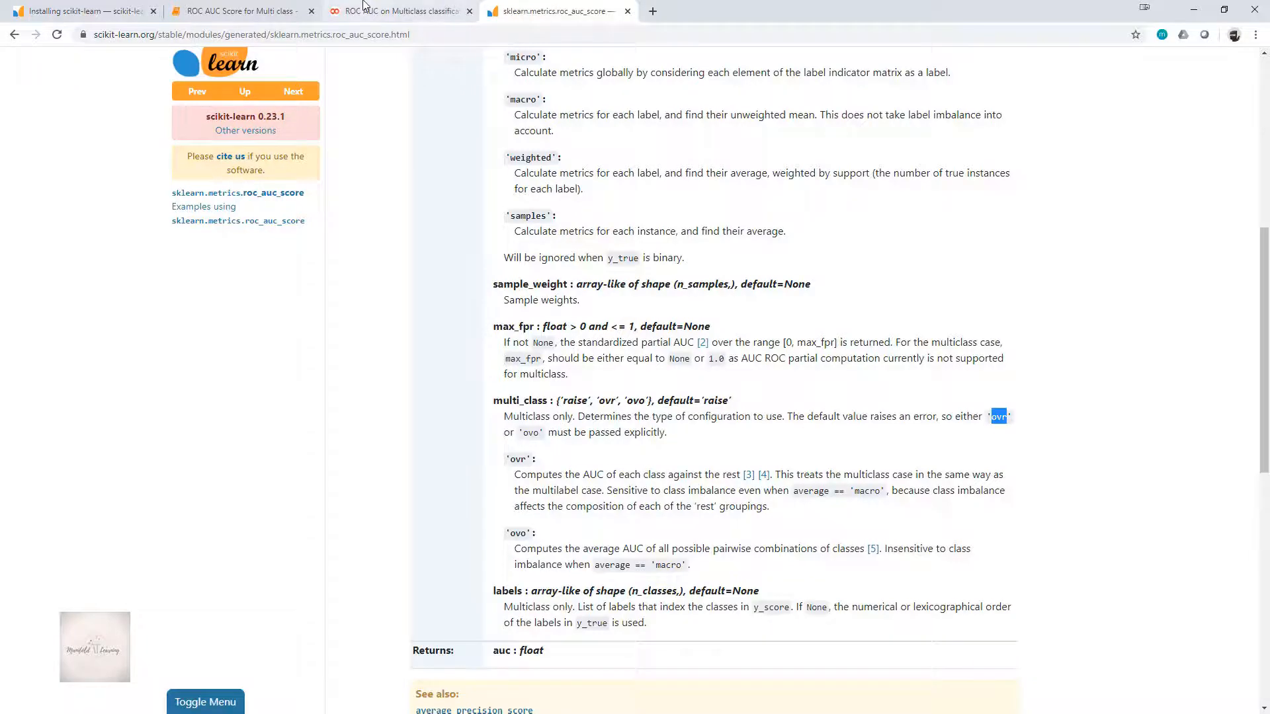
left_click(397, 11)
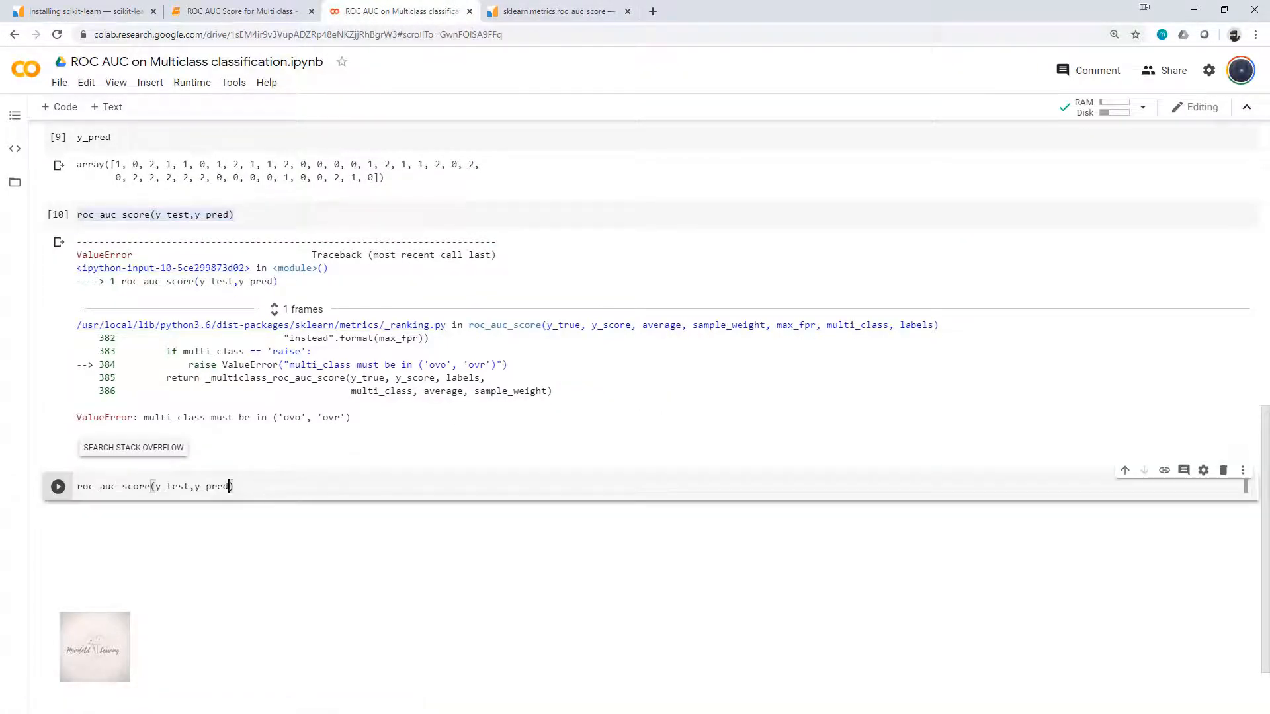
Step: Rerun roc_auc_score with multi_class="ovr", which now raises an AxisError
type(", multi")
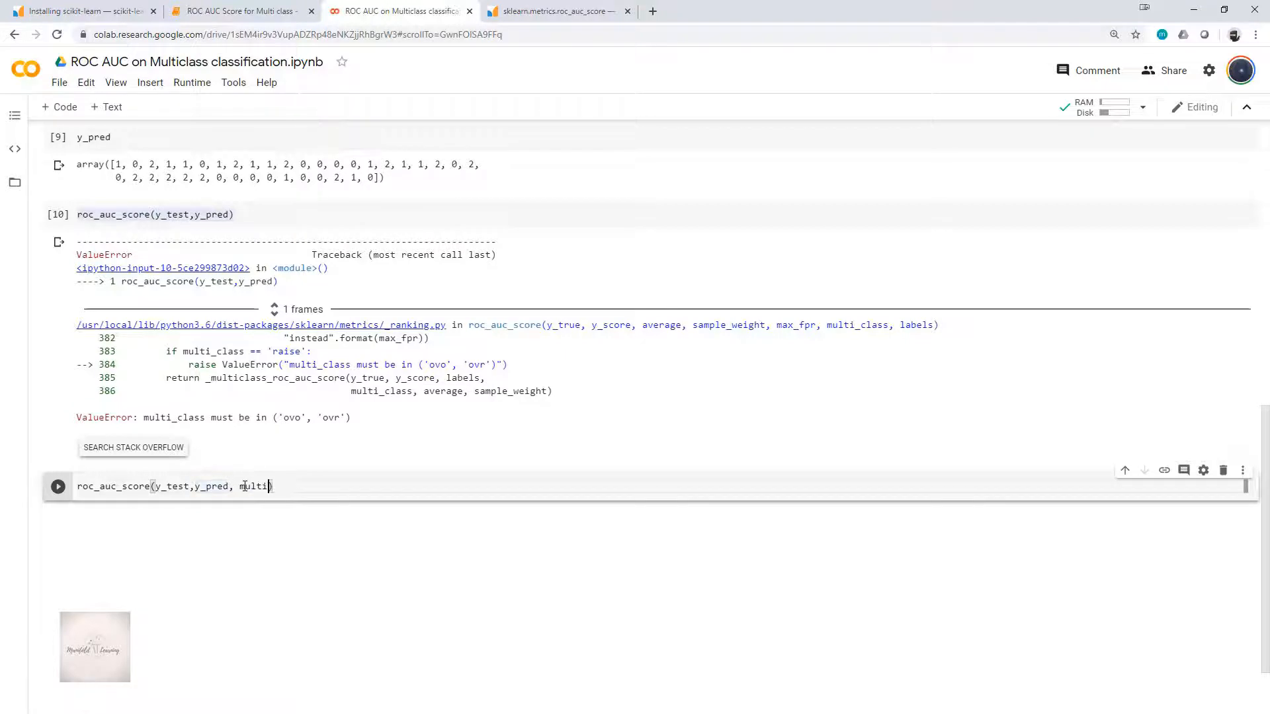
type("_class=")
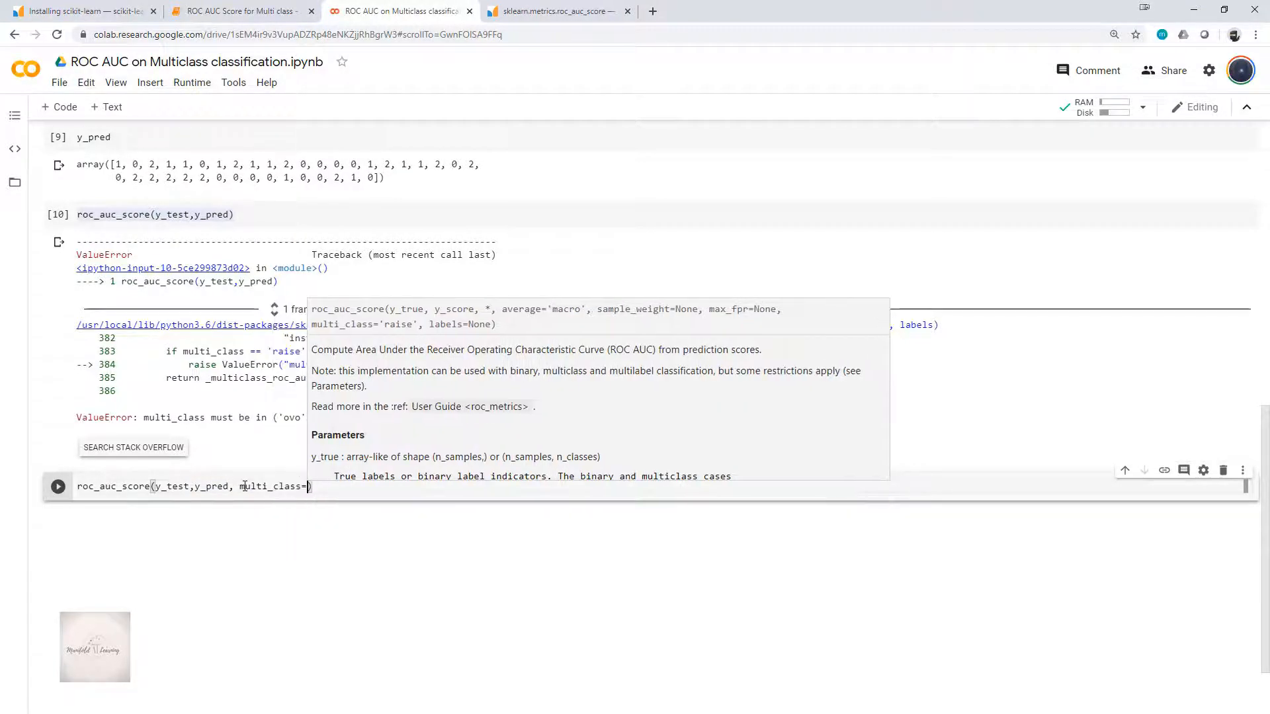
type("\"ovr\"")
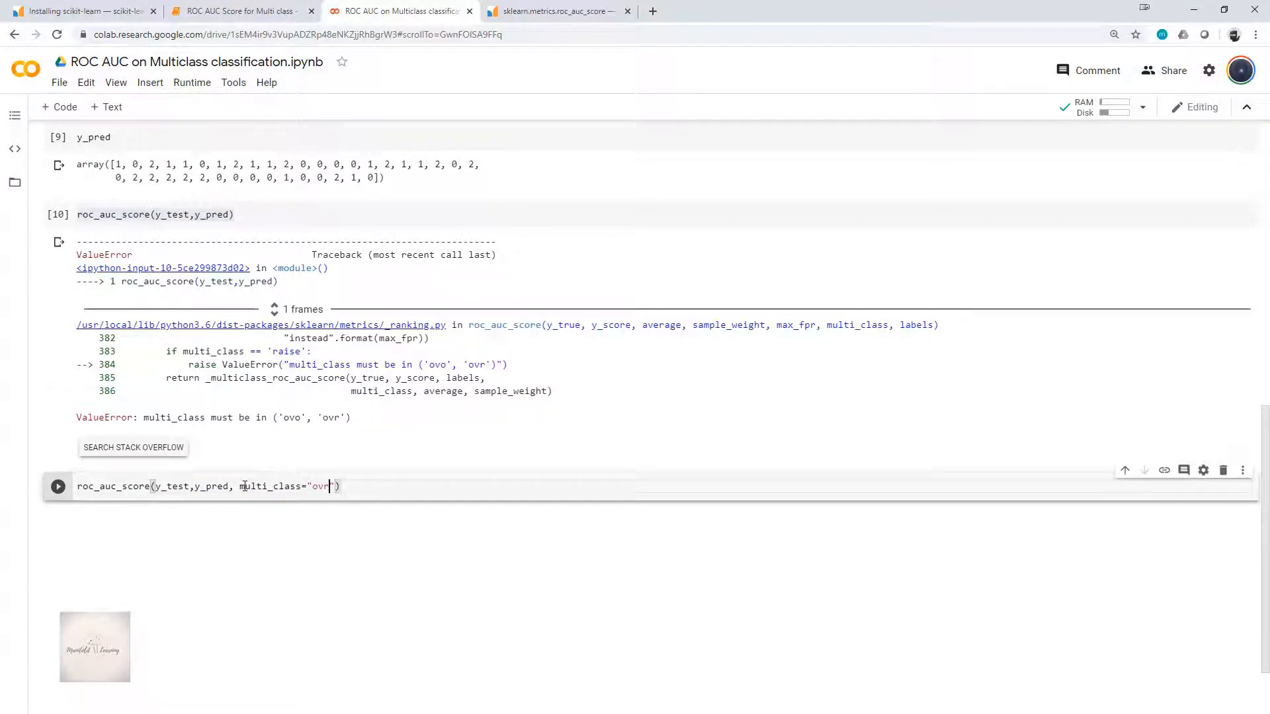
left_click(57, 485)
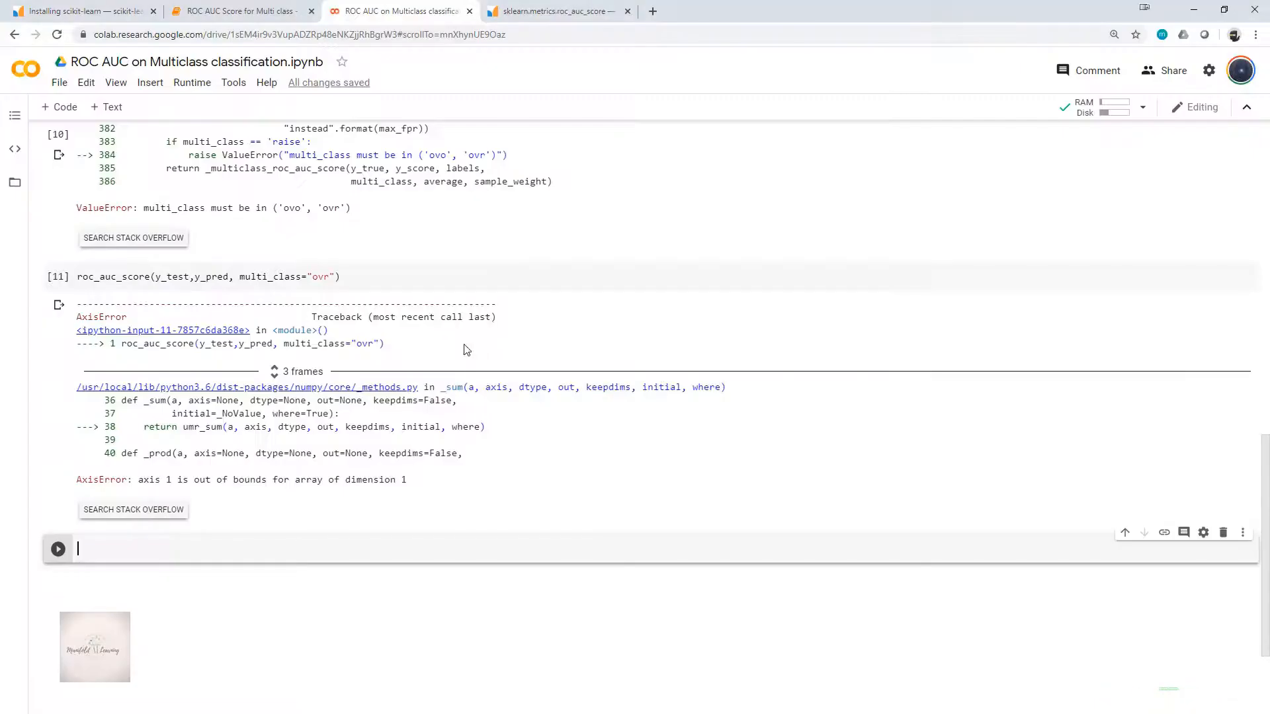
Step: Check the y_score description in the roc_auc_score docs requiring probability estimates summing to 1
left_click(556, 11)
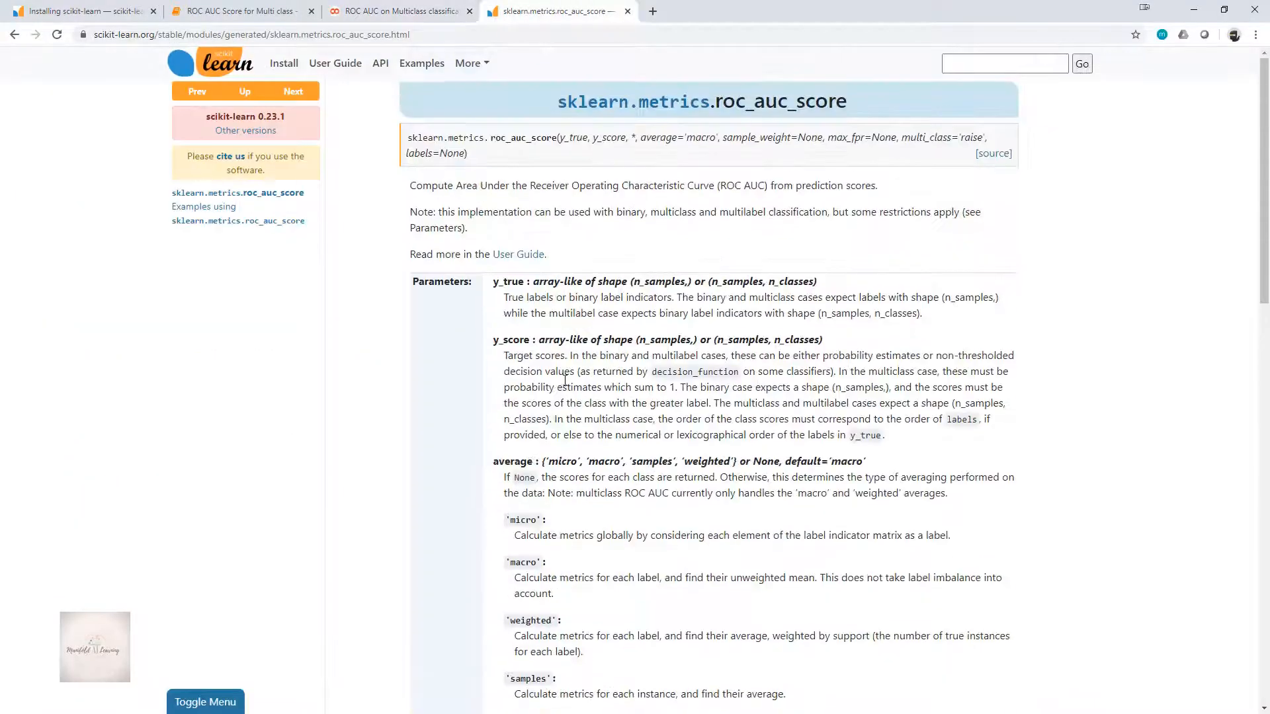
double_click(609, 137)
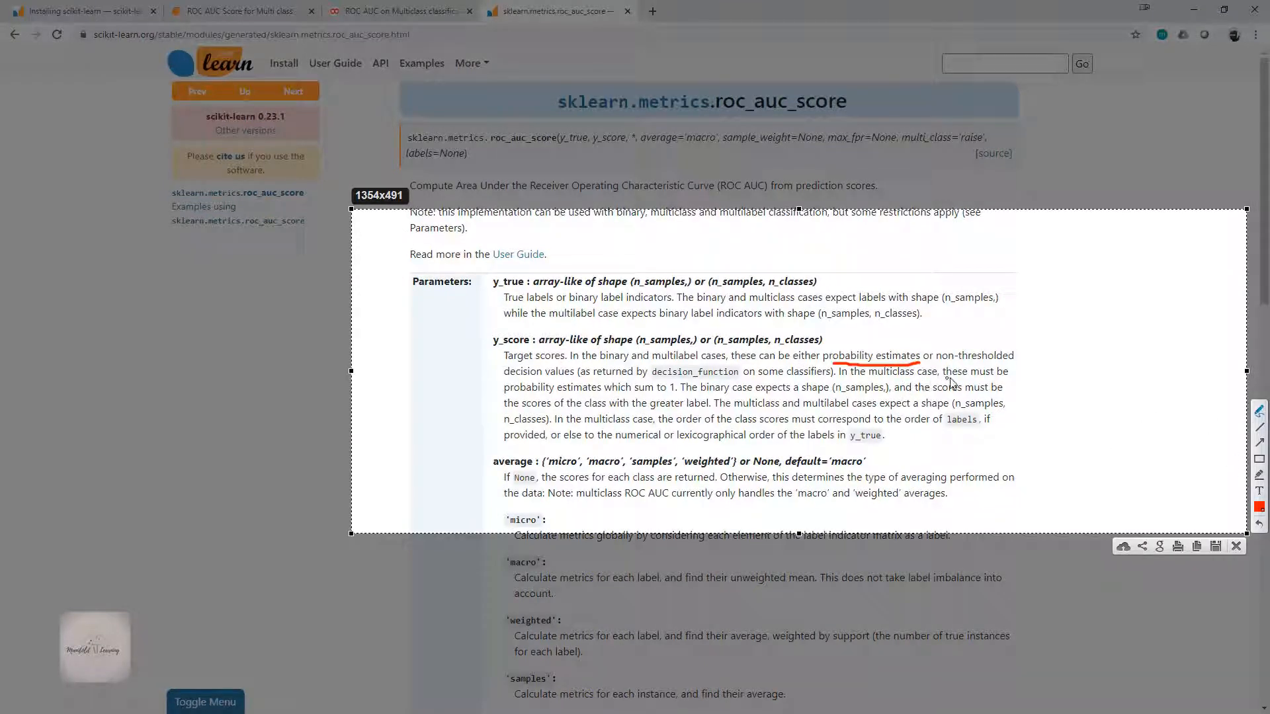
mouse_move(515, 397)
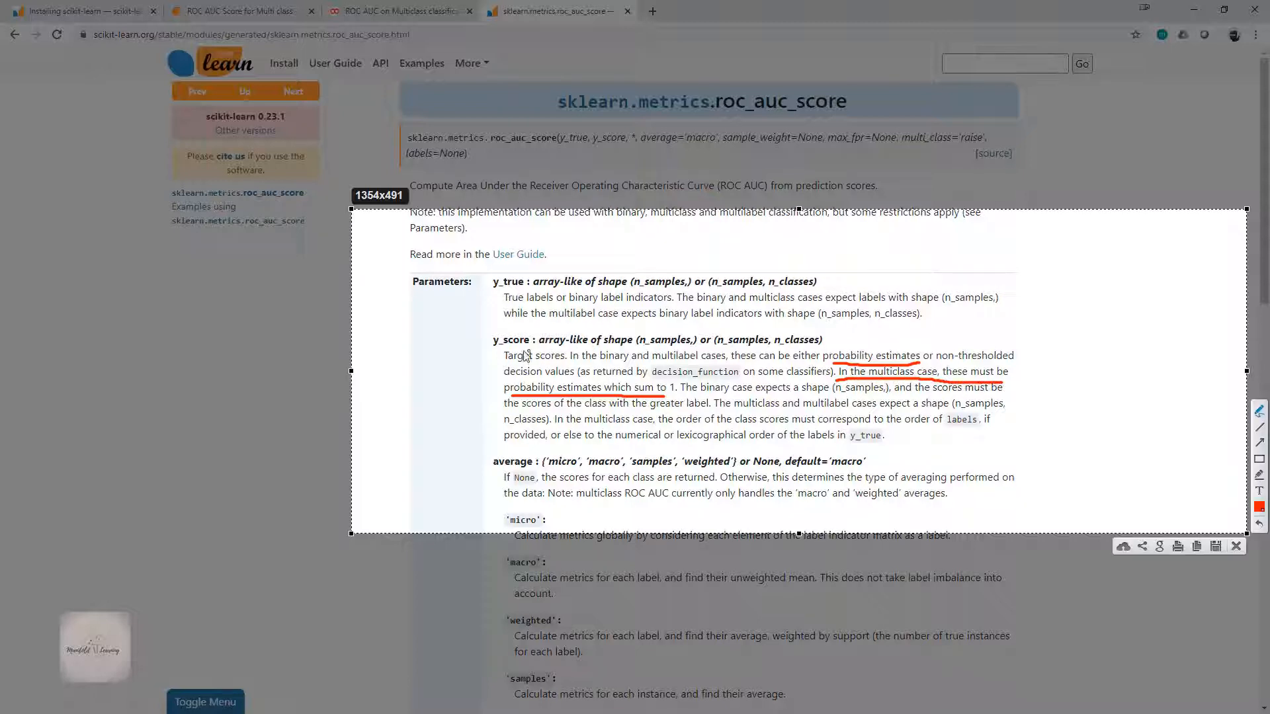
mouse_move(504, 369)
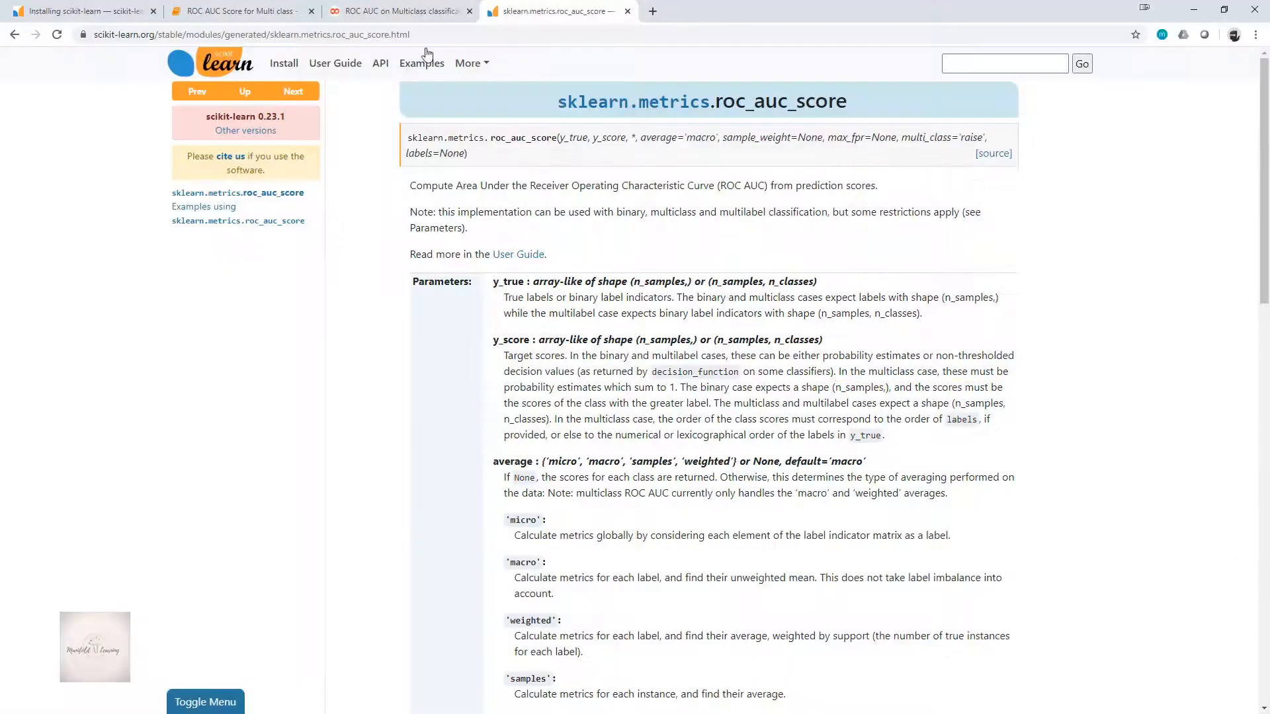
Step: Store y_pred_proba = tree.predict_proba(X_test) in a new cell and run it
left_click(397, 10)
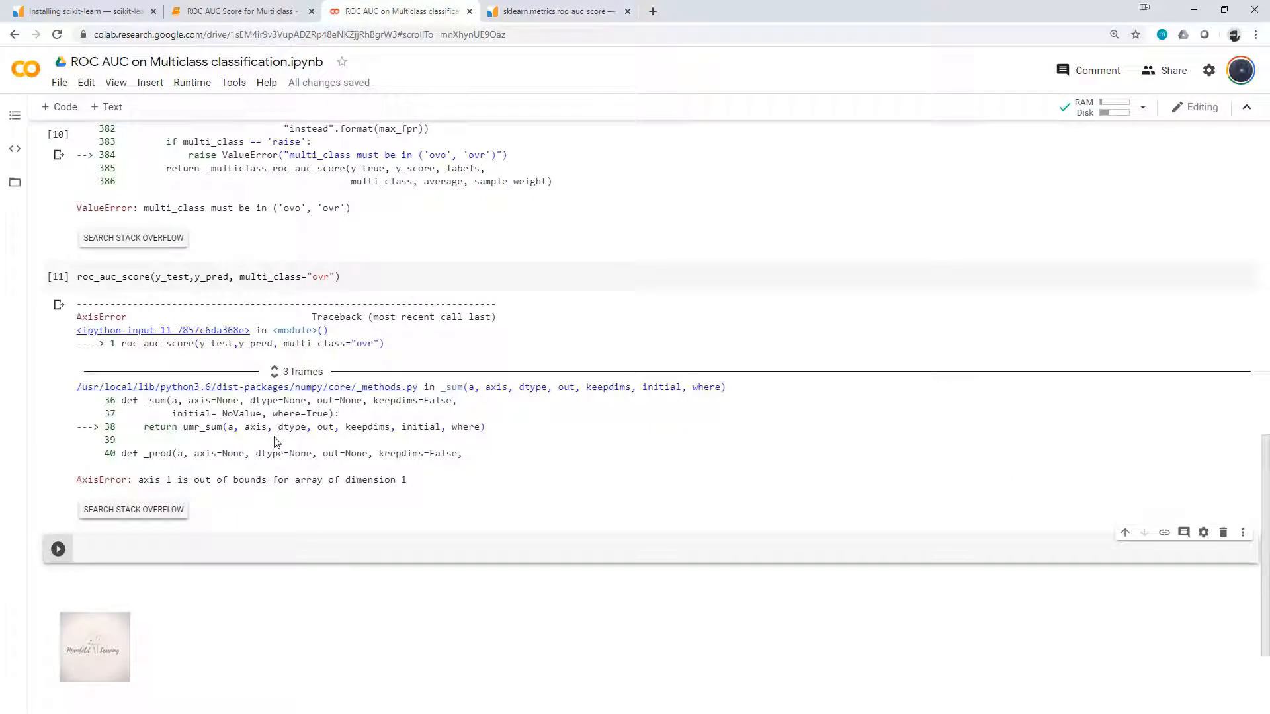
type("y_pred_proba")
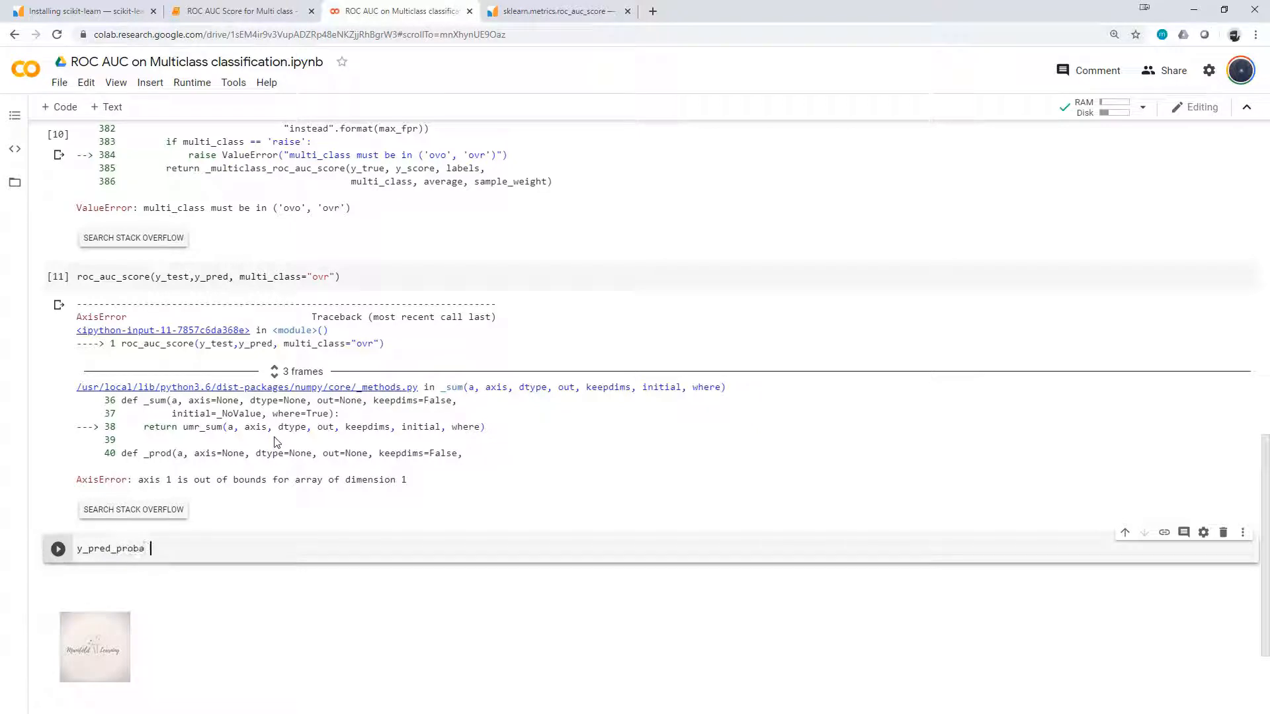
type("= tree.predict_proba")
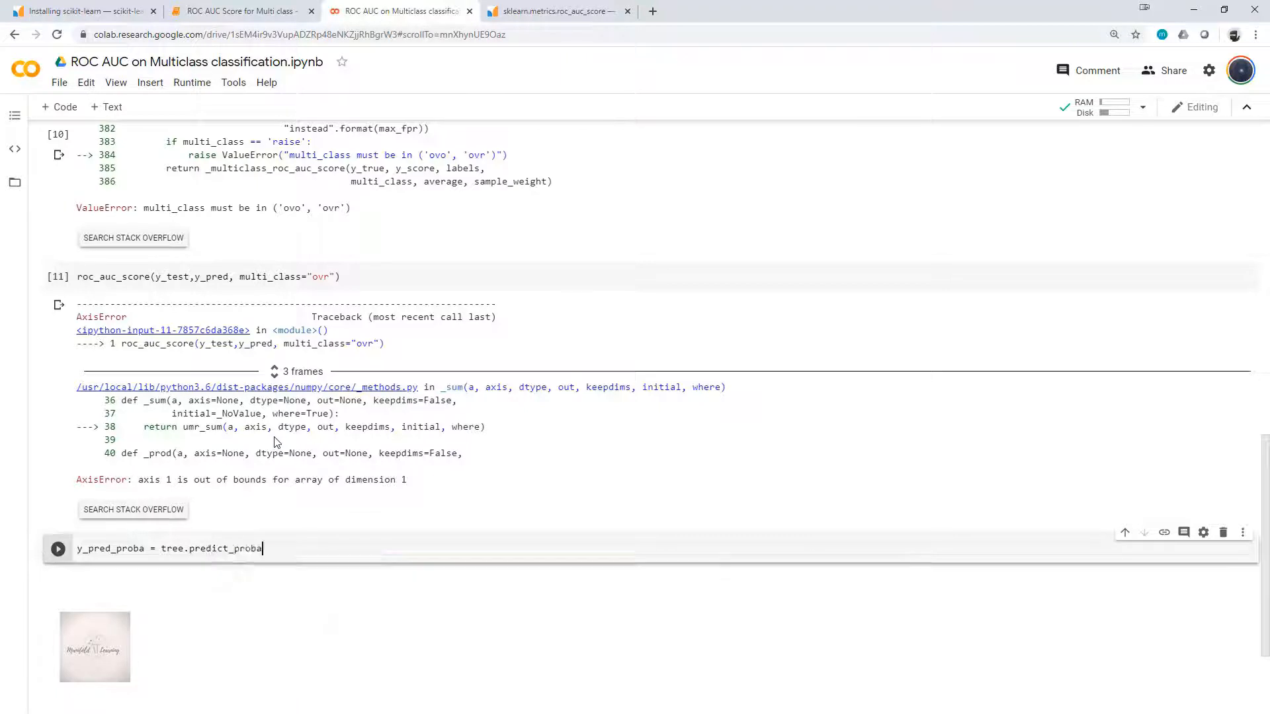
type("(X_test)")
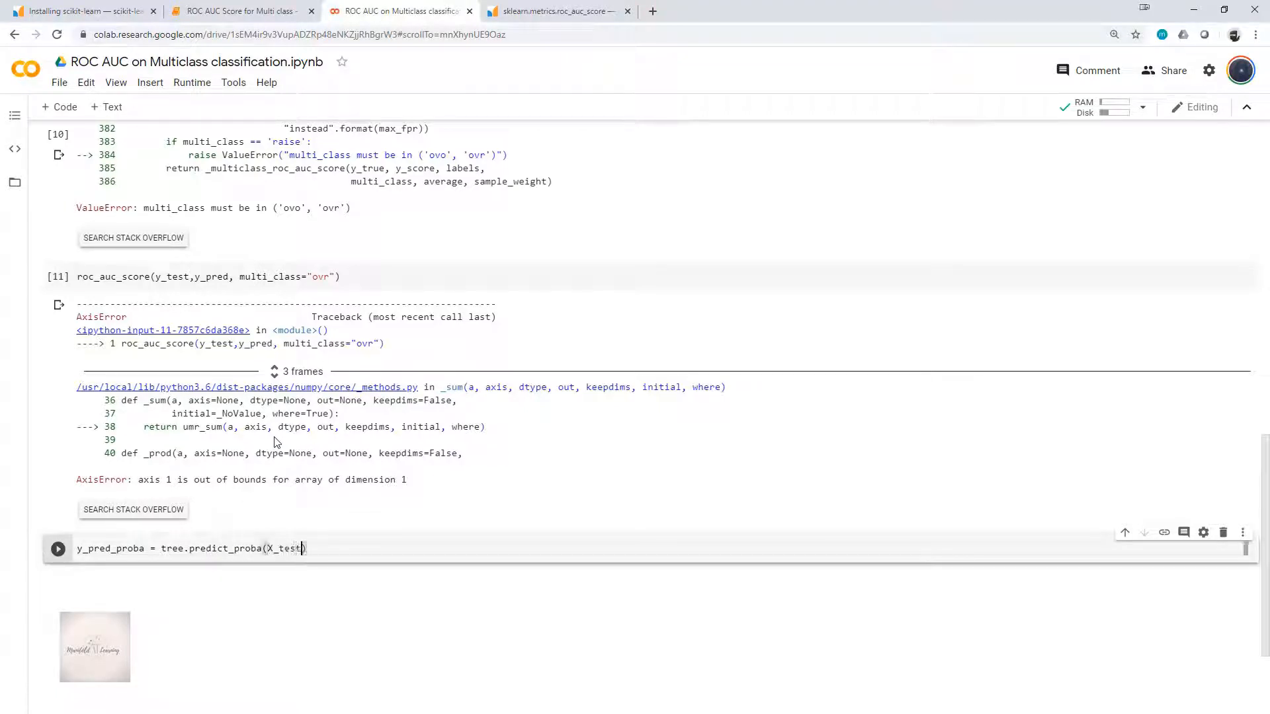
left_click(57, 548)
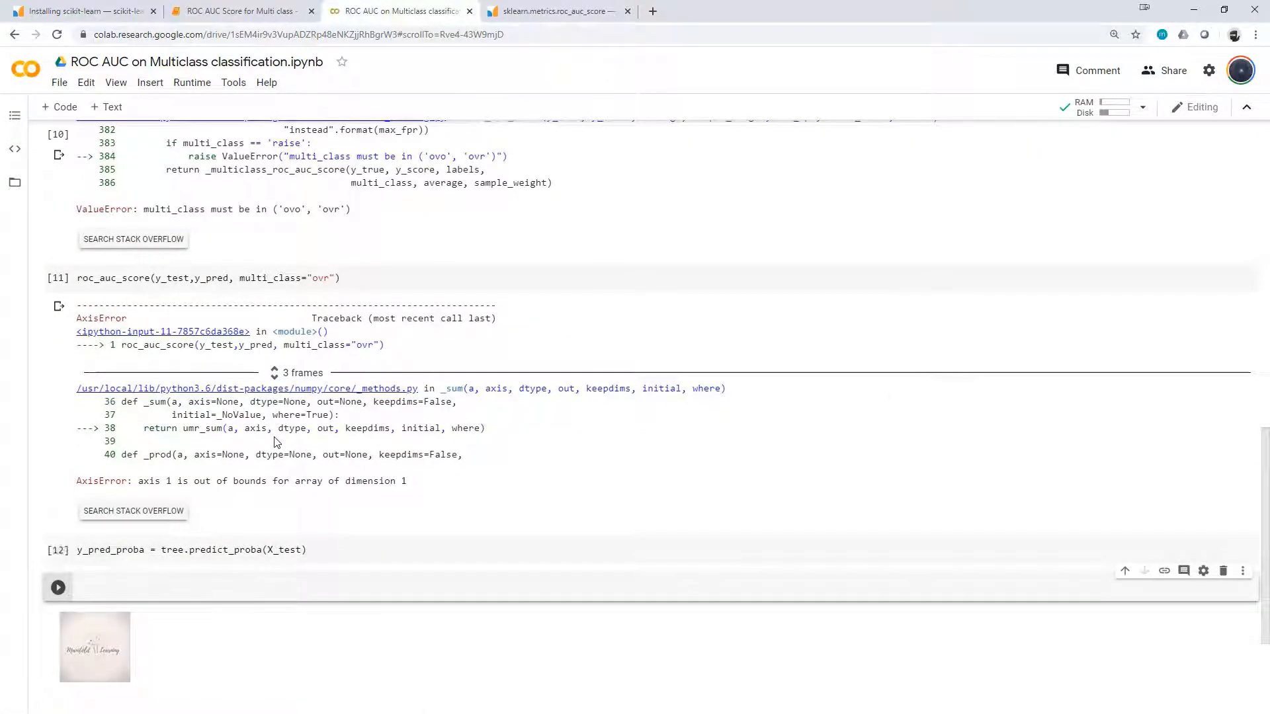
Step: Display the y_pred_proba three-column probability array in its own cell
type("y")
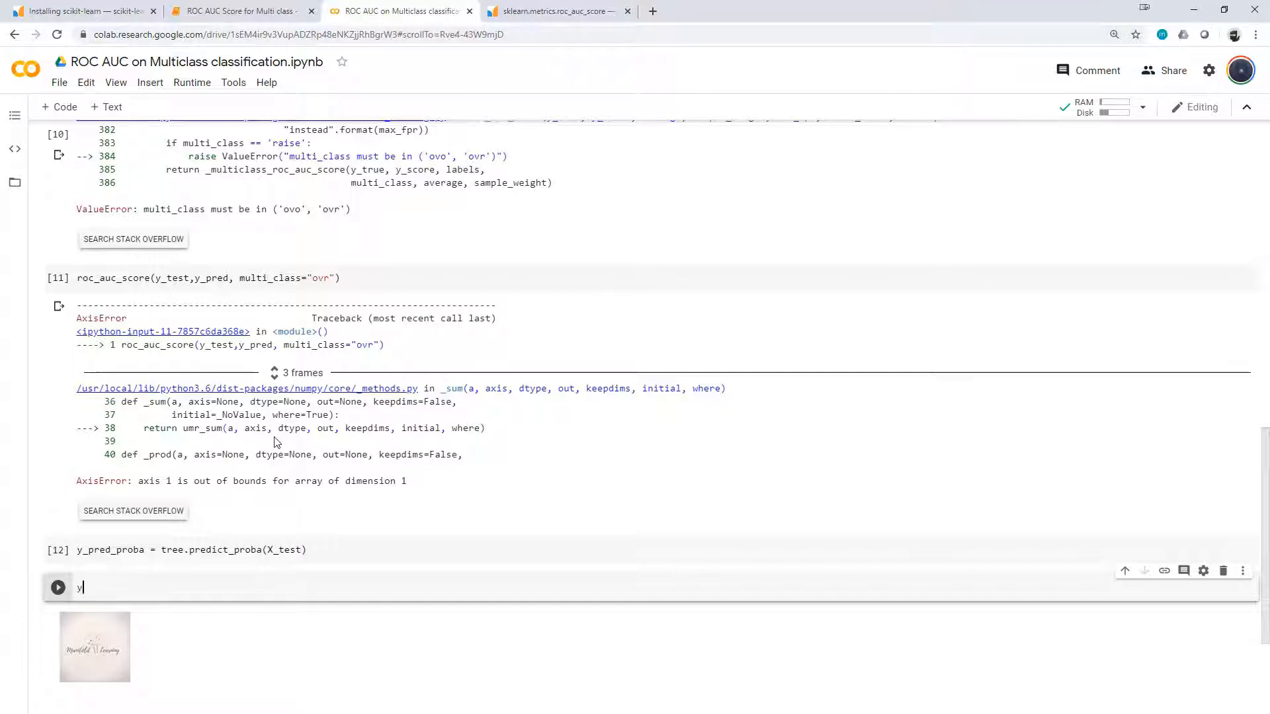
type("_pred_proba")
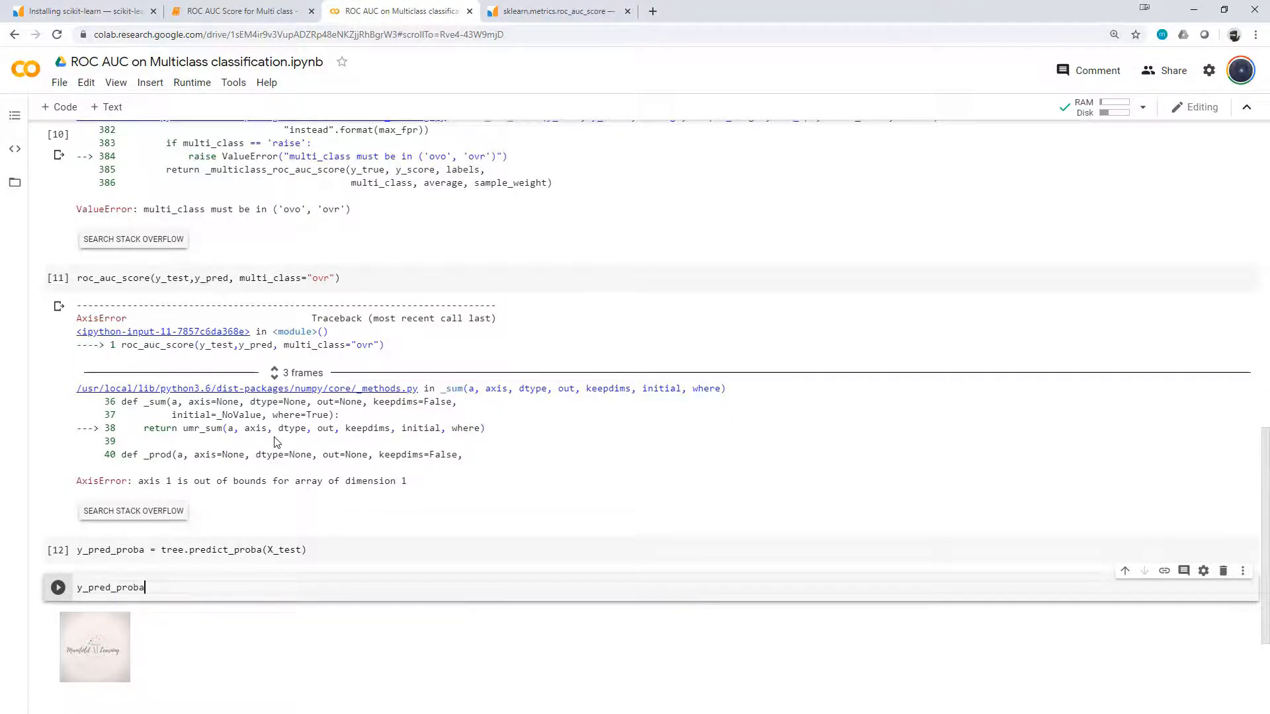
left_click(57, 587)
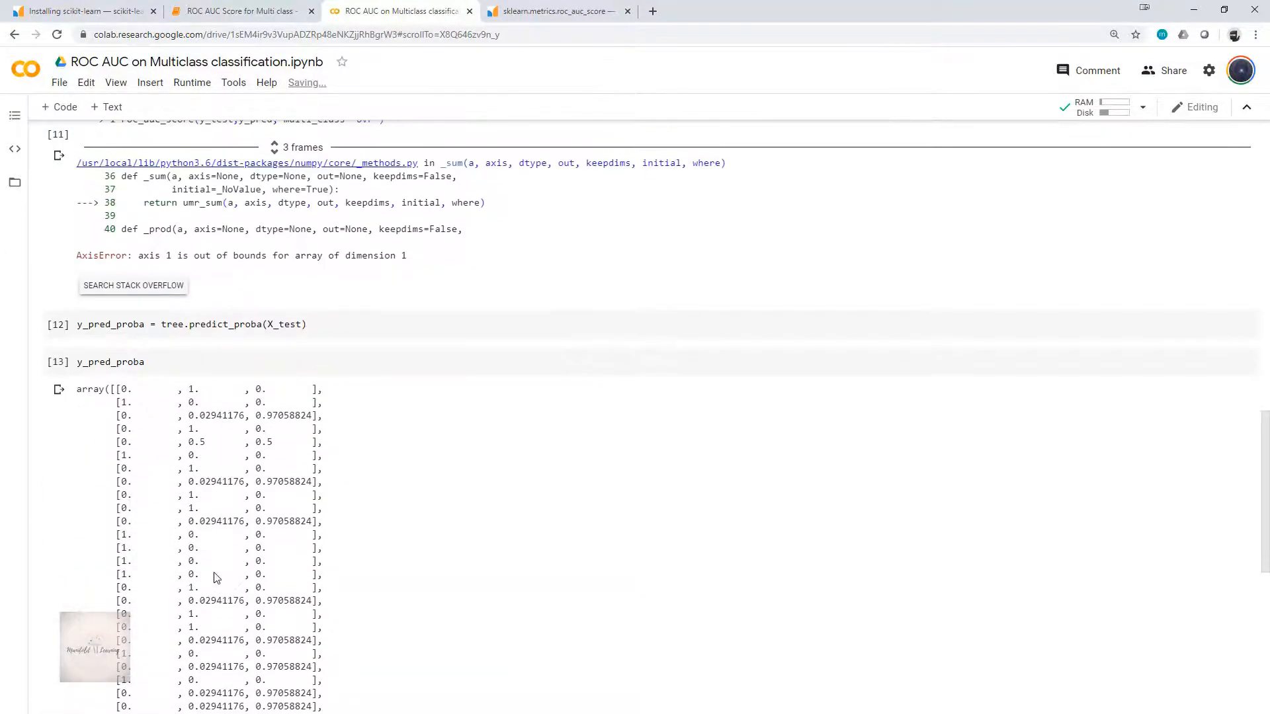
Step: Run roc_auc_score(y_test, y_pred_proba, multi_class="ovr") to get a score of 1.0
scroll("down", 3)
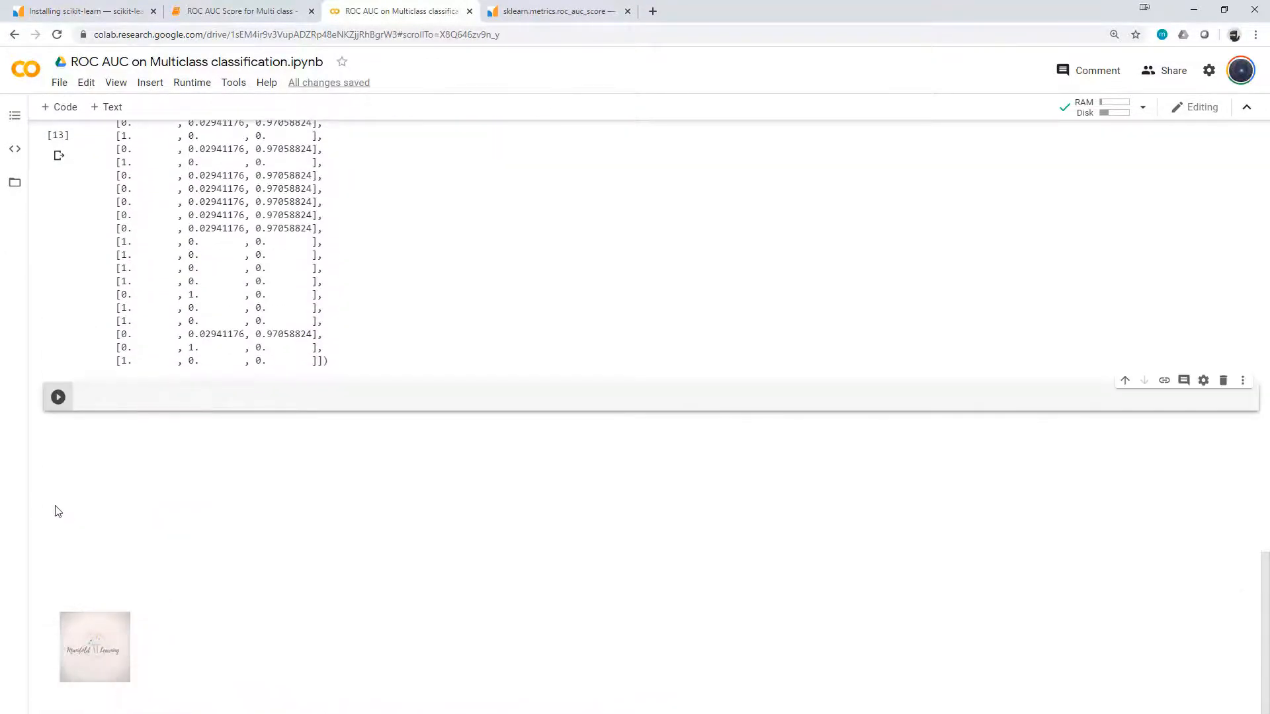
type("roc_auc_score(")
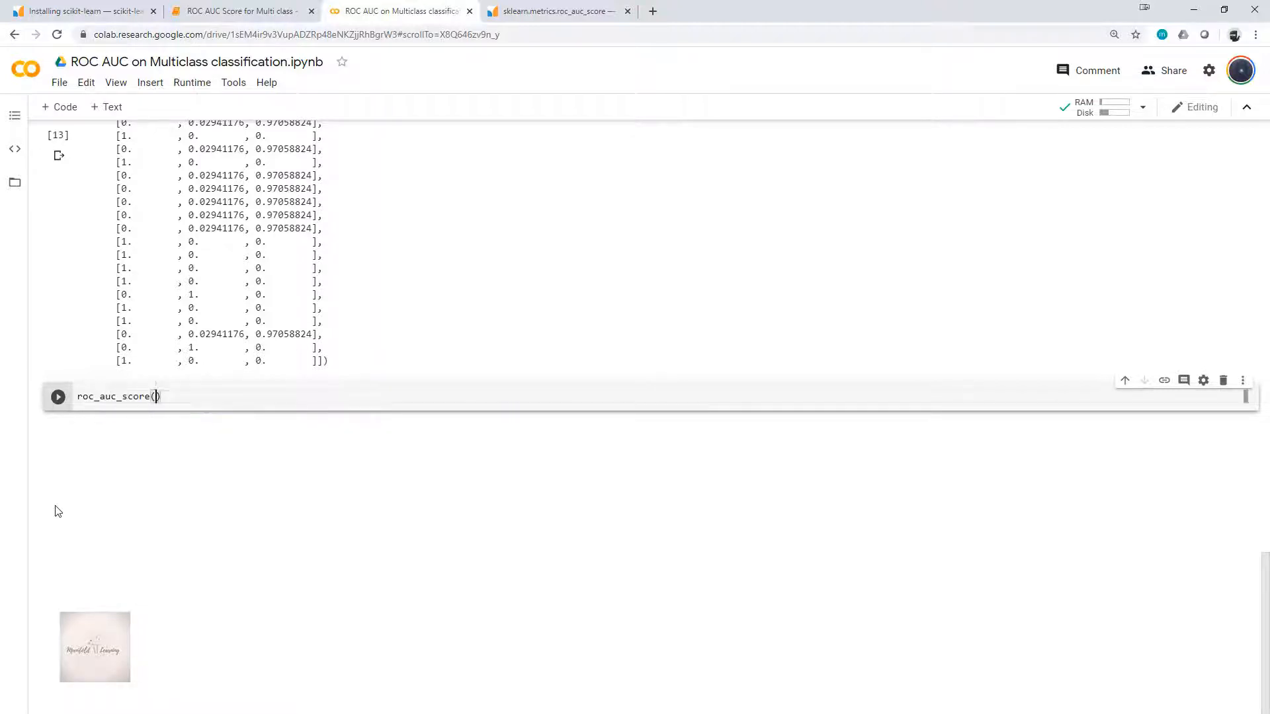
type("(")
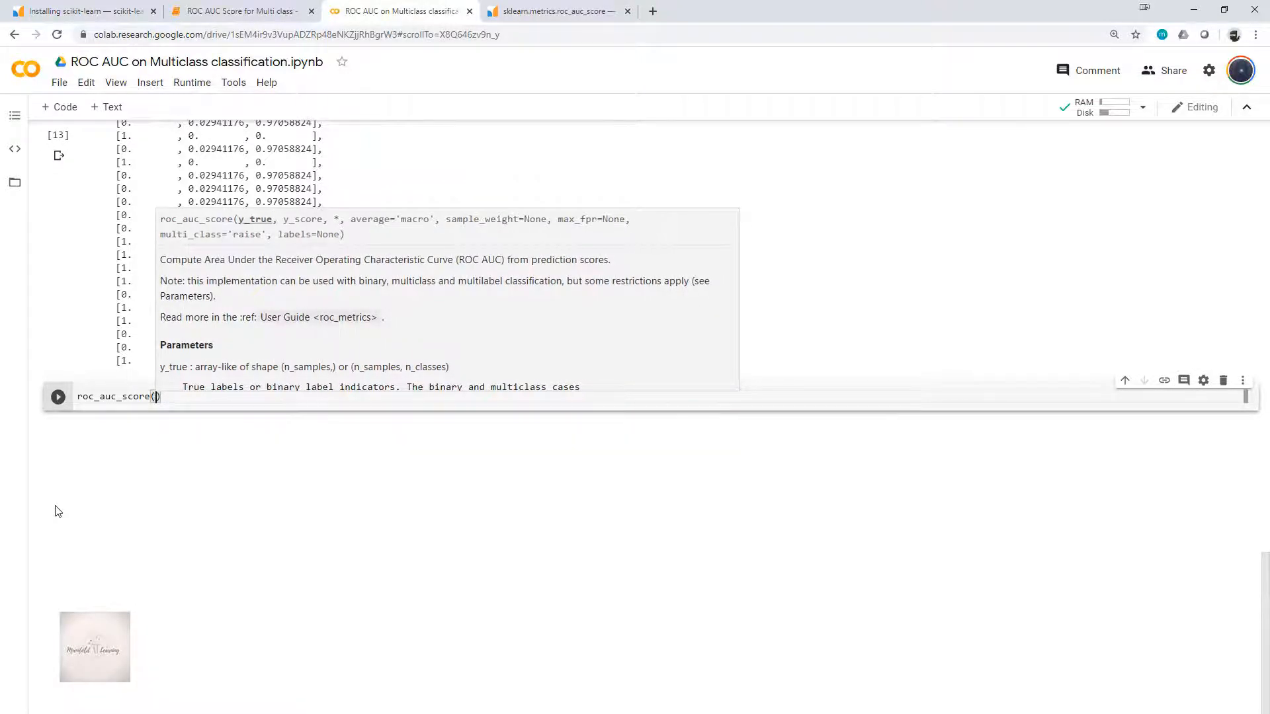
type("y_test,")
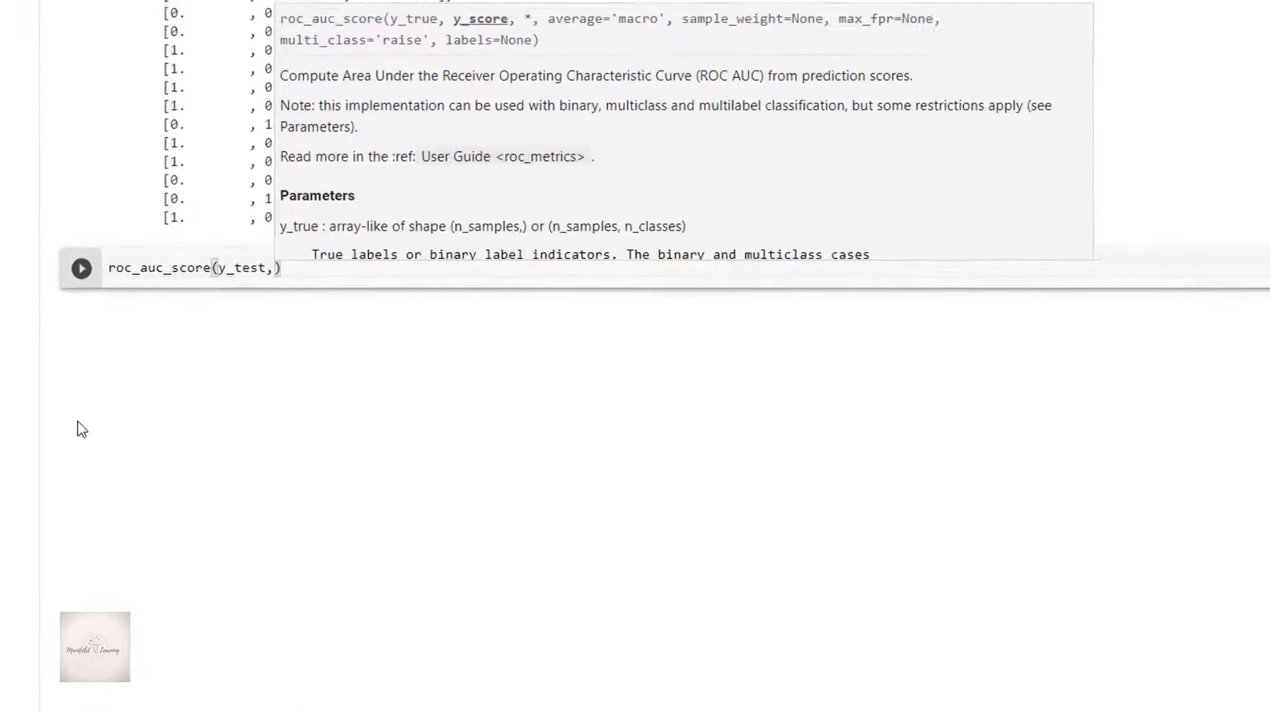
type("y_pred_proba")
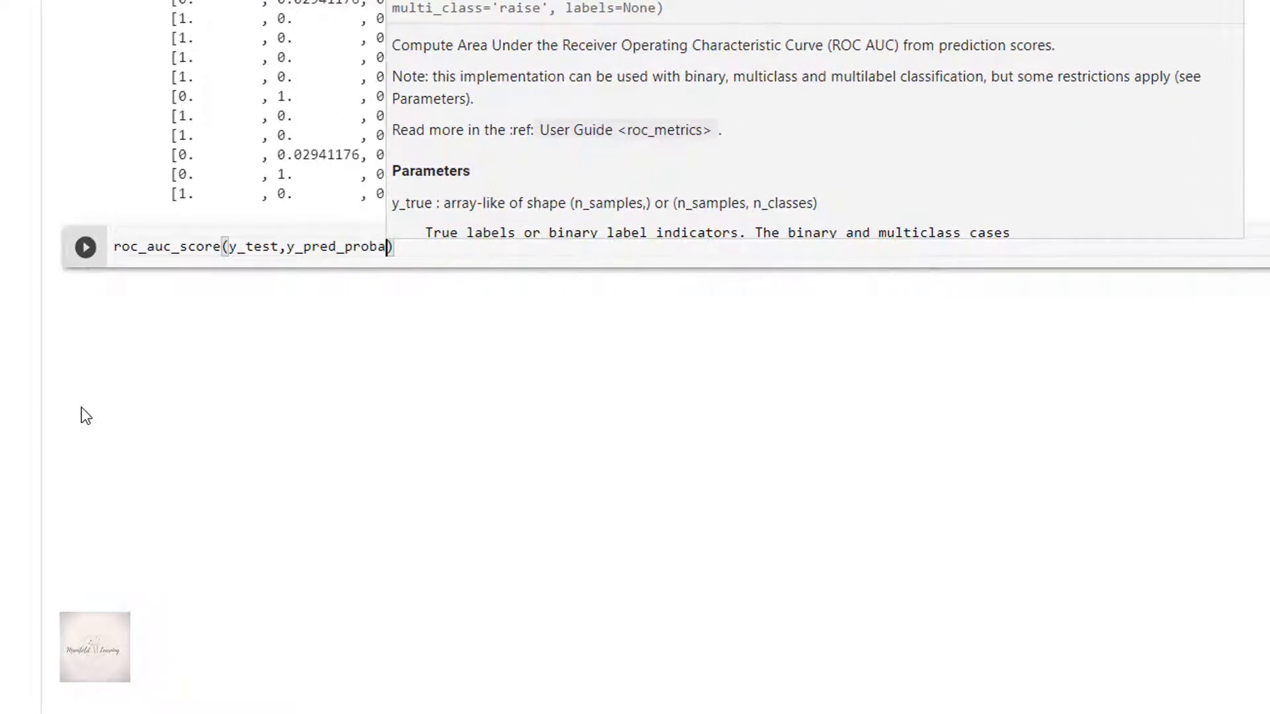
type(",mul")
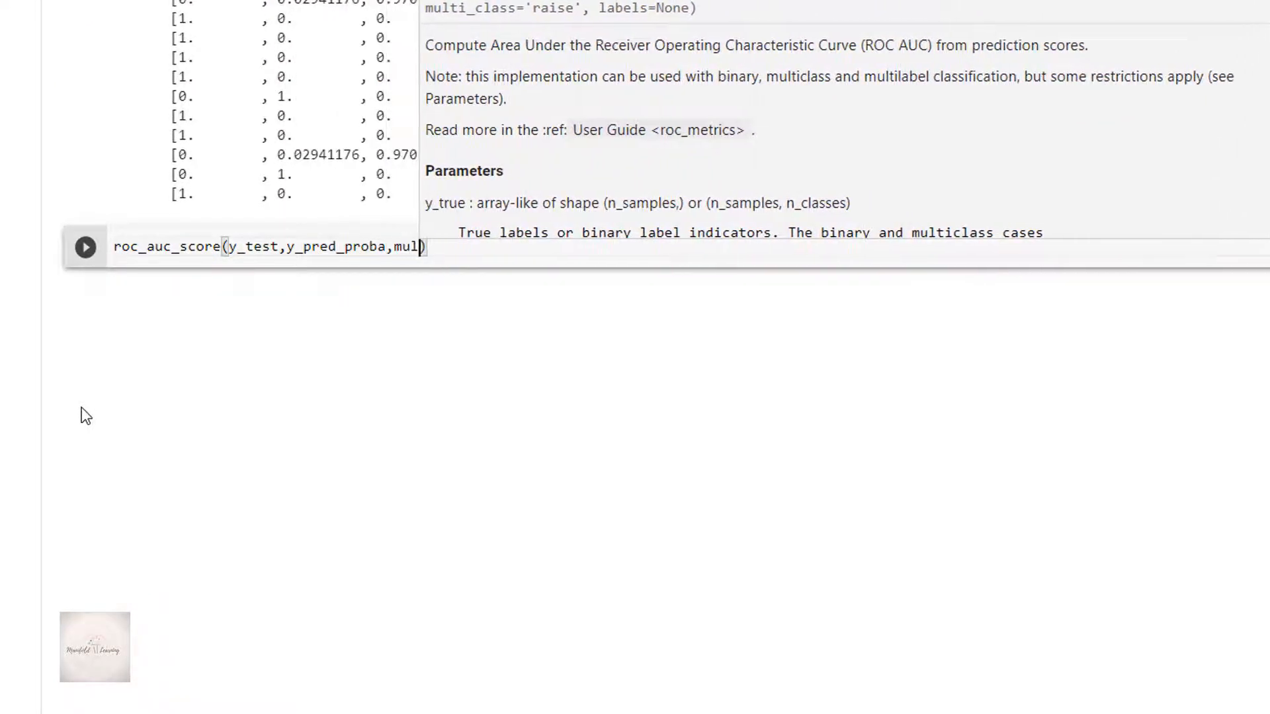
type("ti_class=\"")
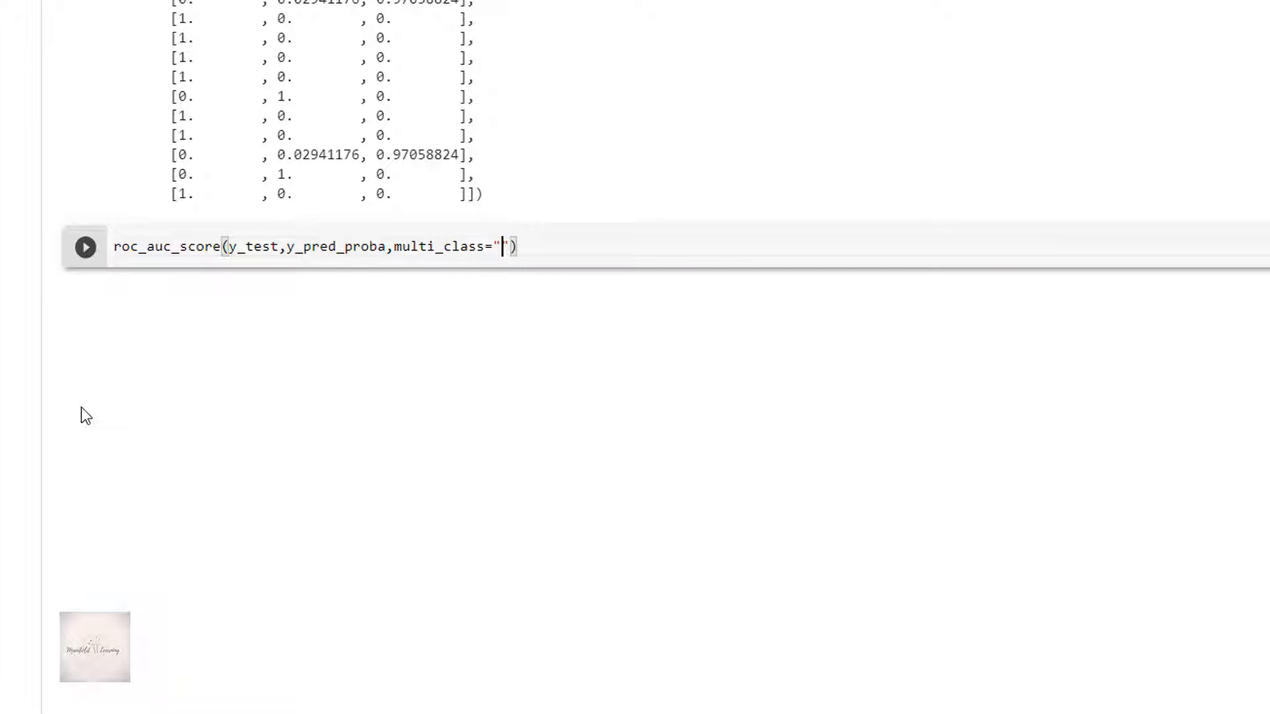
type("ovn")
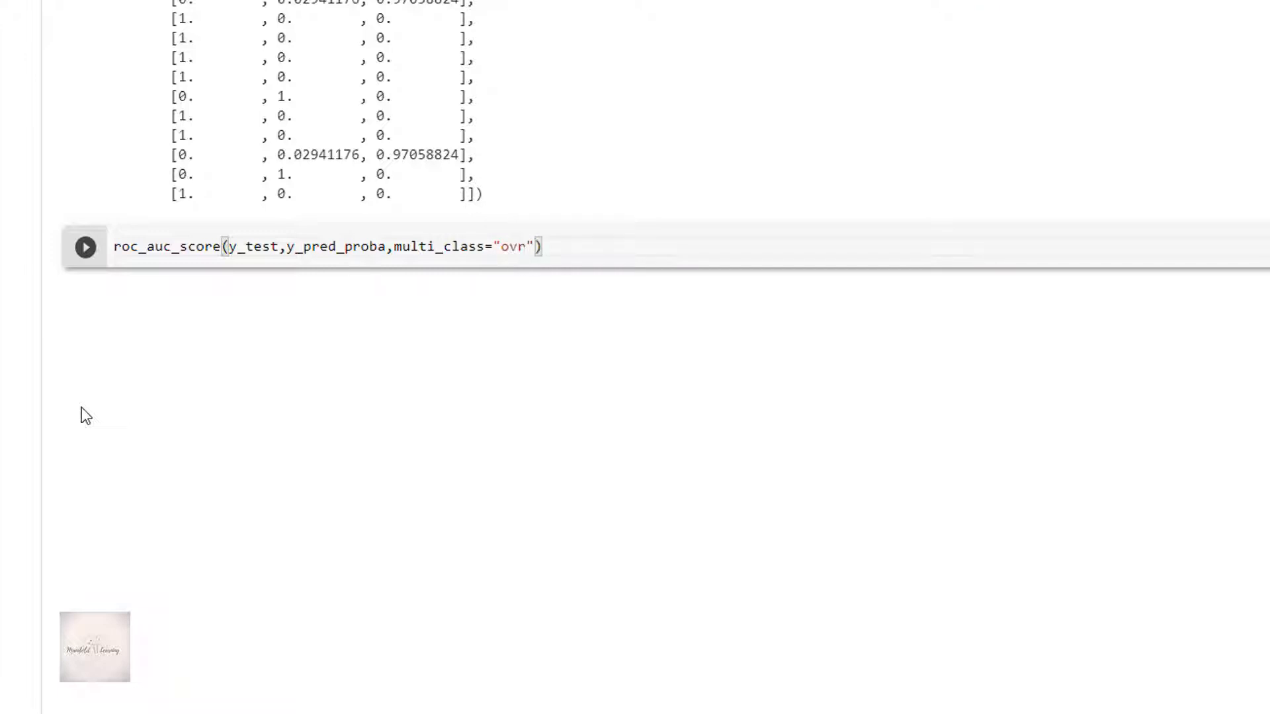
left_click(85, 246)
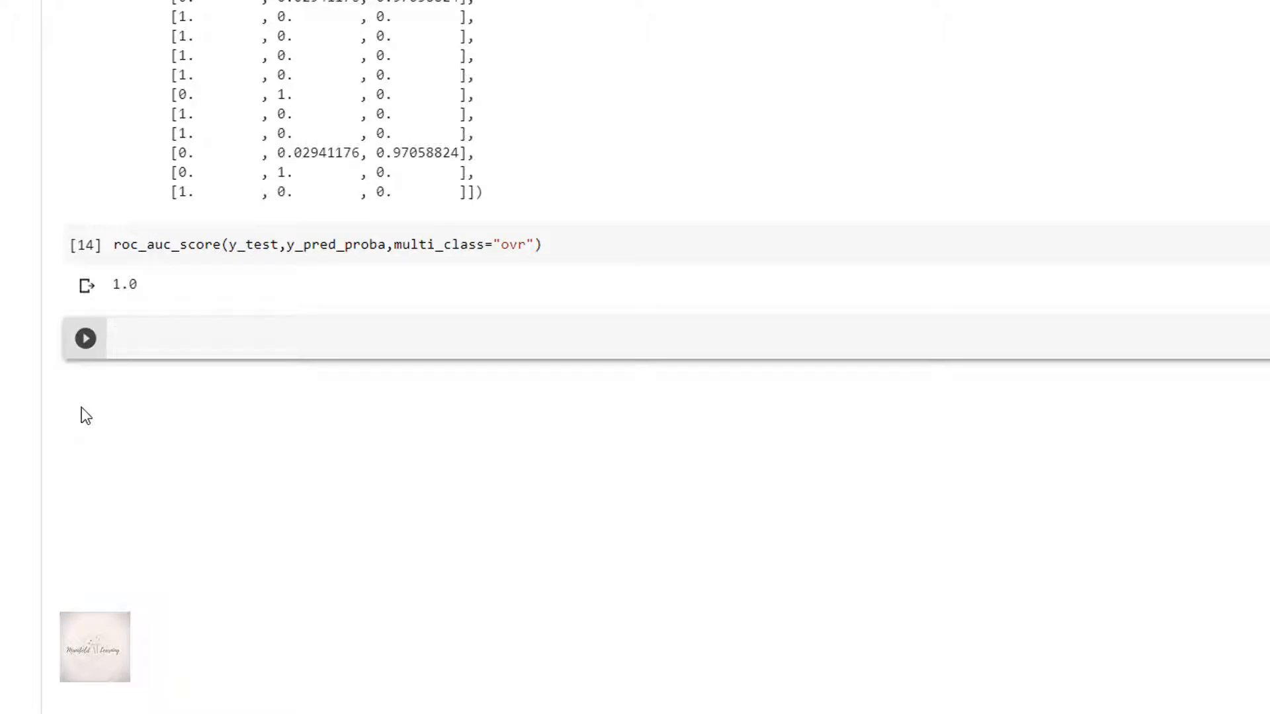
Step: Highlight the ovr setting and the y_pred_proba argument in the formula
scroll("up", 3)
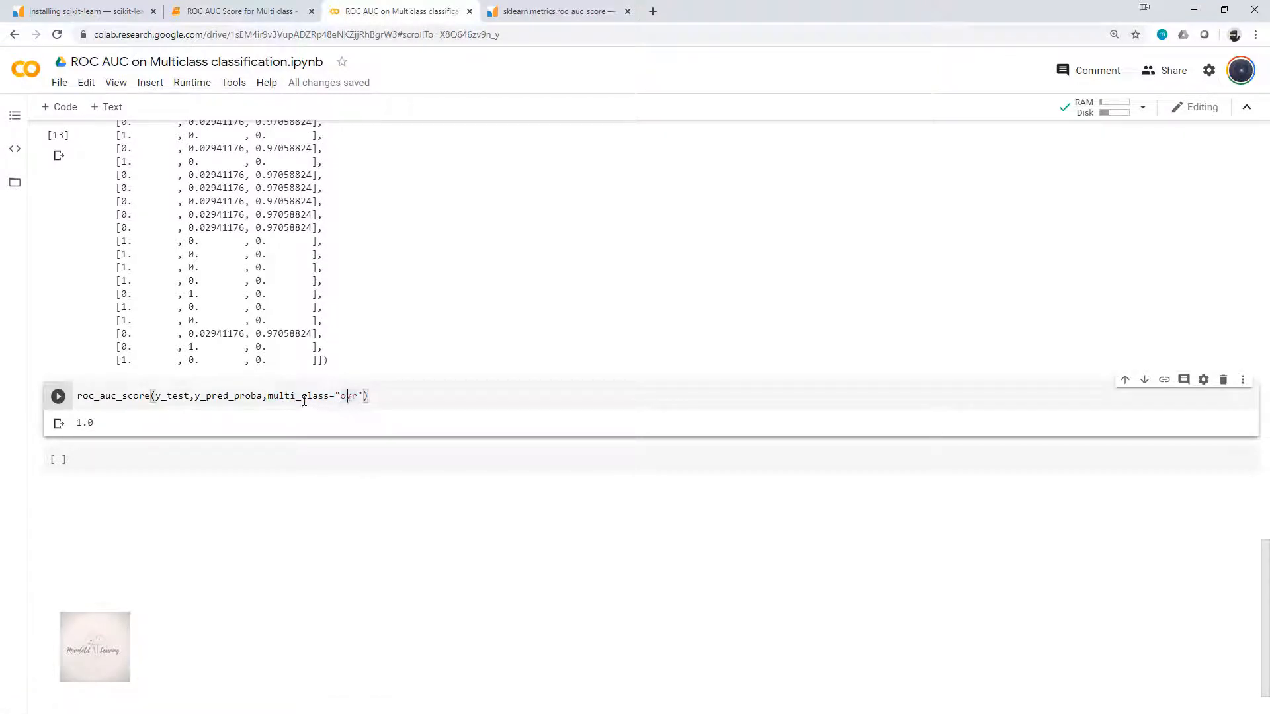
double_click(230, 396)
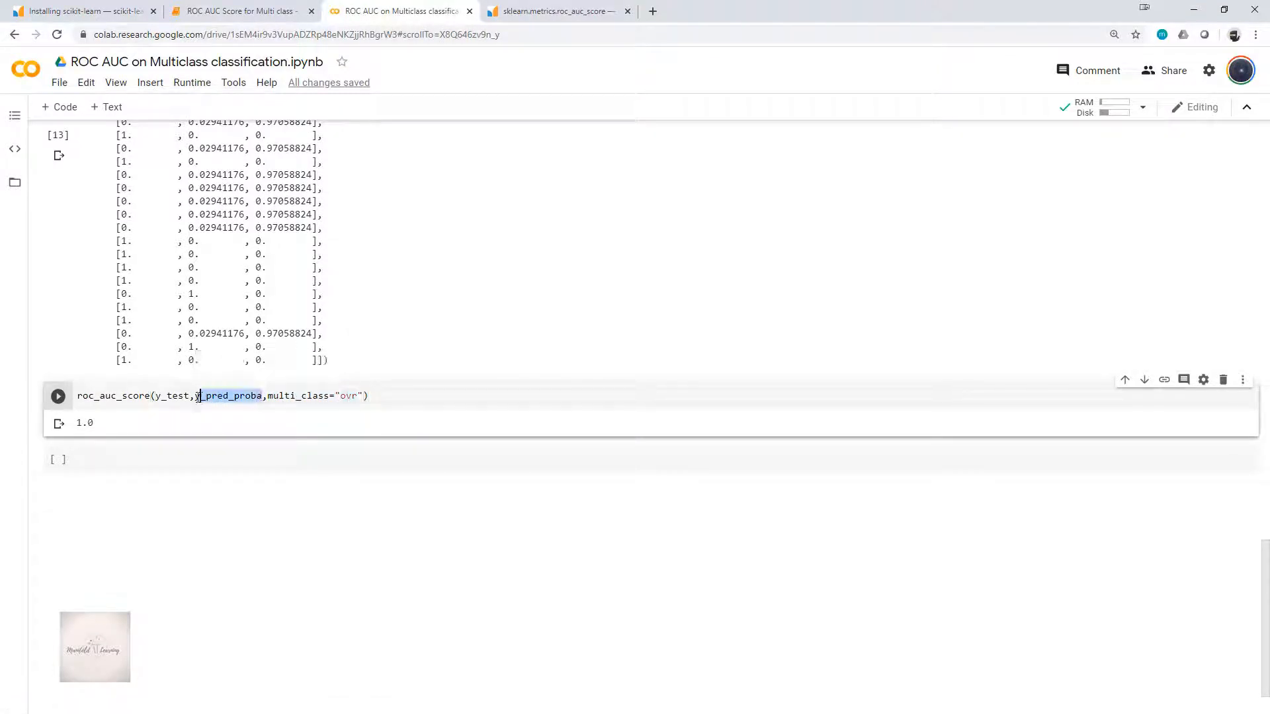
double_click(228, 396)
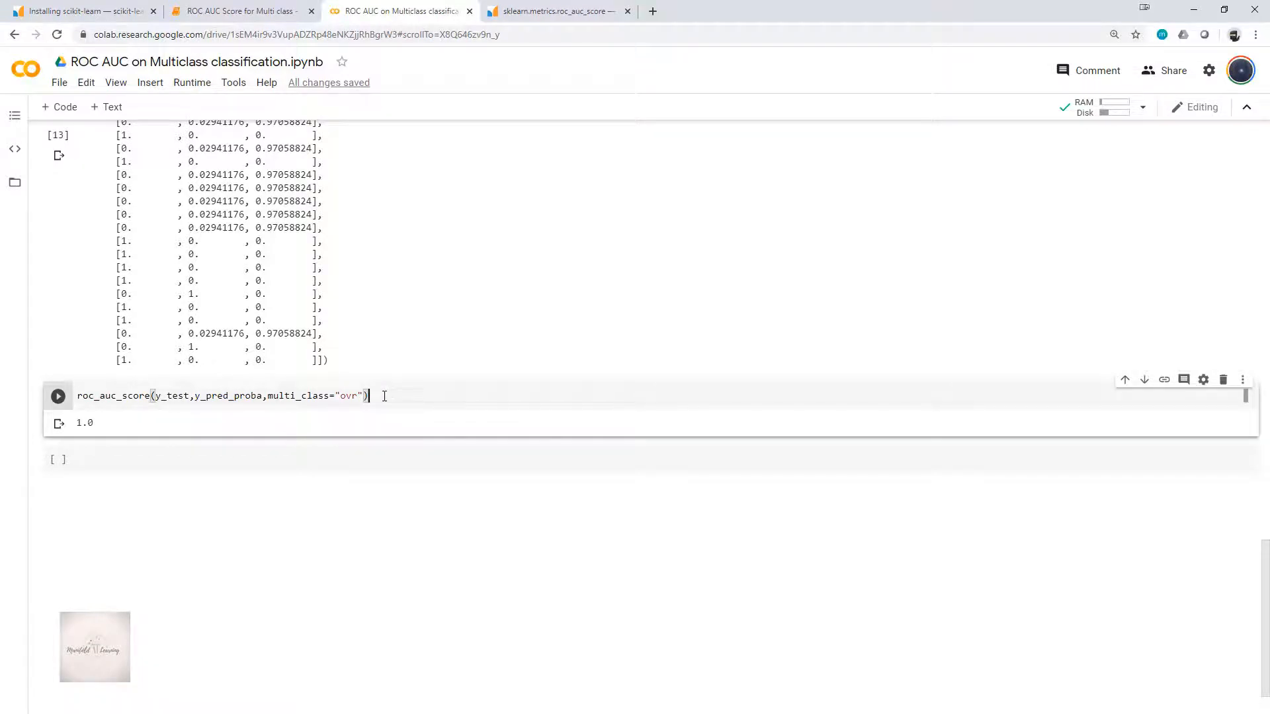
mouse_move(112, 417)
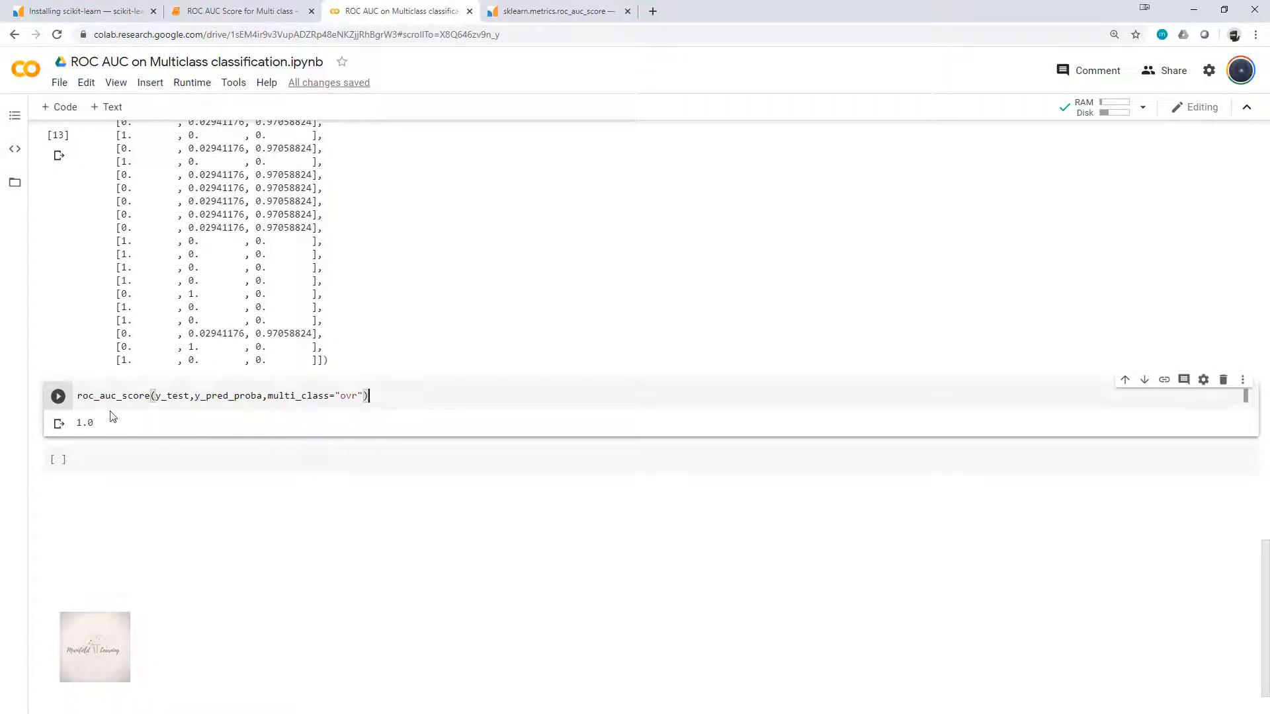
mouse_move(168, 419)
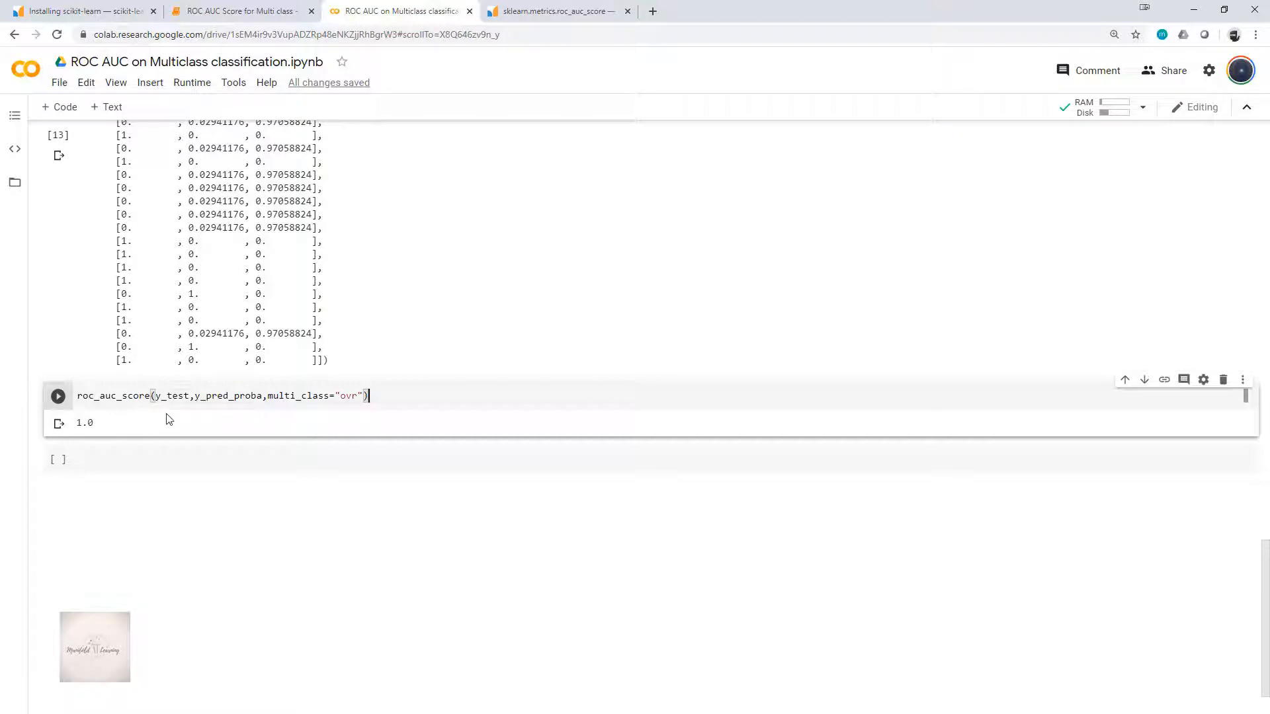
Step: Scroll back up through the earlier Colab cells
scroll("up", 3)
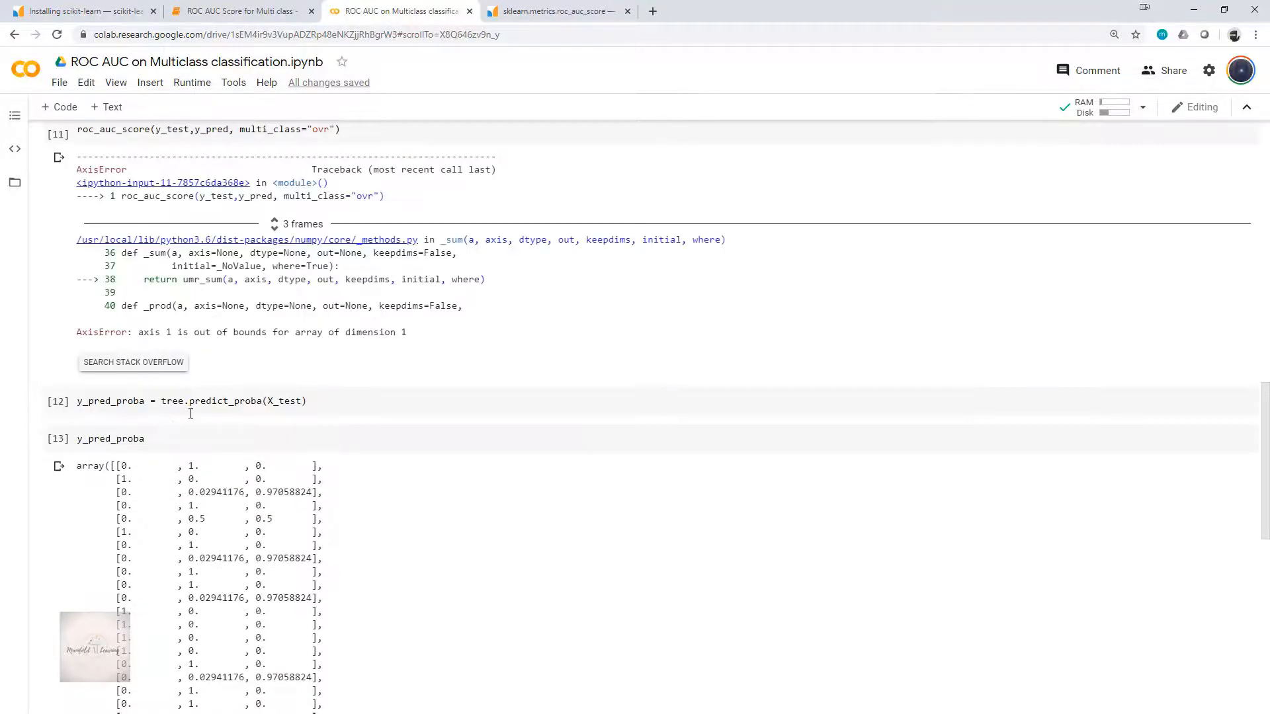
scroll("up", 3)
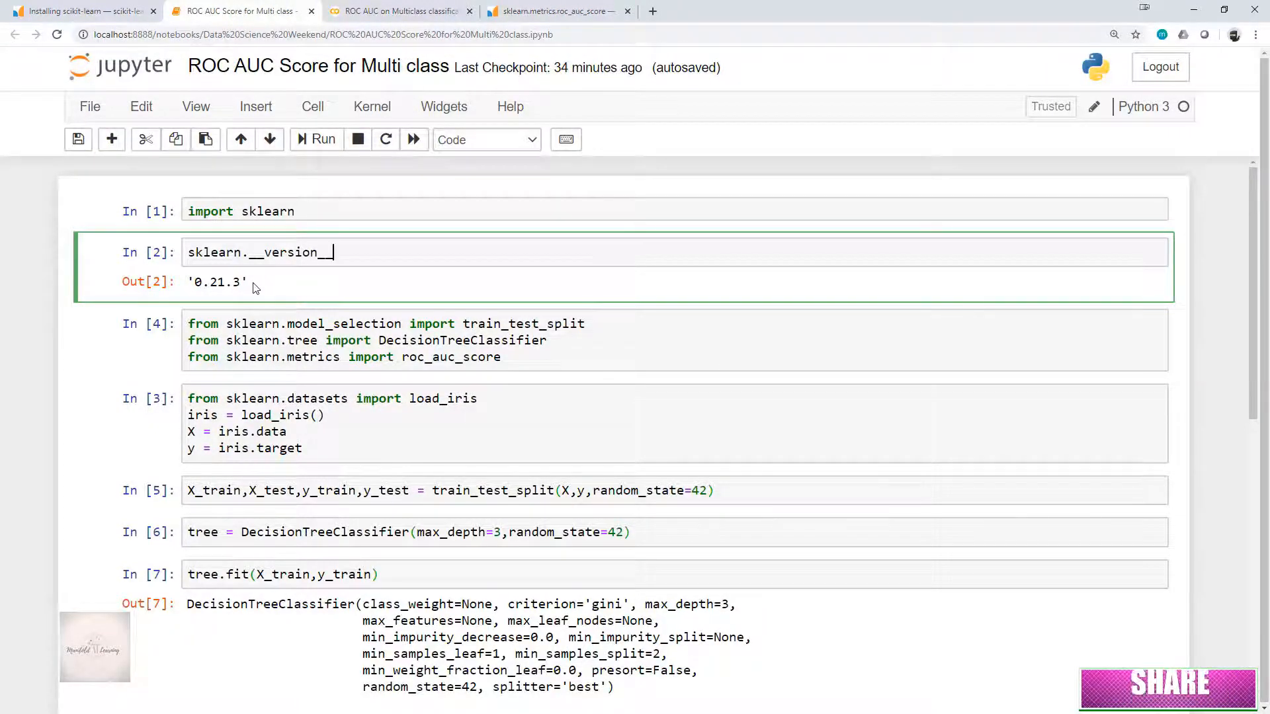
mouse_move(324, 365)
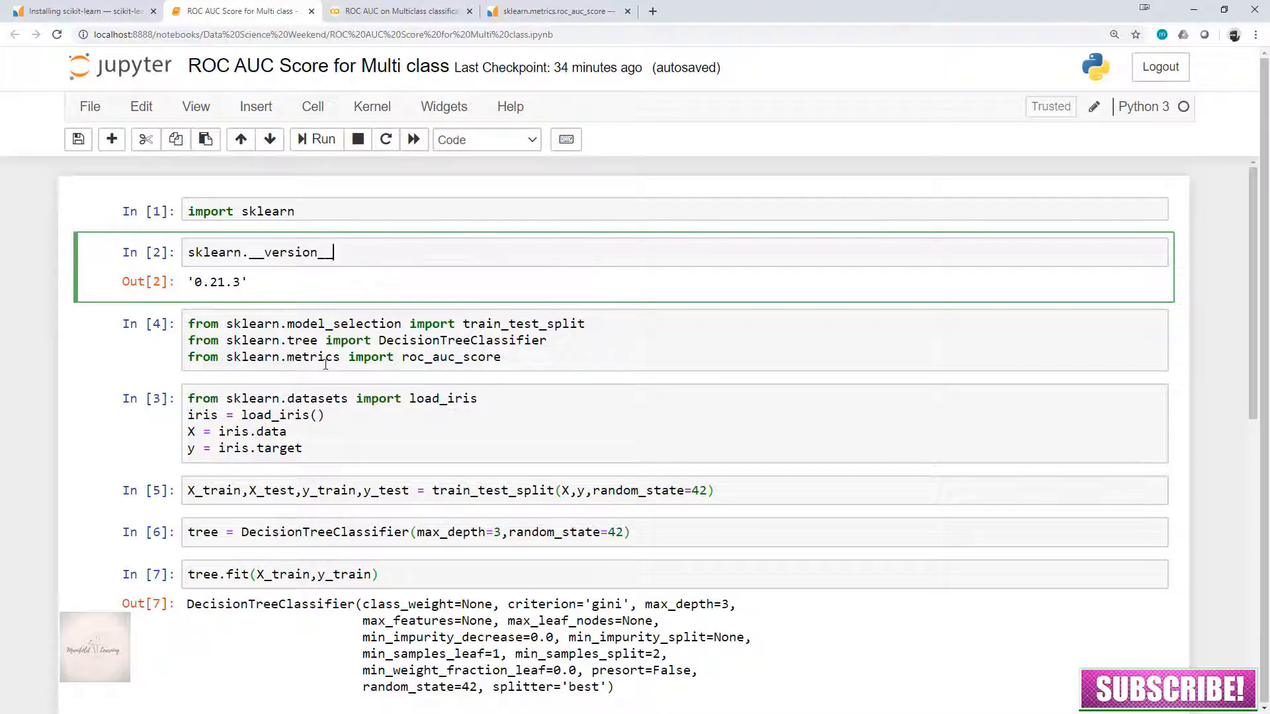
Step: Scroll down to the roc_auc_score cell failing with the multiclass format ValueError
scroll("down", 3)
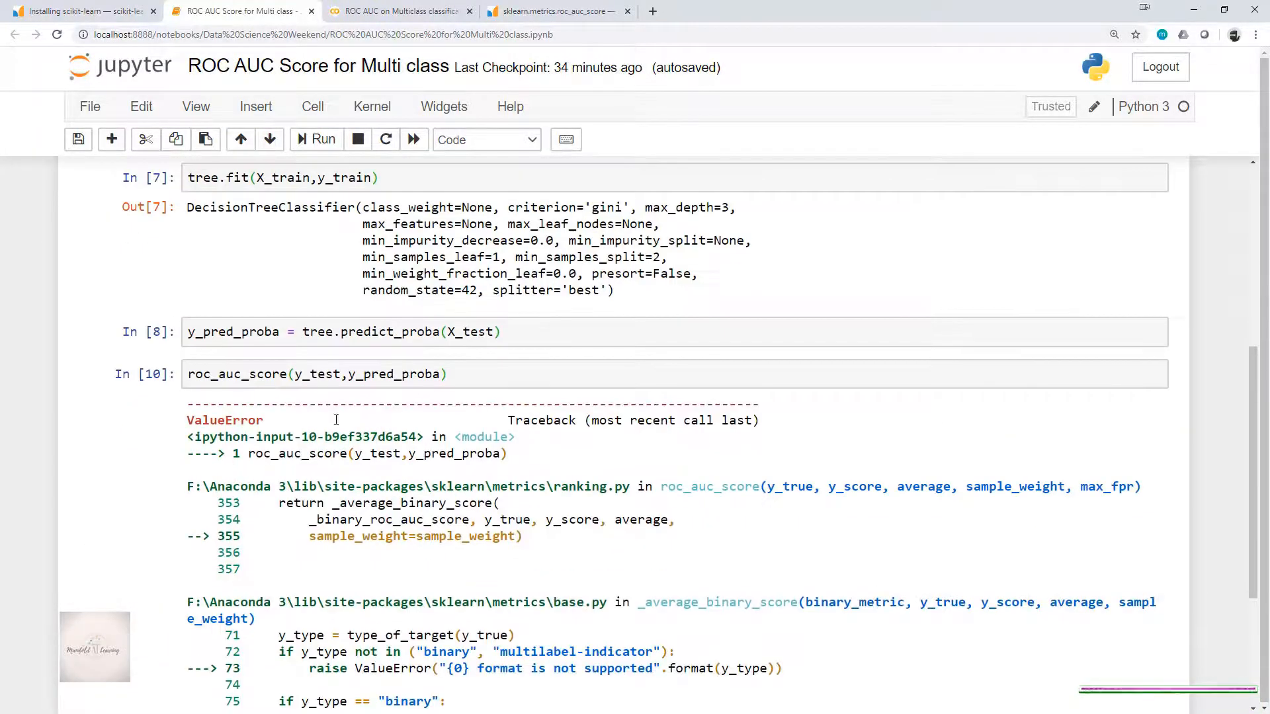
scroll("down", 3)
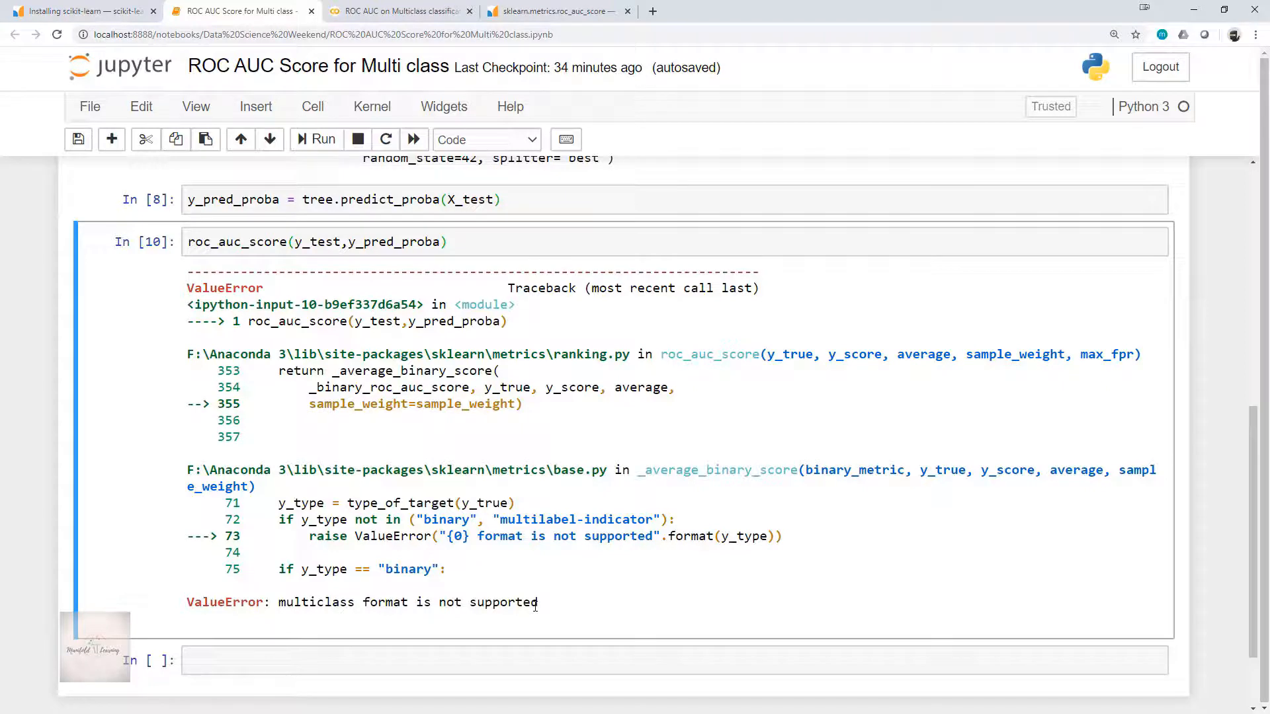
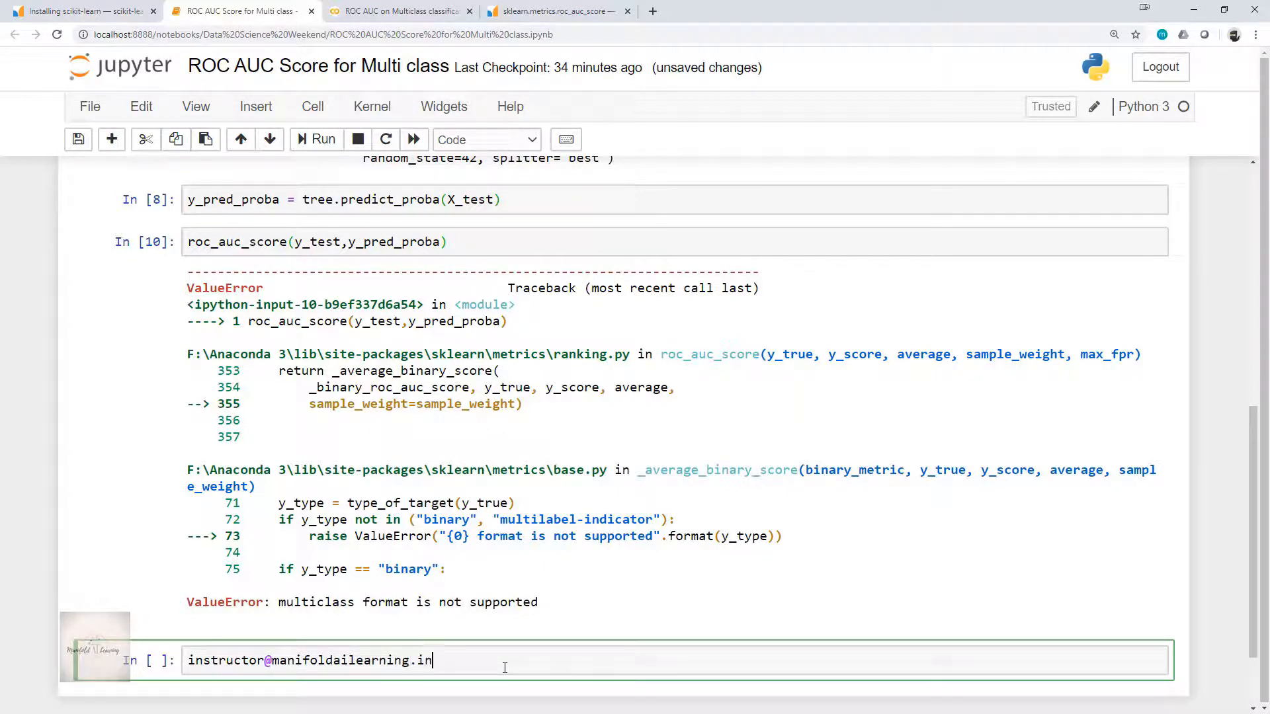